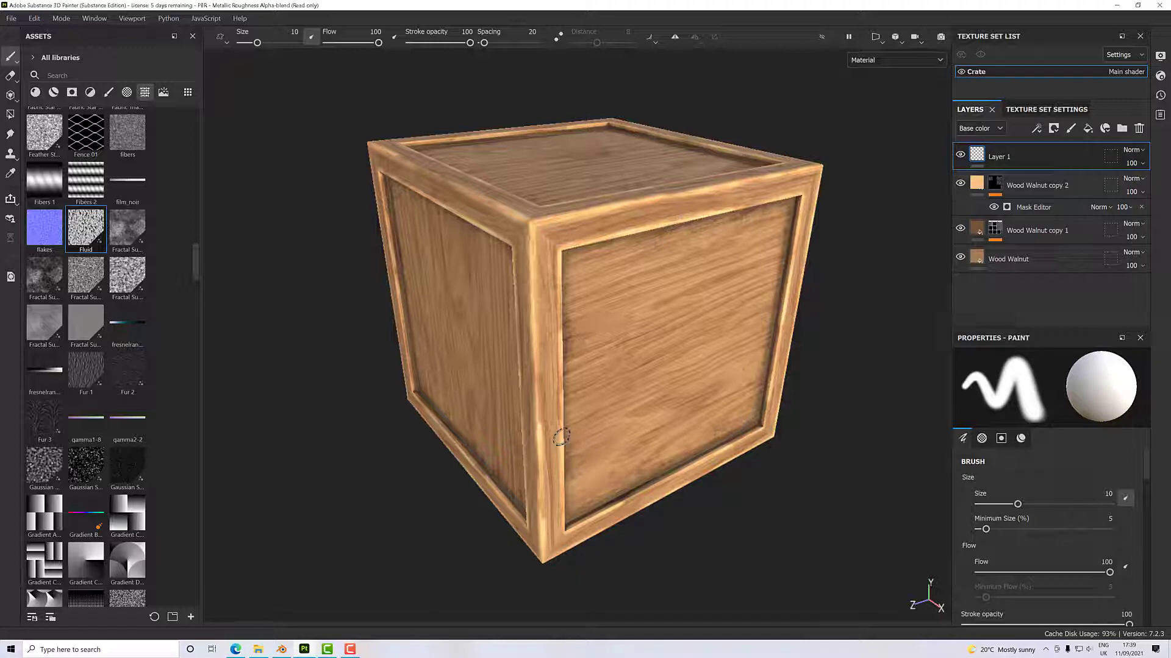
mouse_move(332, 443)
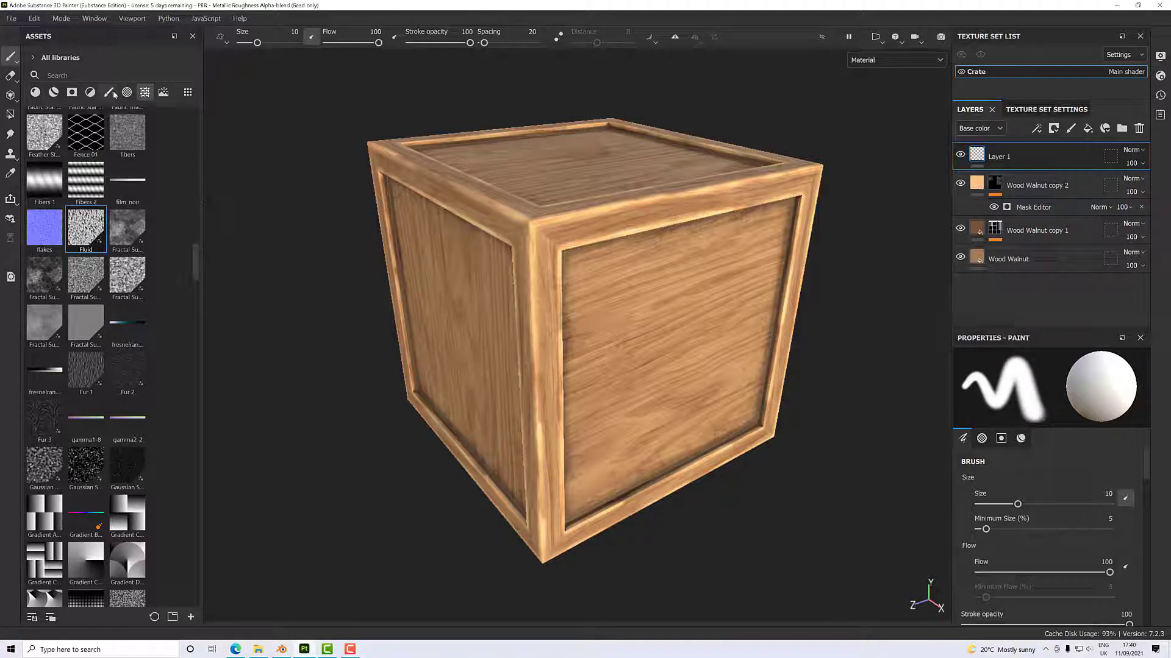
Select the Basic Hard brush preset from a 'hard' brush search, then clear the search.
left_click(108, 92)
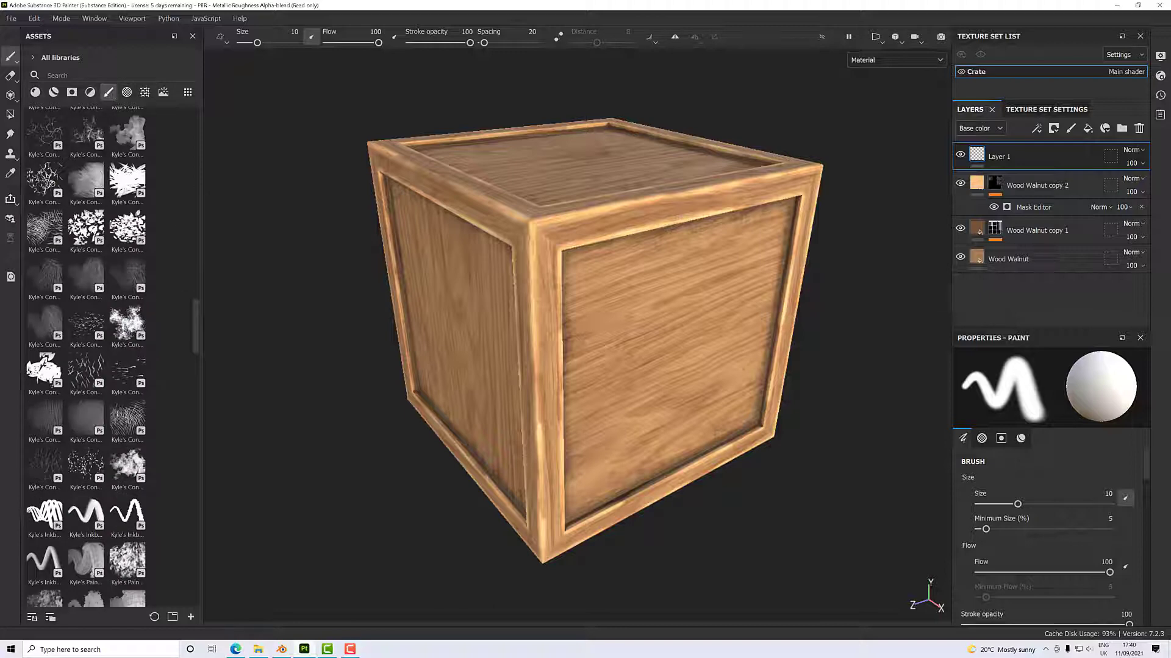
type("h")
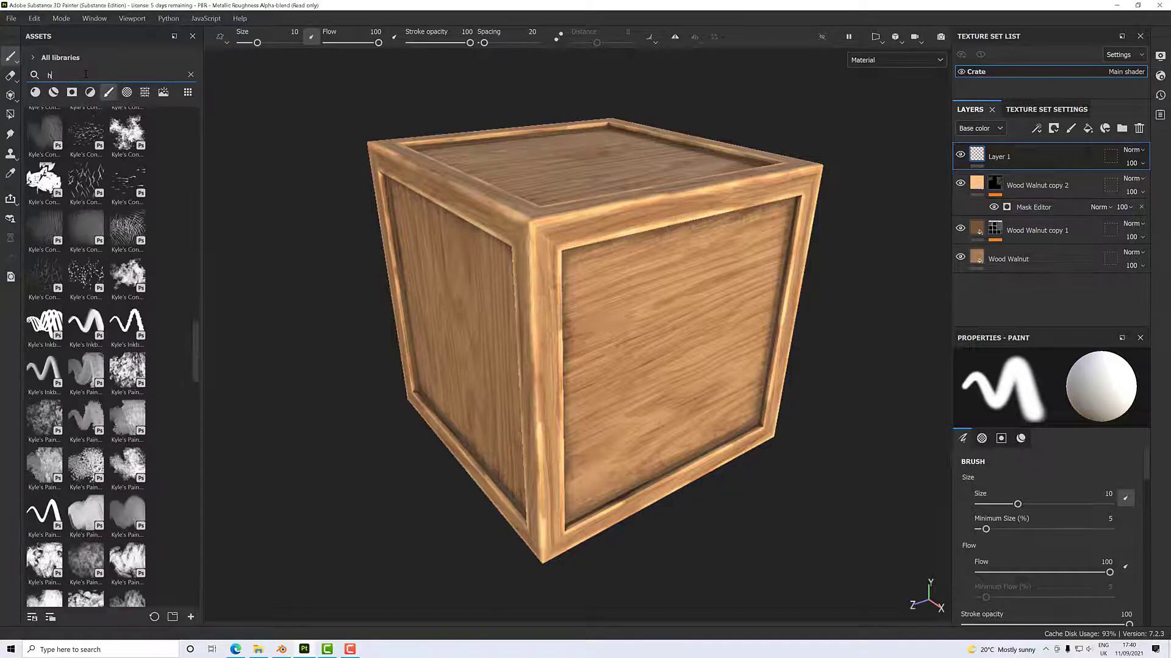
type("ard")
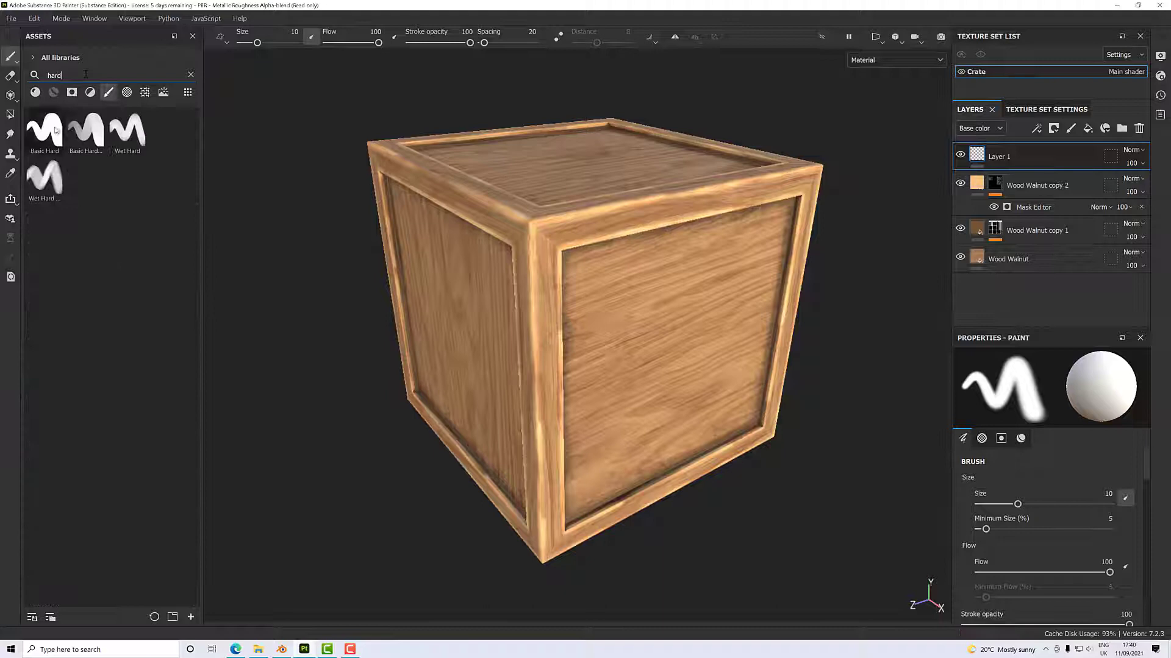
left_click(44, 128)
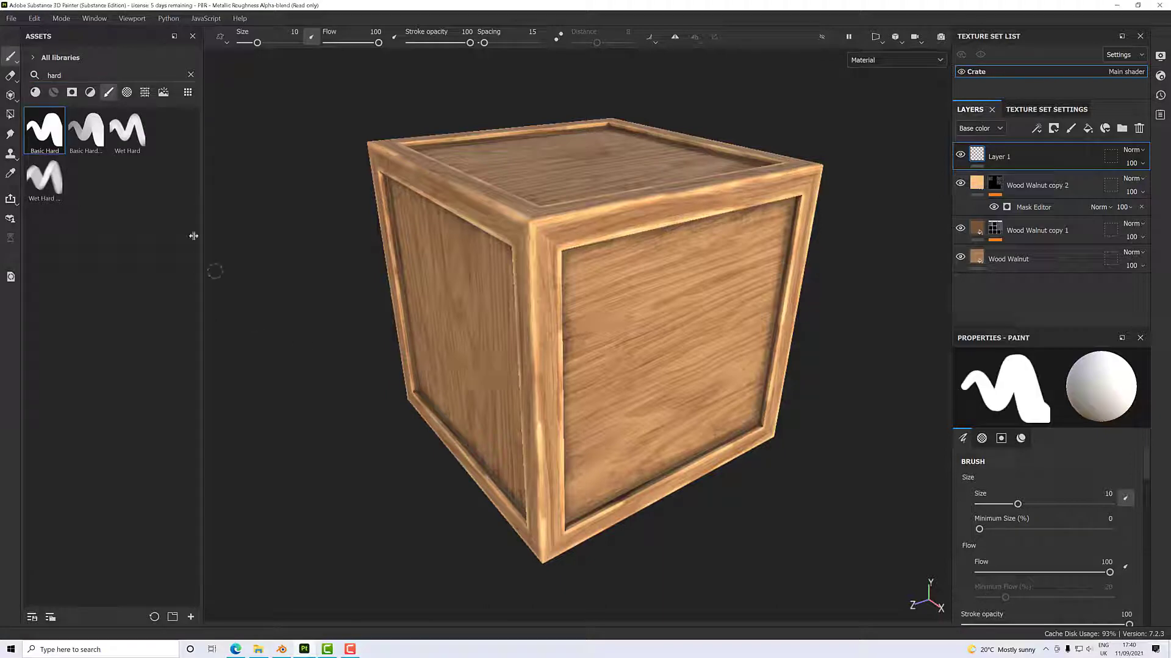
left_click(191, 75)
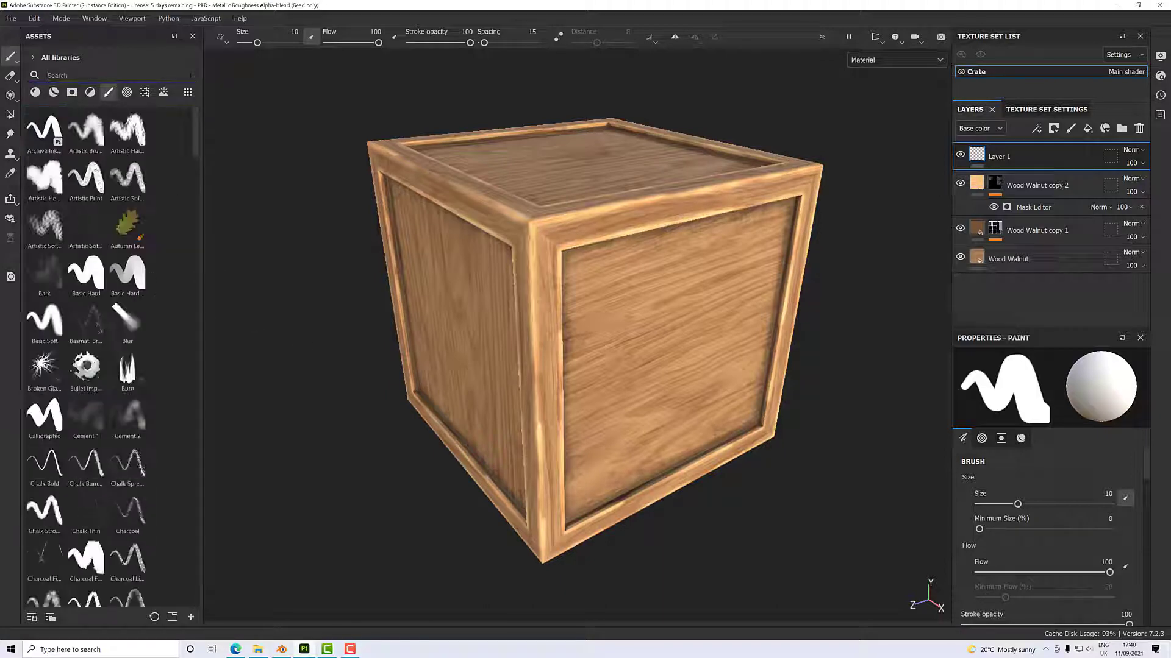
Give the brush the Arrow Long alpha at 0.85 scale and a size of about 68.
left_click(127, 92)
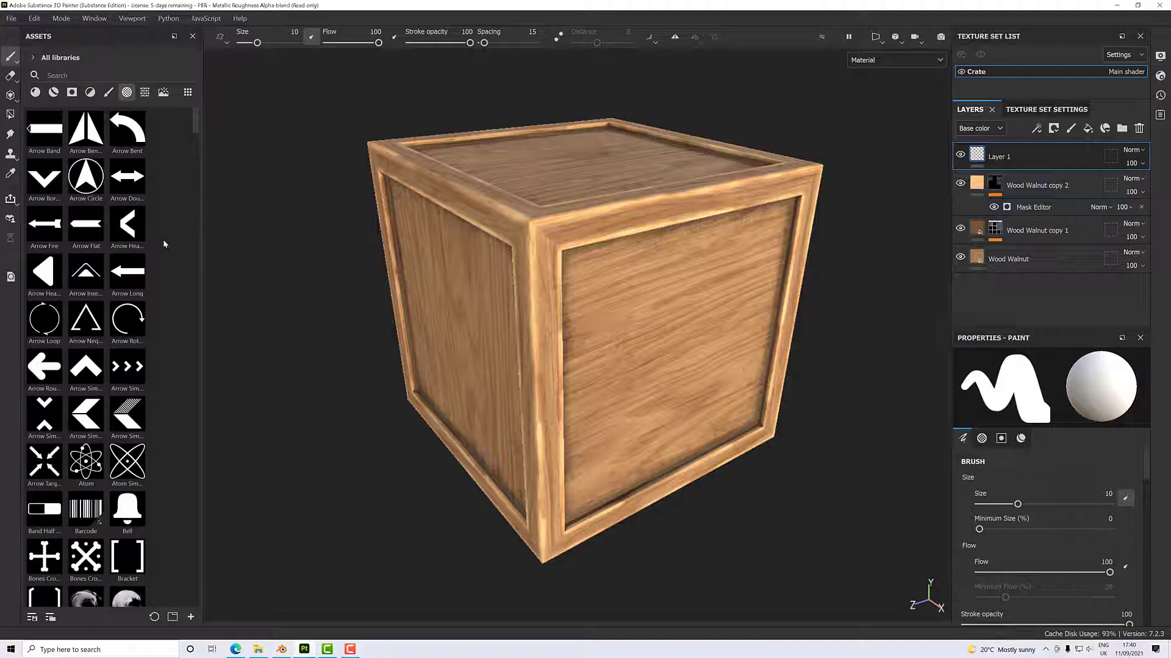
left_click(127, 273)
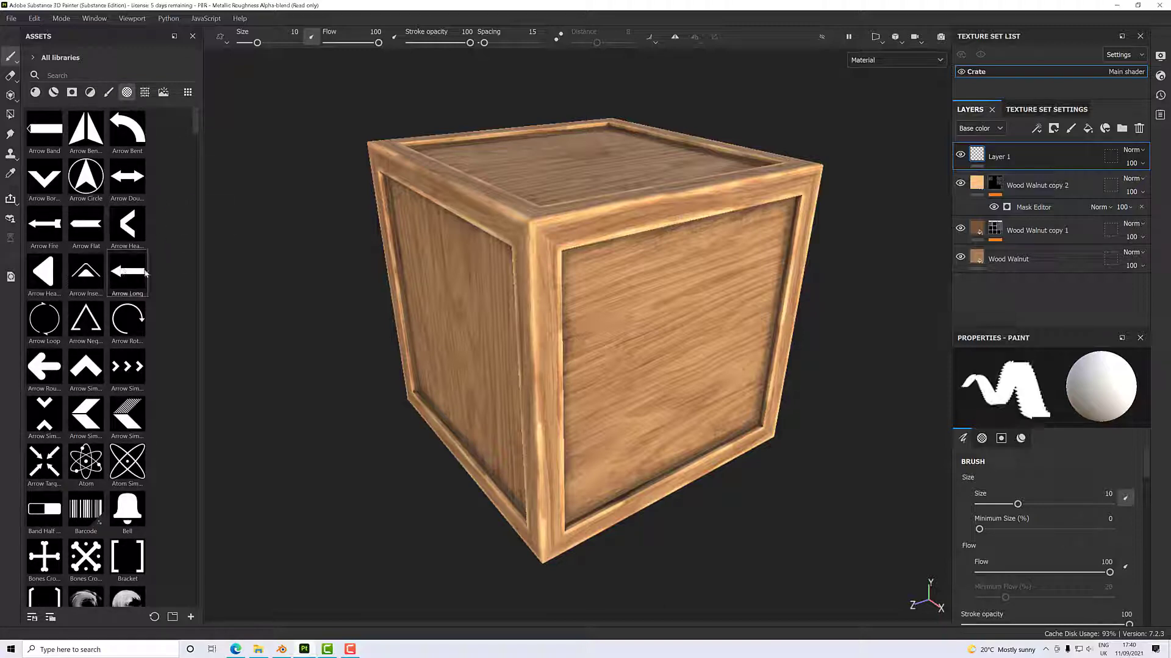
left_click(127, 272)
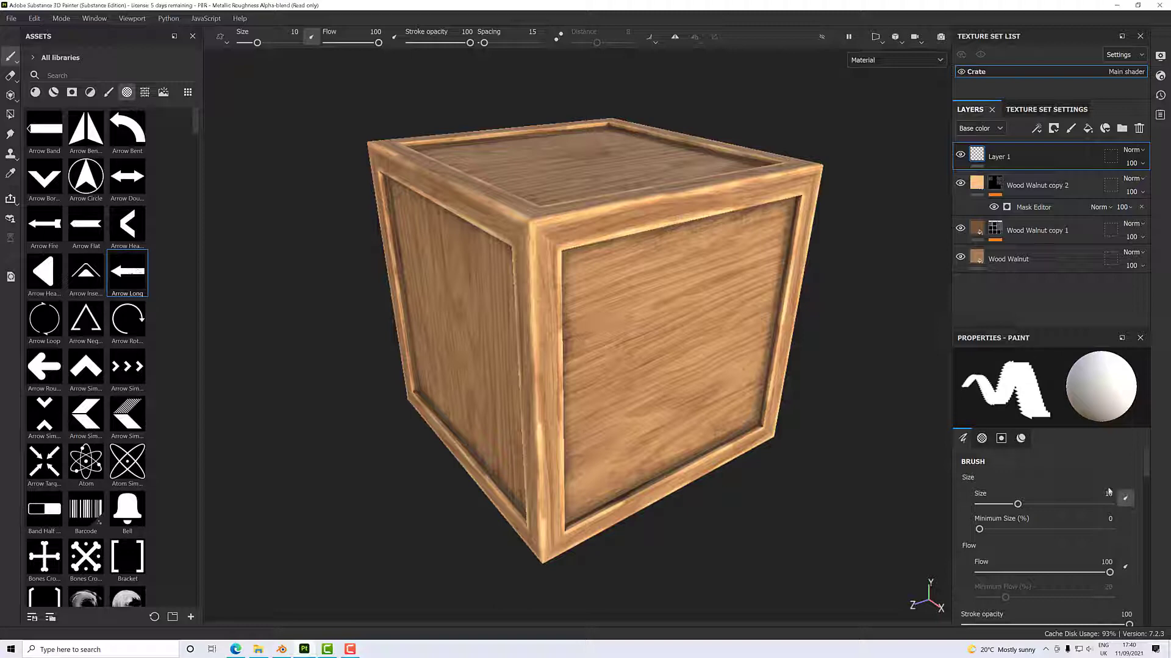
left_click(981, 438)
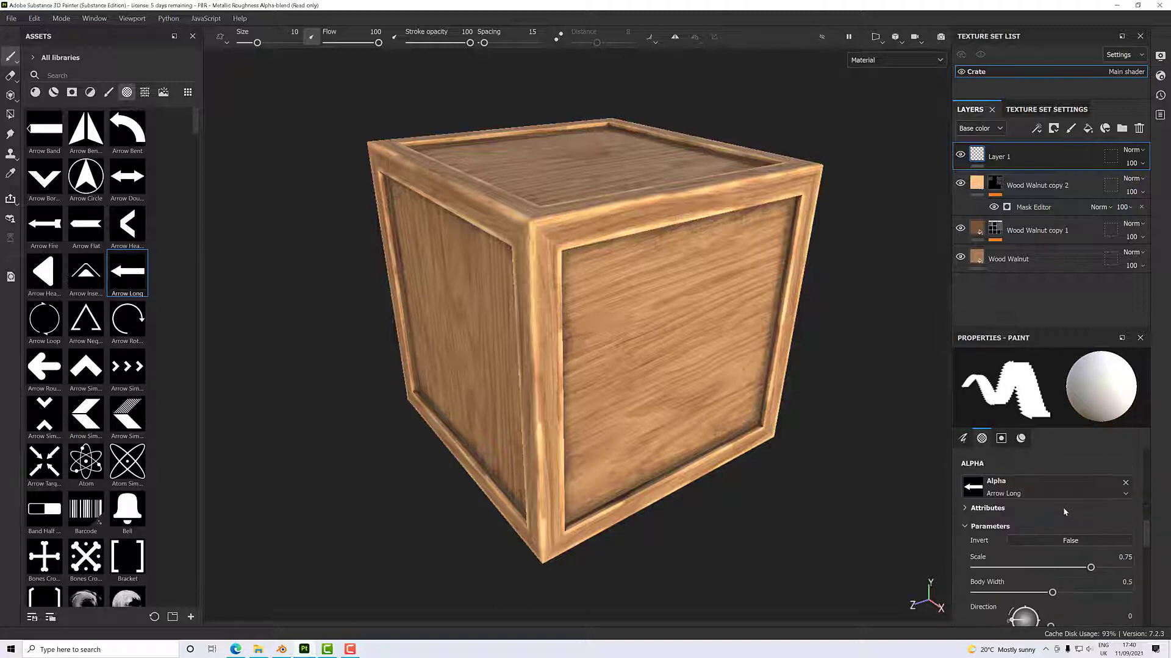
mouse_move(722, 392)
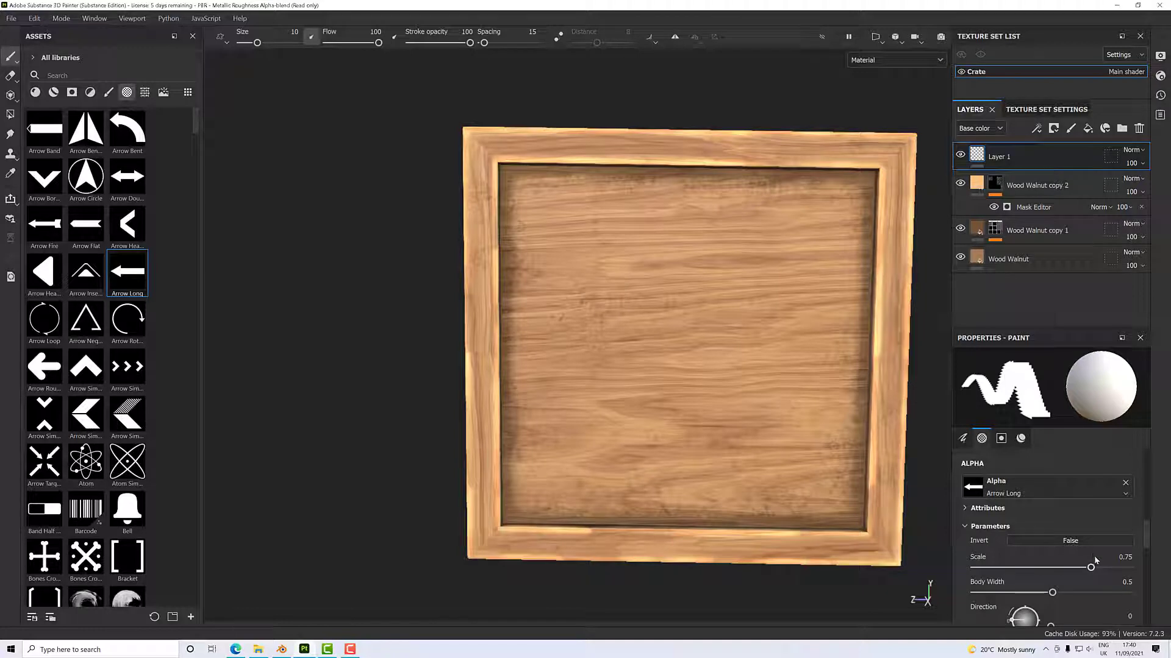
left_click_drag(1090, 567, 1112, 566)
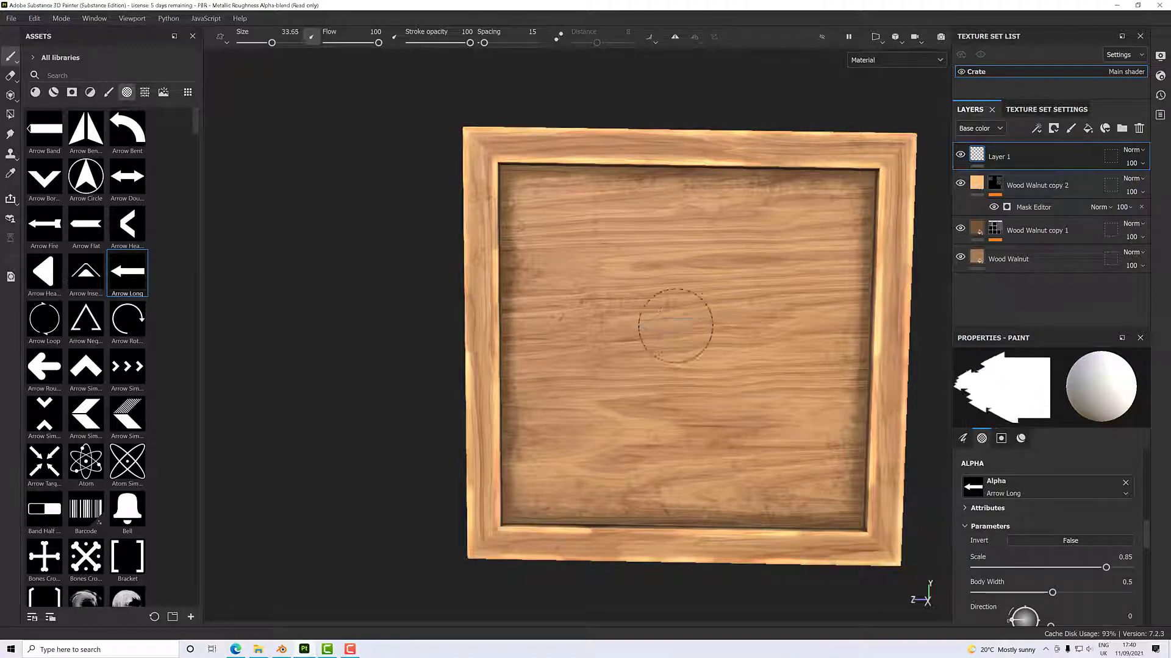
left_click_drag(269, 42, 299, 42)
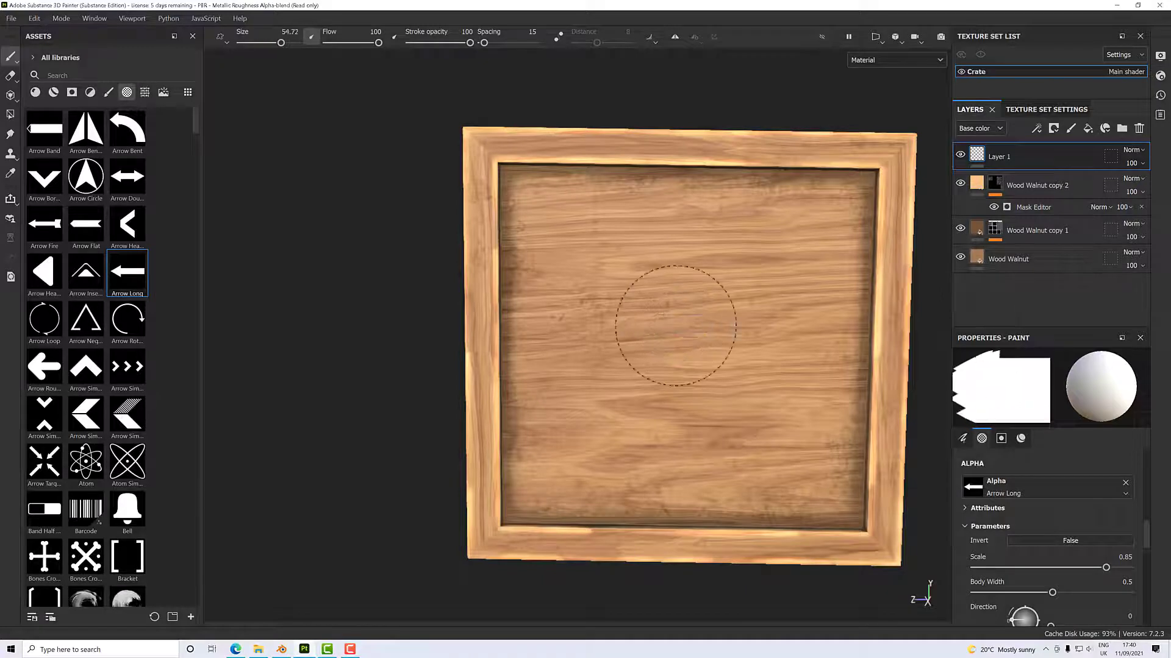
left_click_drag(282, 43, 295, 43)
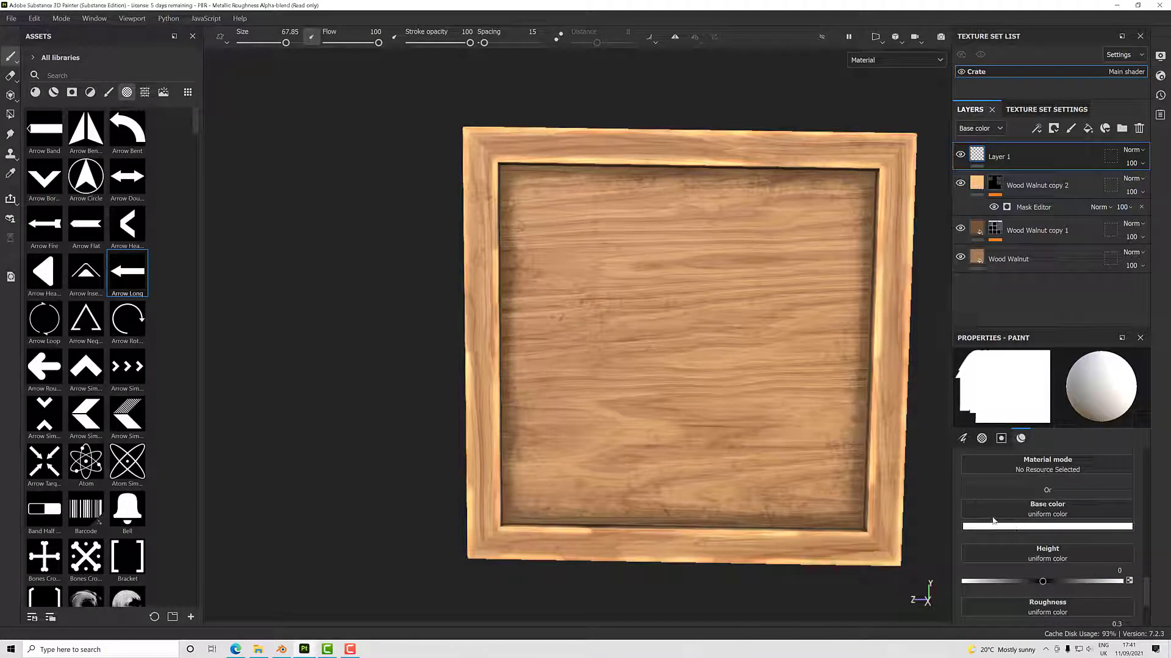
Turn off the height and normal channels and set paint roughness to about 0.61.
left_click(1001, 439)
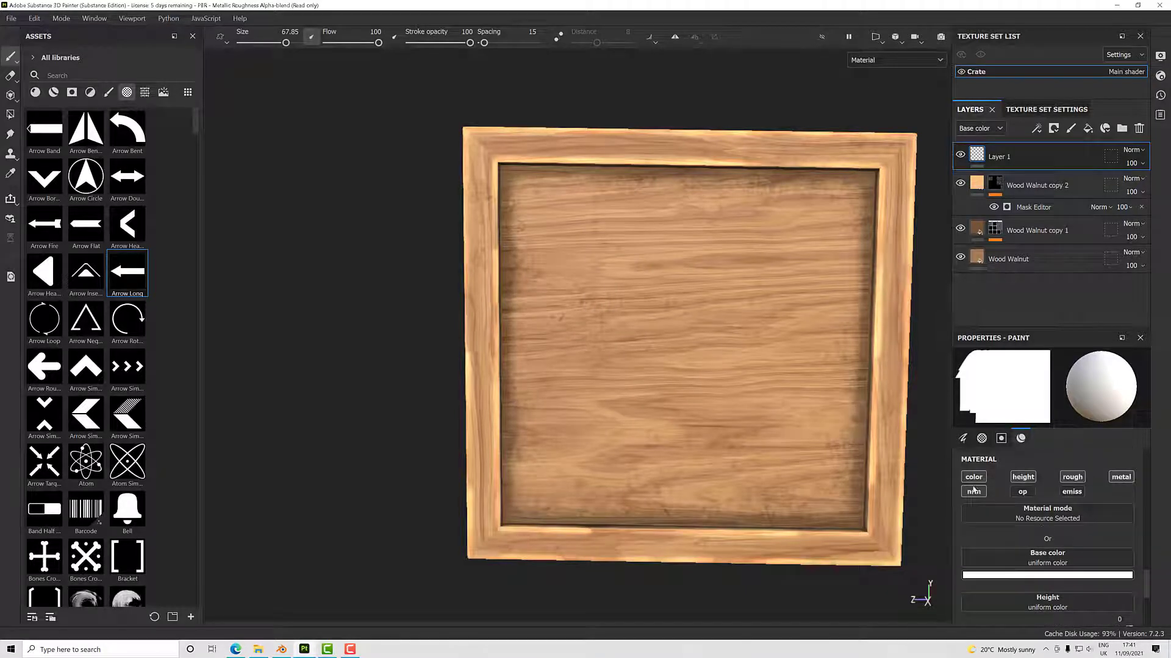
left_click(1072, 477)
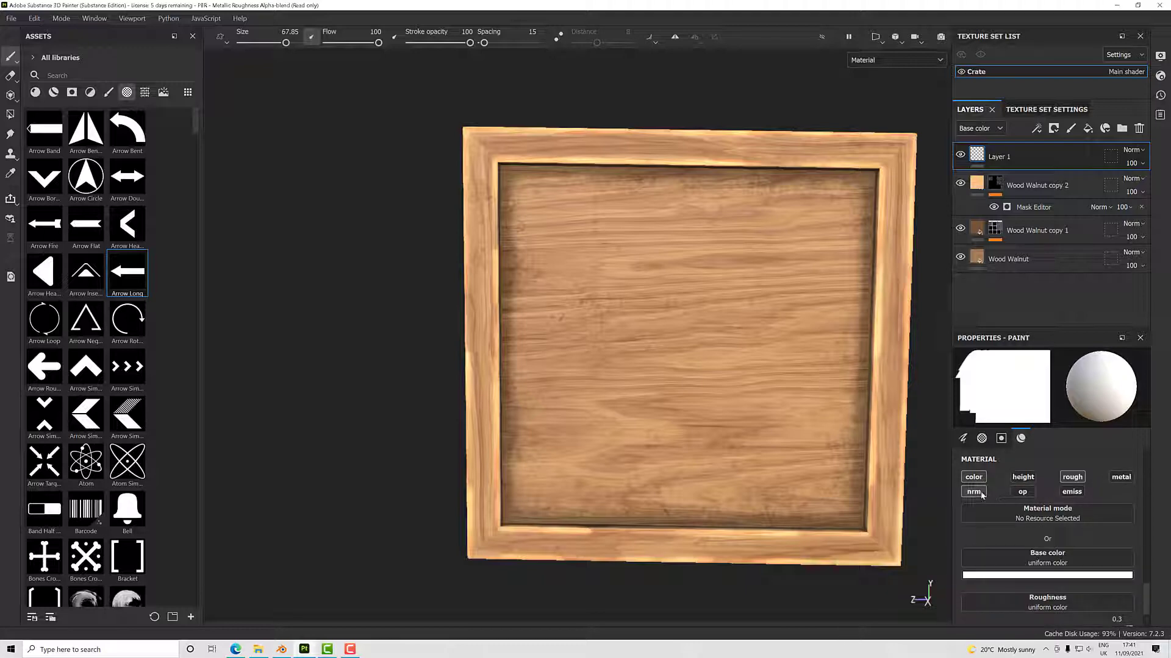
left_click(973, 492)
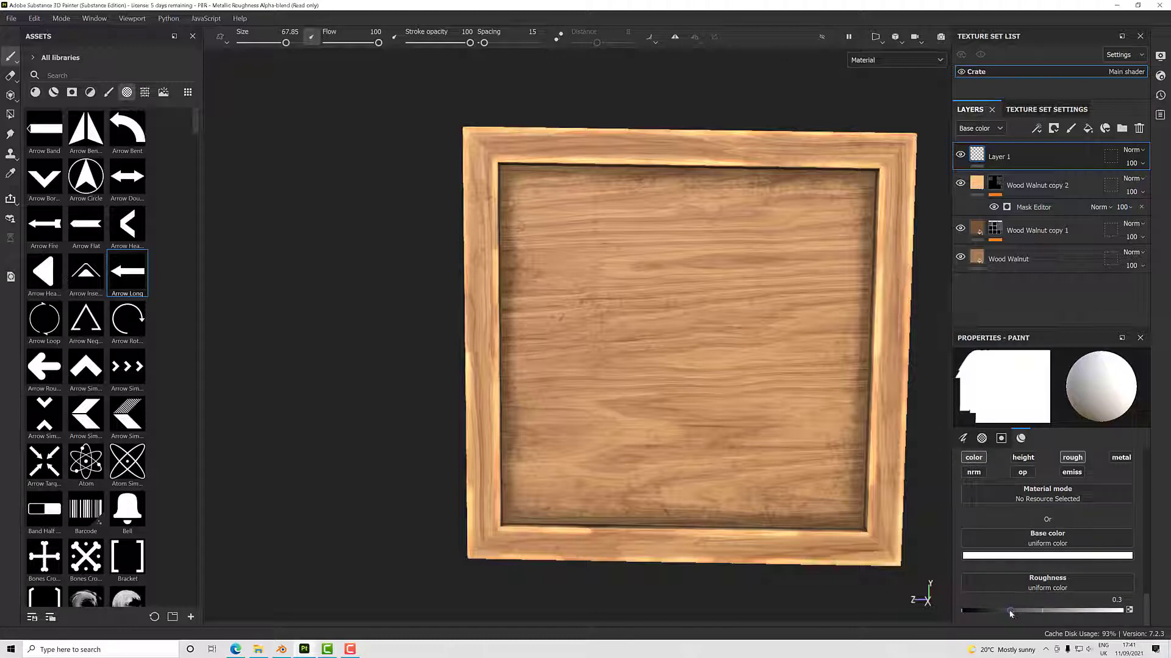
left_click_drag(1010, 610, 1097, 611)
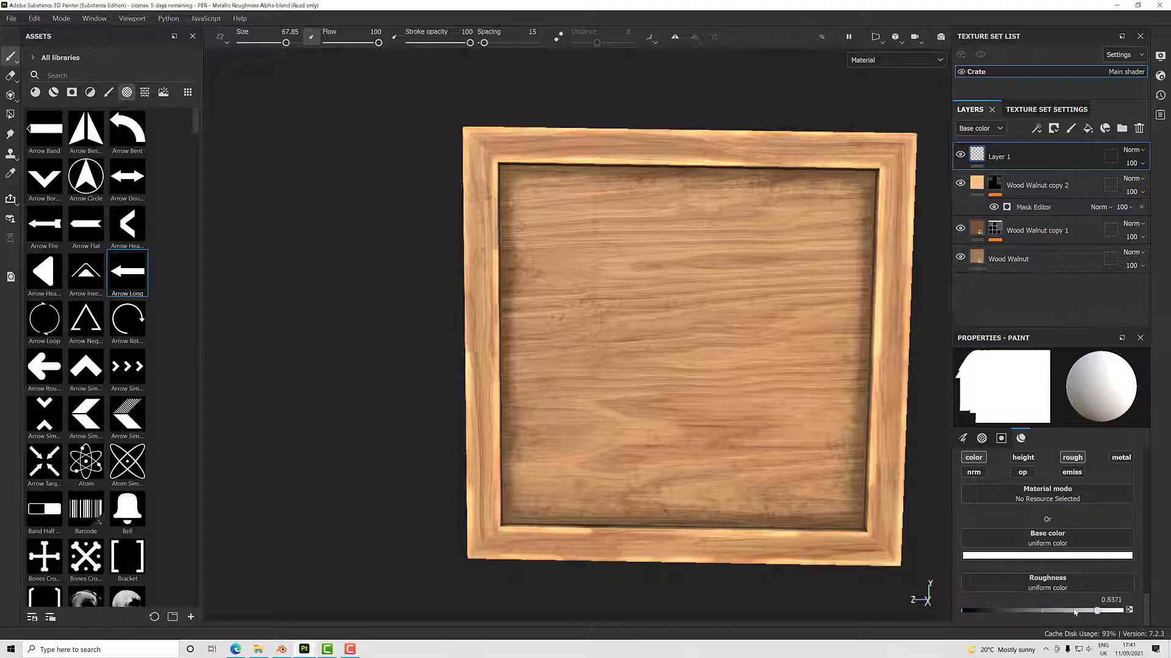
left_click_drag(1096, 611, 1055, 611)
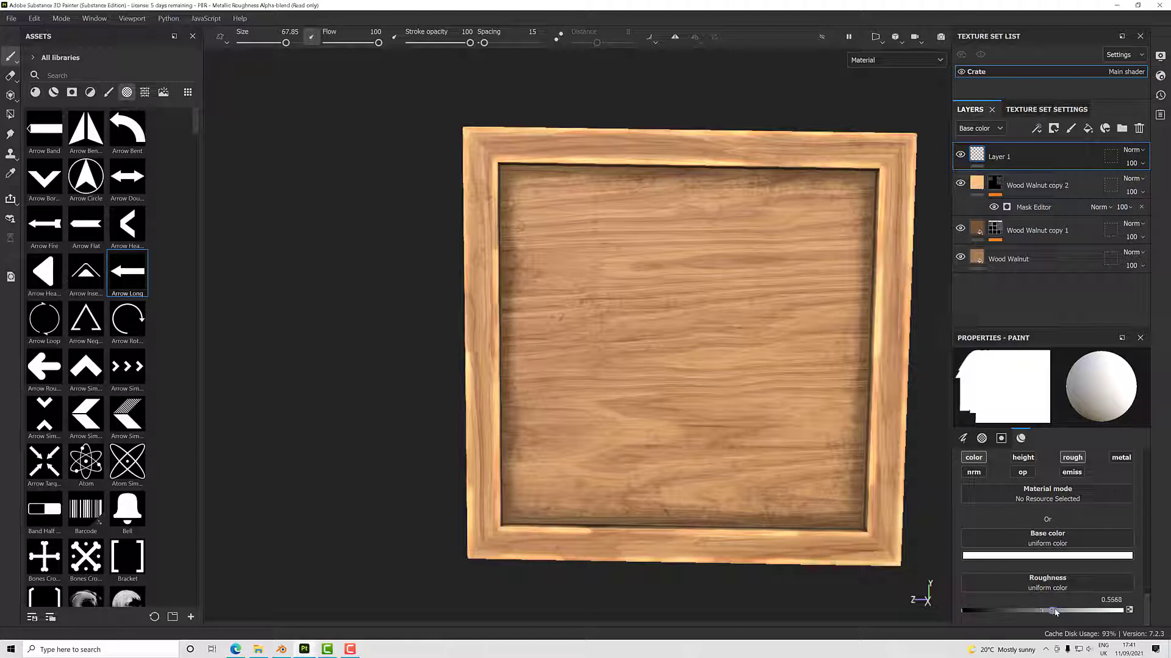
left_click_drag(1054, 611, 1027, 611)
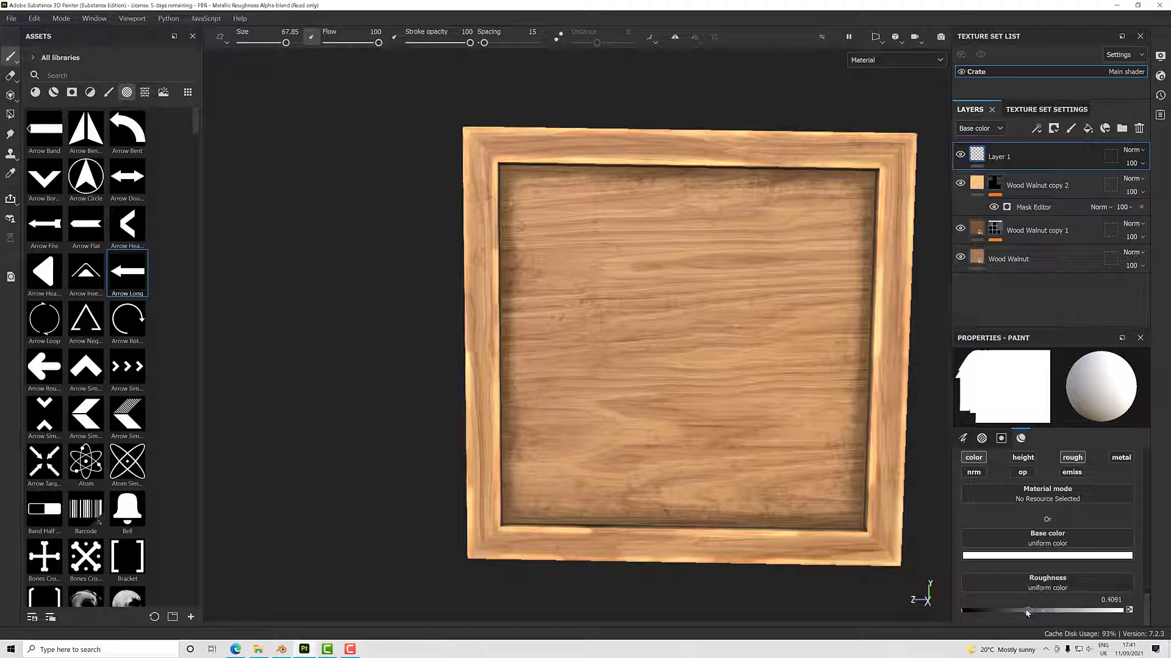
left_click(1047, 556)
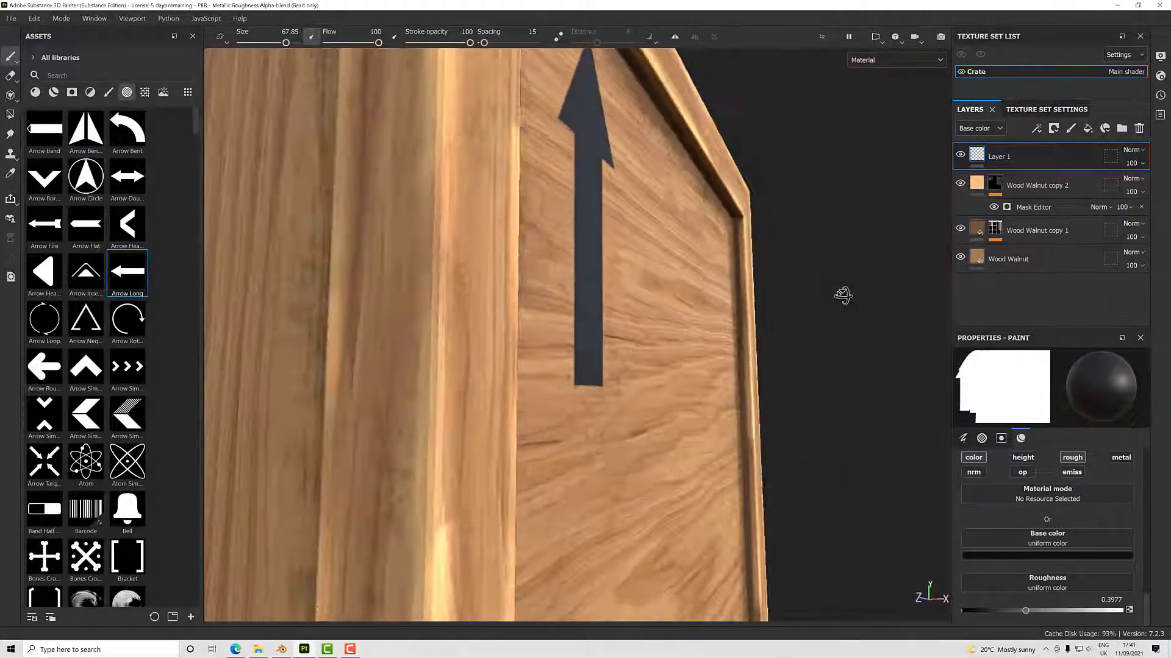
Zoom in on the crate front and stamp a dark upward arrow at upper left.
left_click_drag(842, 295, 662, 270)
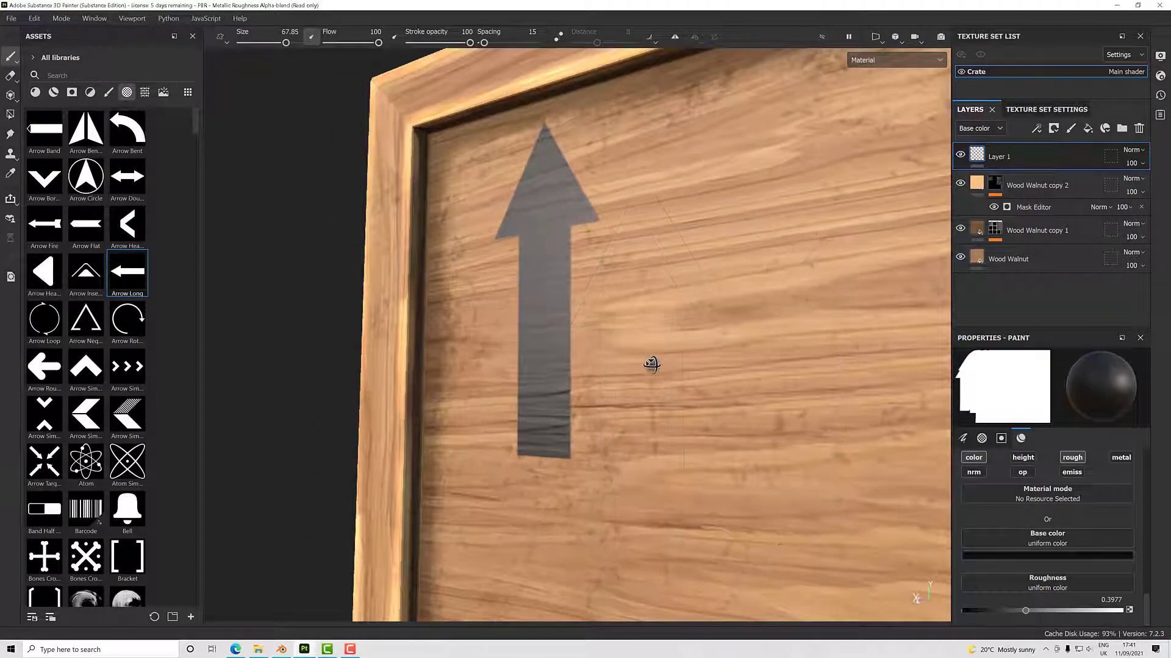
left_click_drag(652, 365, 692, 389)
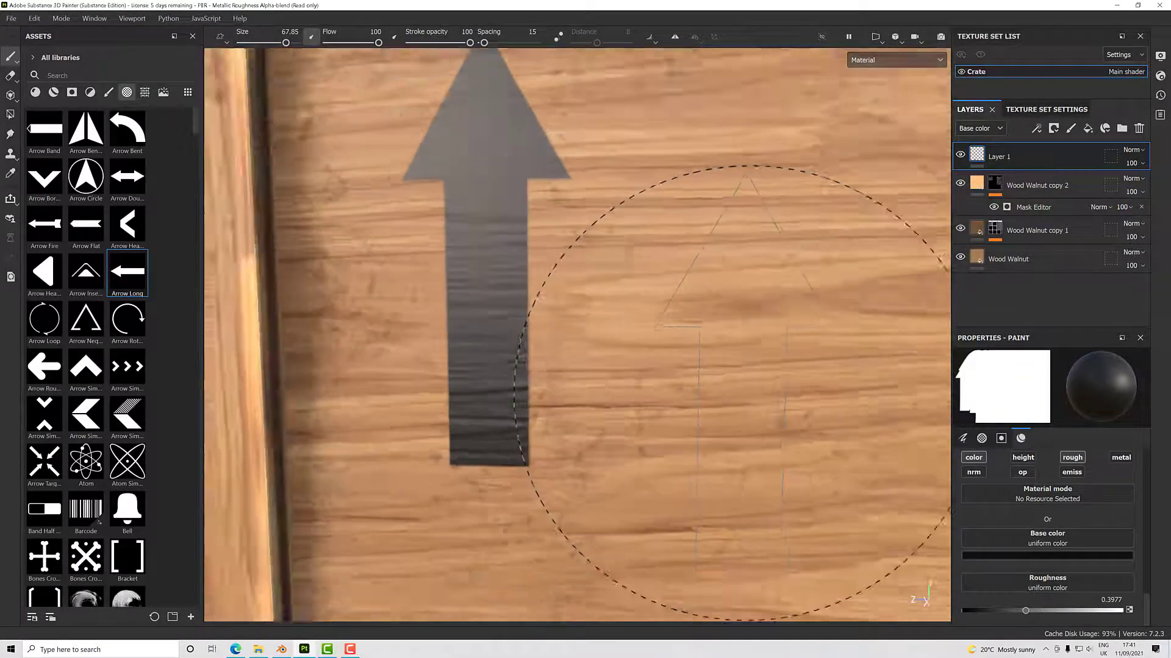
scroll("down", 3)
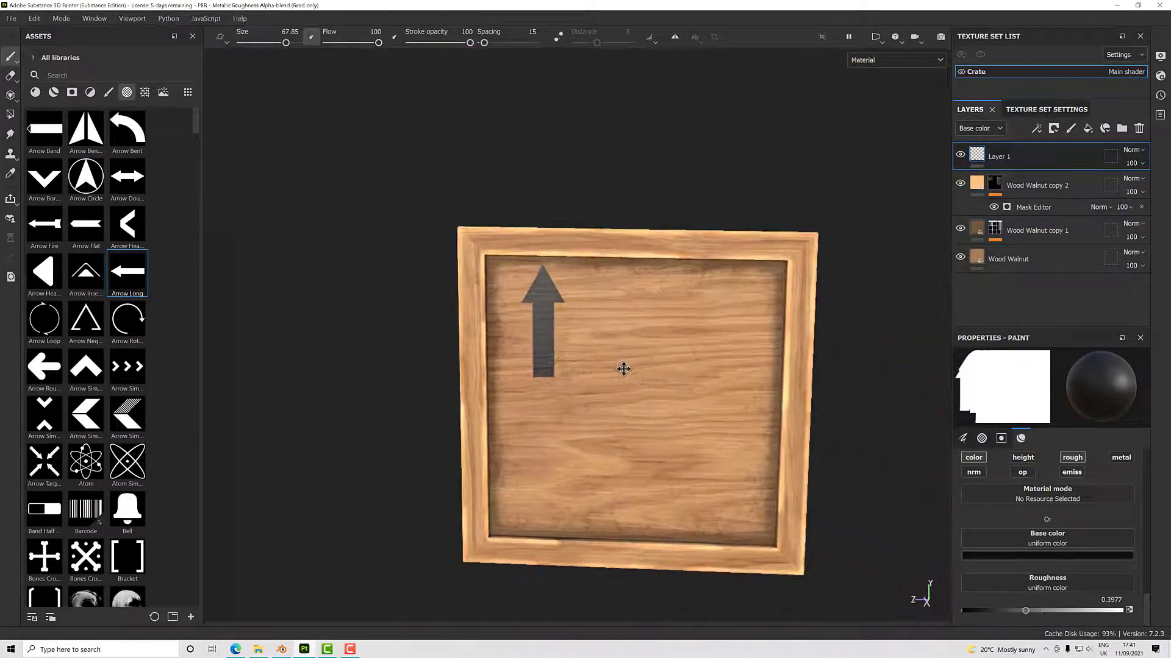
left_click_drag(623, 369, 605, 359)
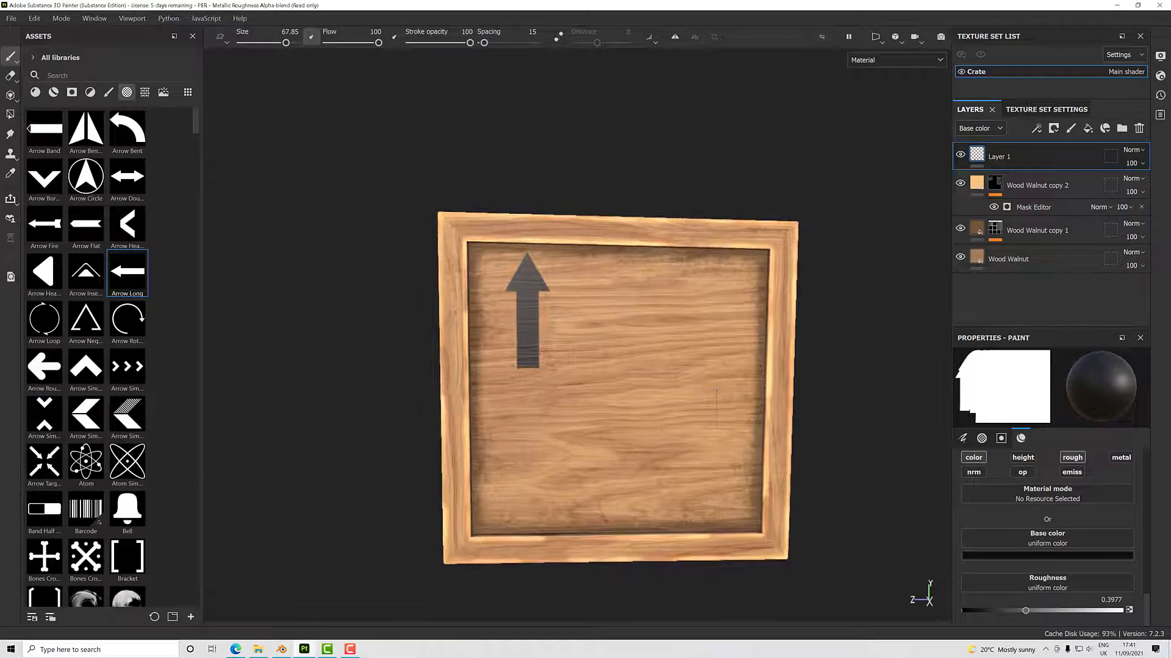
mouse_move(673, 309)
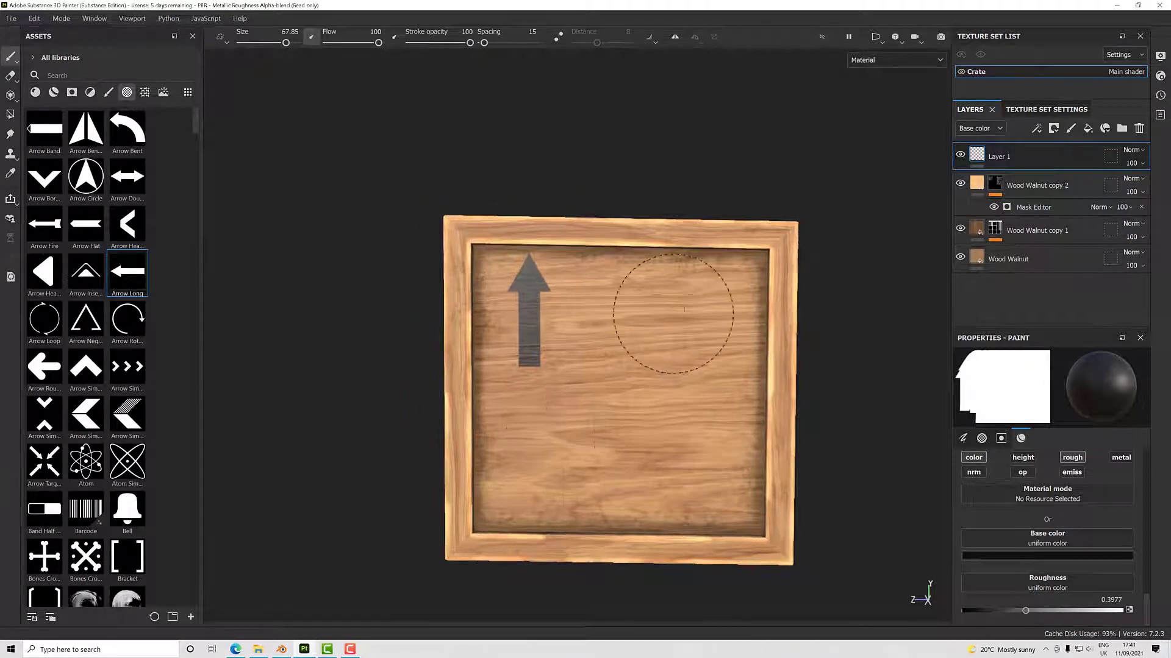
mouse_move(609, 435)
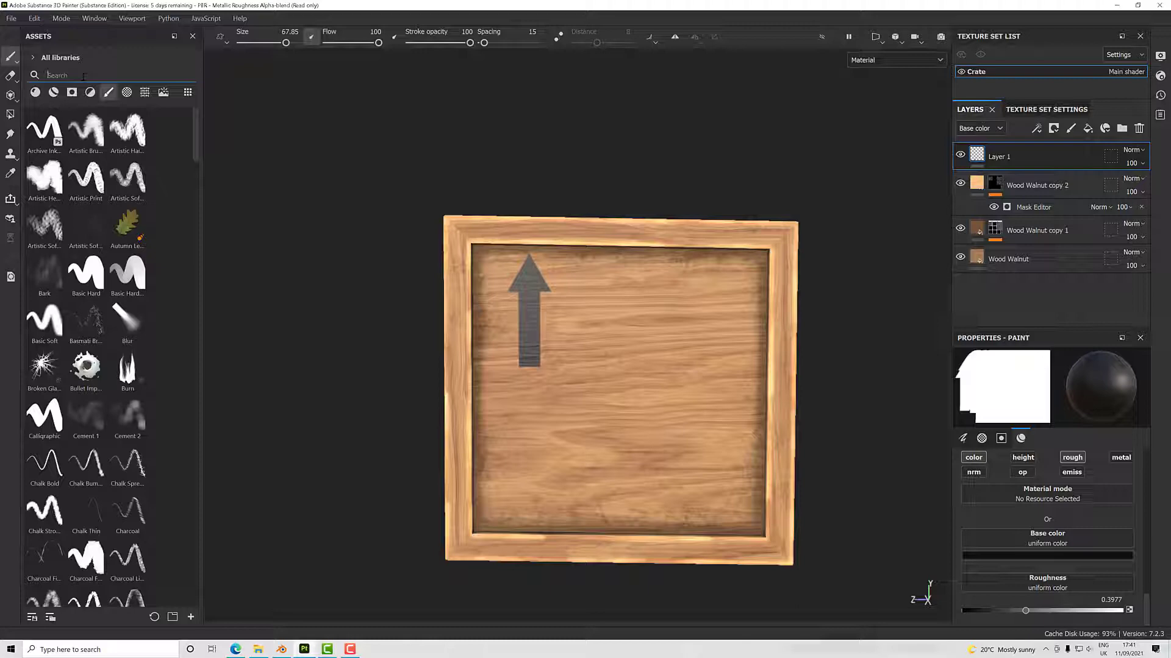
Search the alphas for 'font' and select the Font Black text alpha.
type("font")
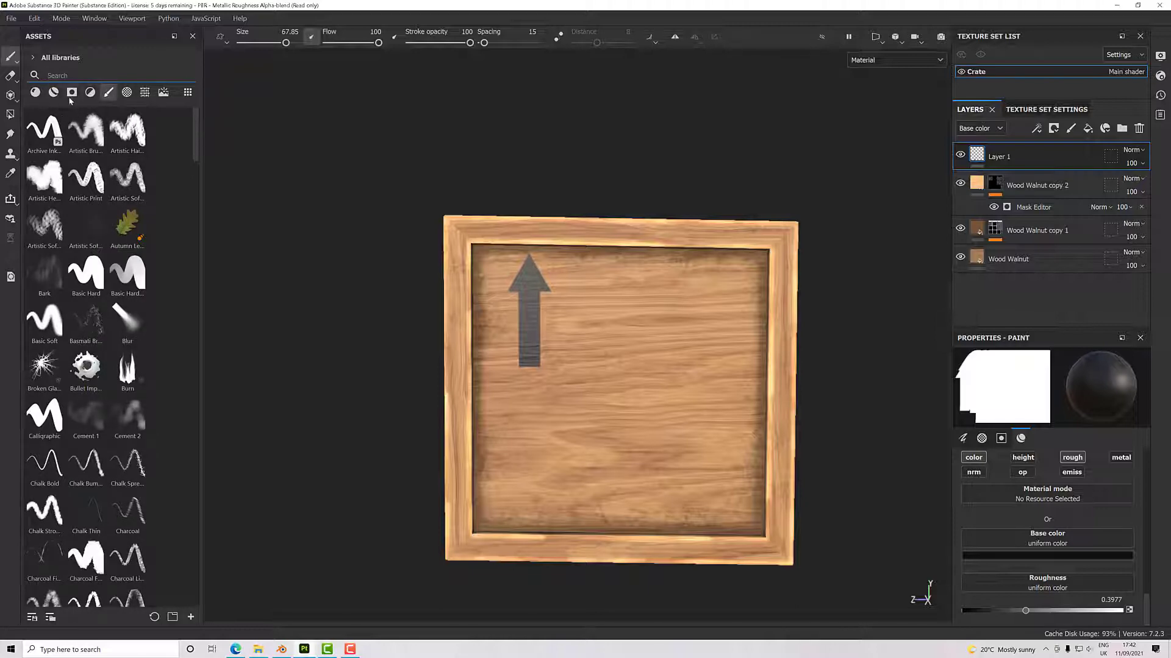
left_click(127, 92)
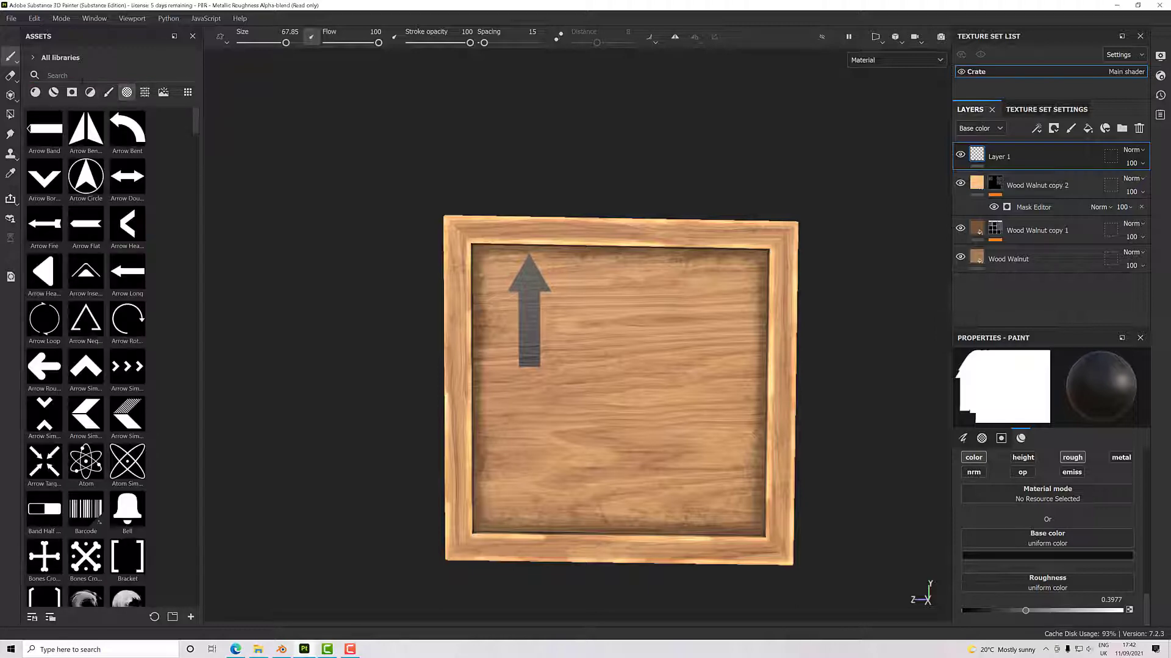
type("font")
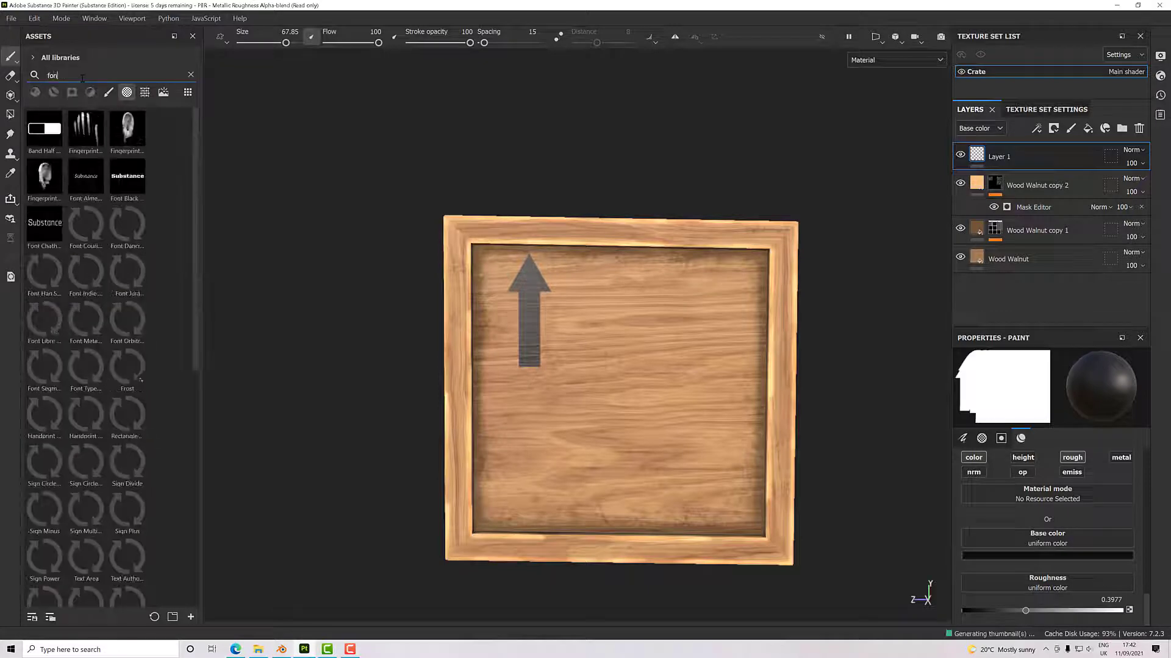
key("BackSpace")
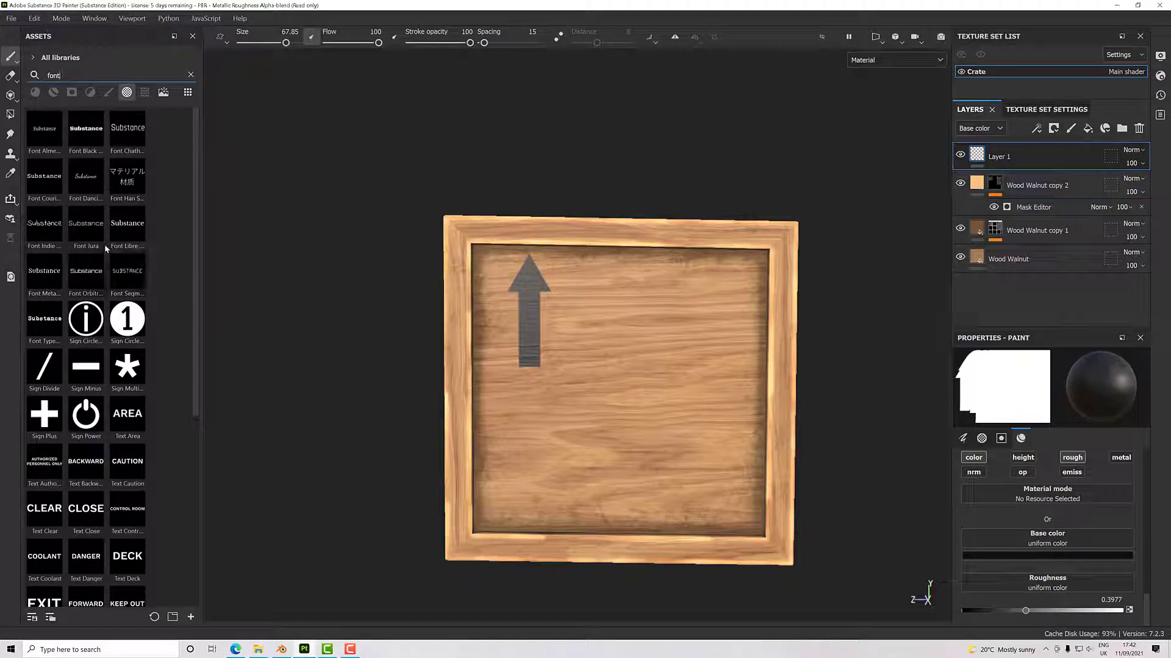
left_click(85, 129)
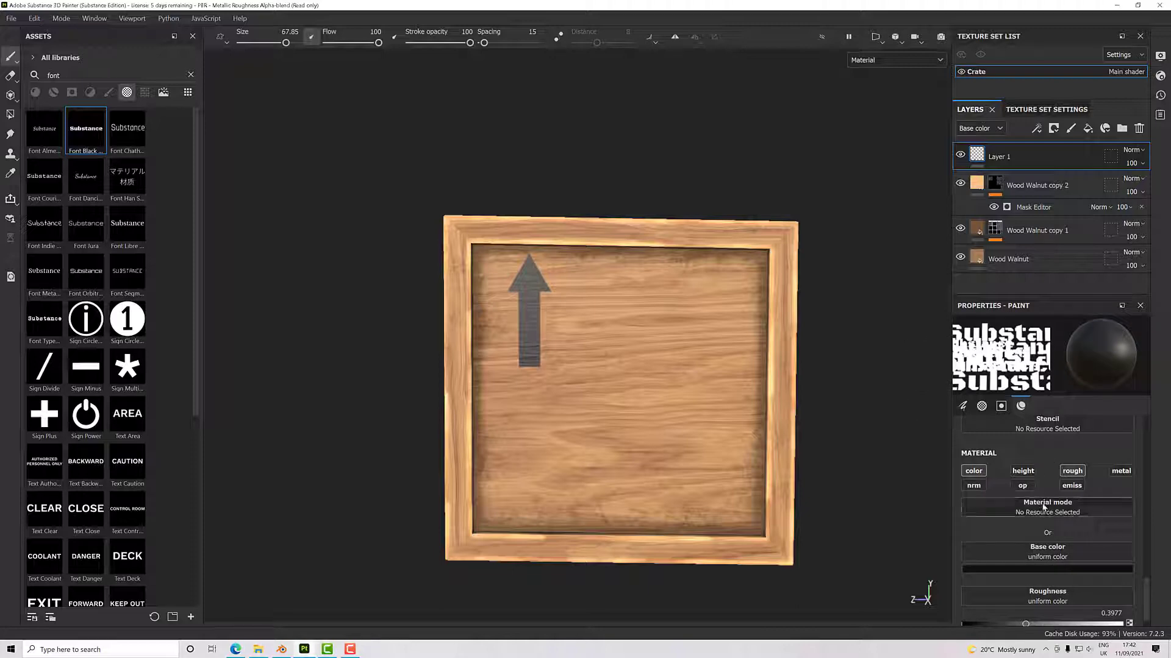
Set the stamp text to 'This Way Up' and place it beneath the arrow.
left_click(1001, 406)
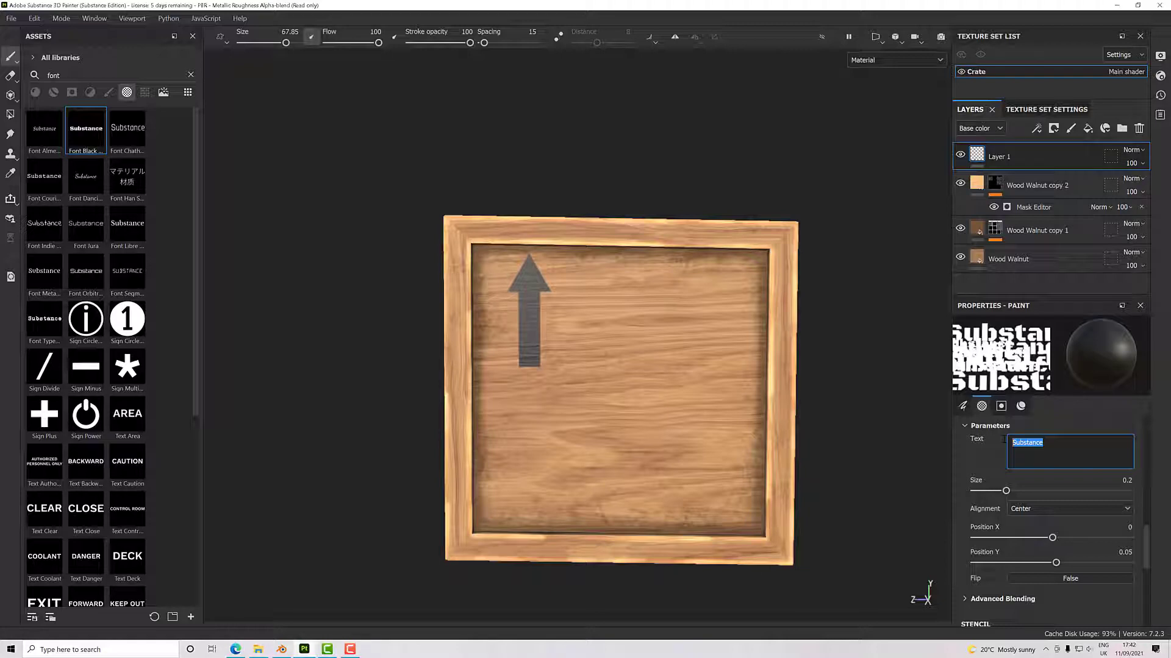
type("This Way Up")
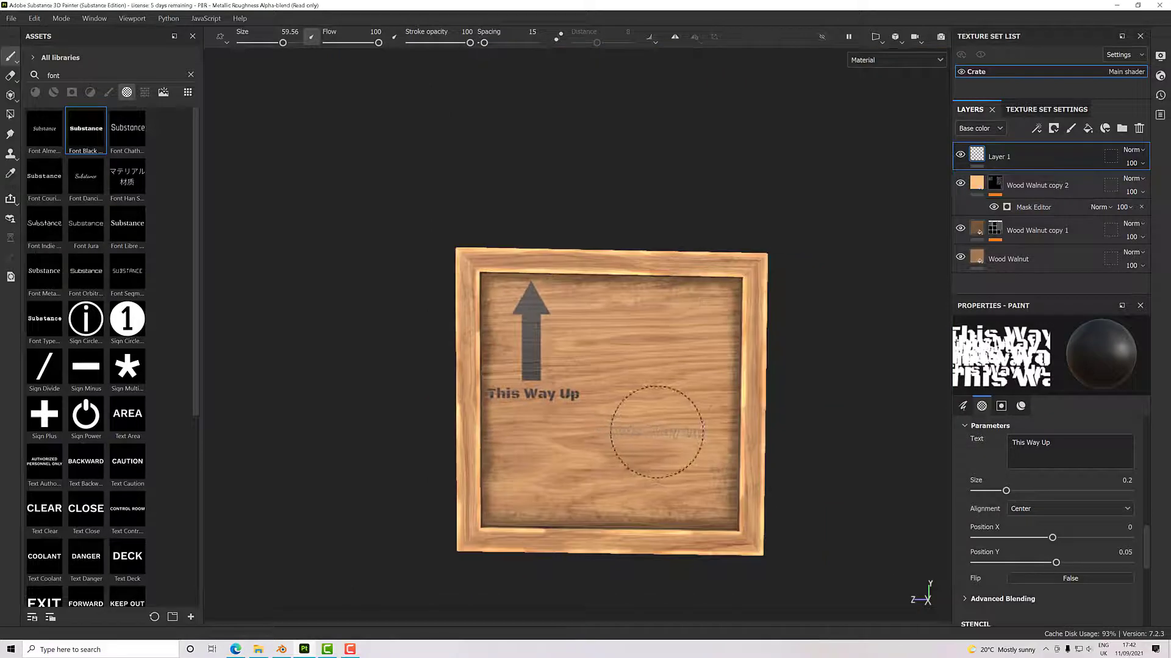
left_click_drag(657, 433, 589, 406)
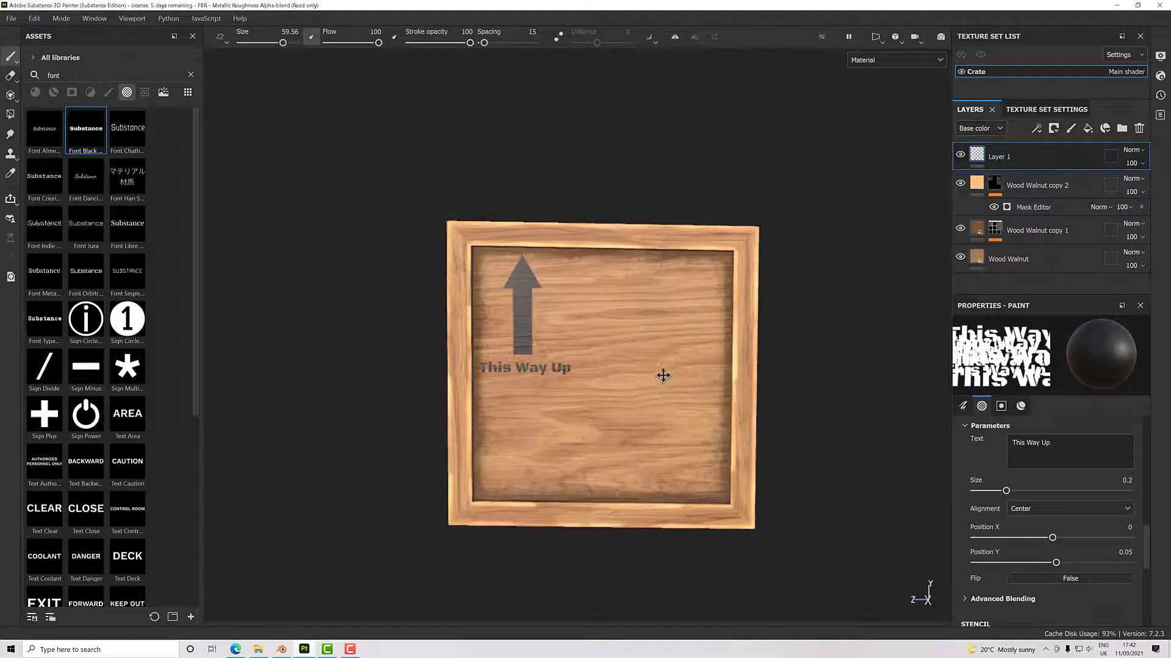
left_click_drag(664, 376, 553, 410)
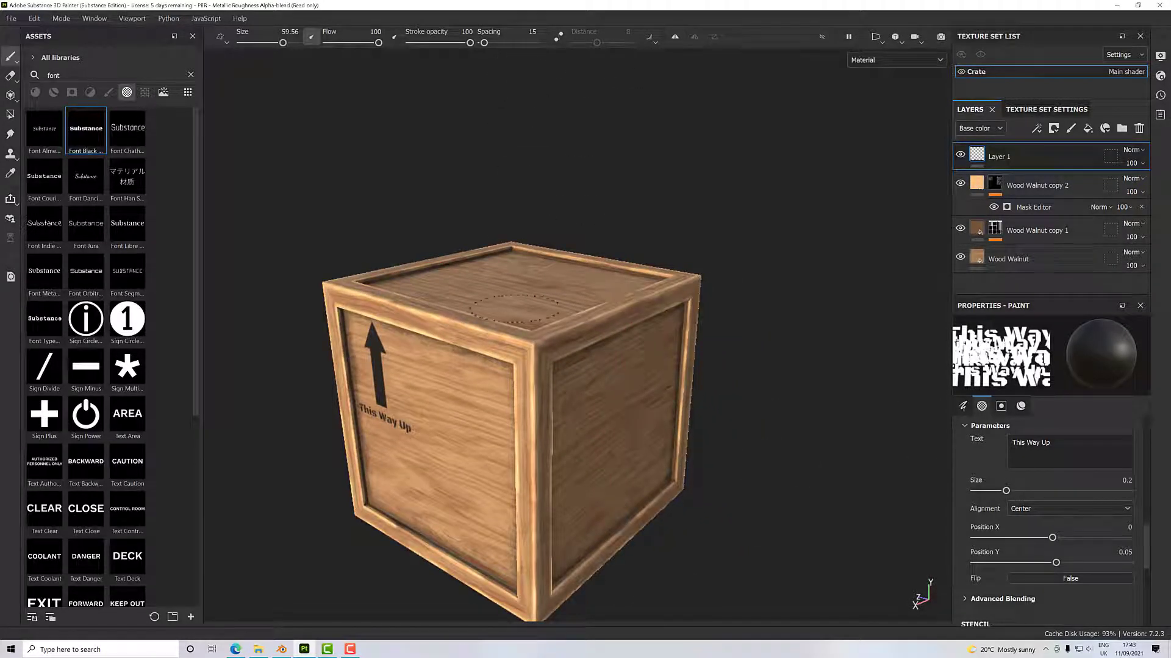
left_click_drag(523, 448, 492, 425)
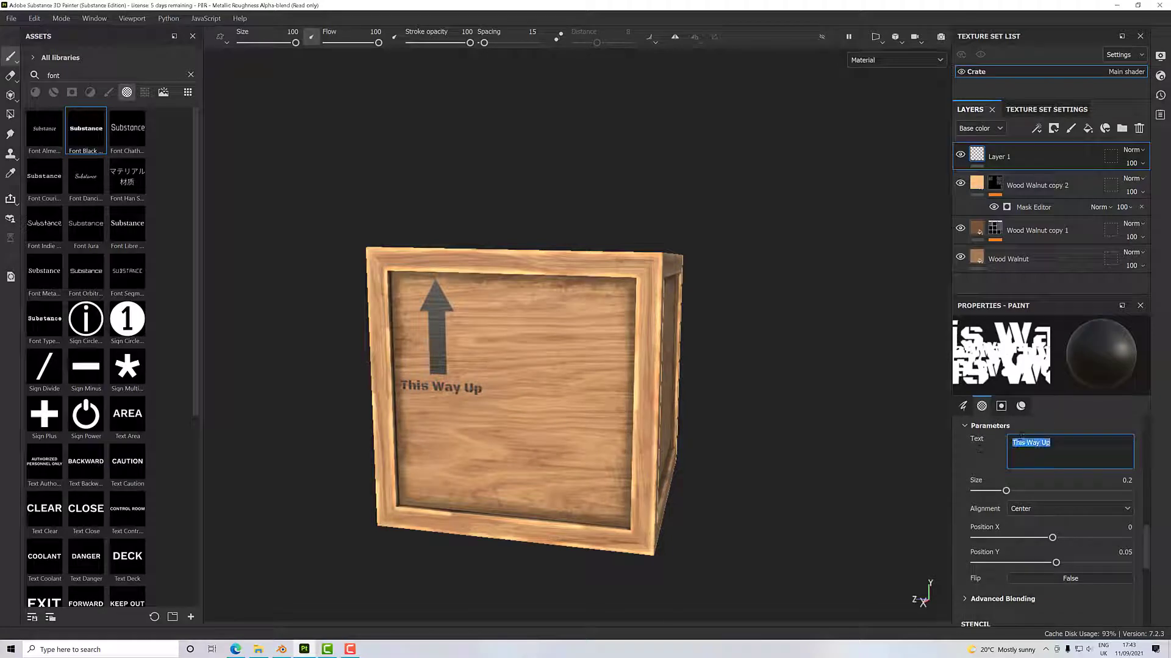
Change the text to 'Fragile', enlarge it to about 0.33, and stamp it slanted lower right.
type("Fragile")
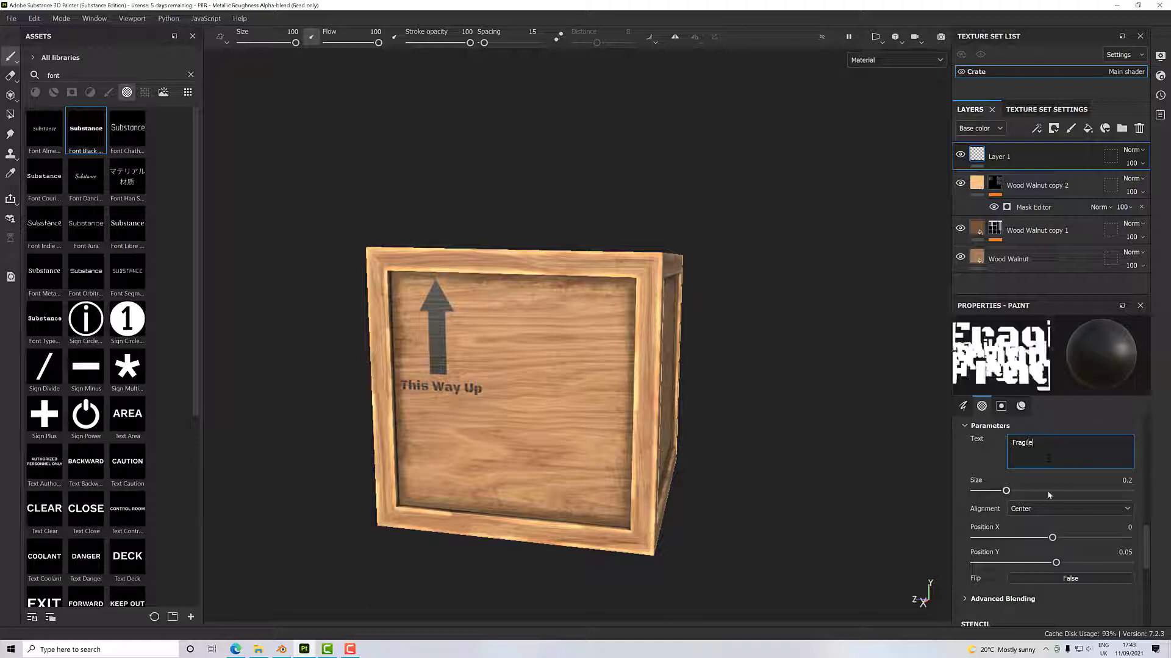
left_click_drag(1006, 490, 1034, 491)
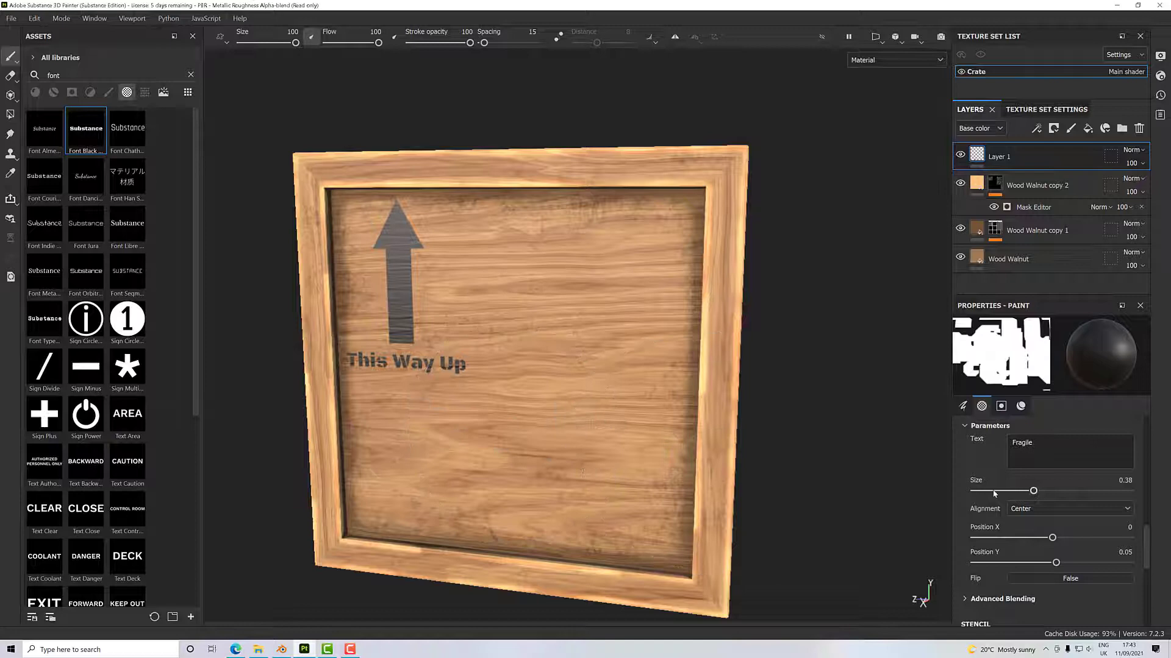
left_click_drag(1033, 490, 1025, 490)
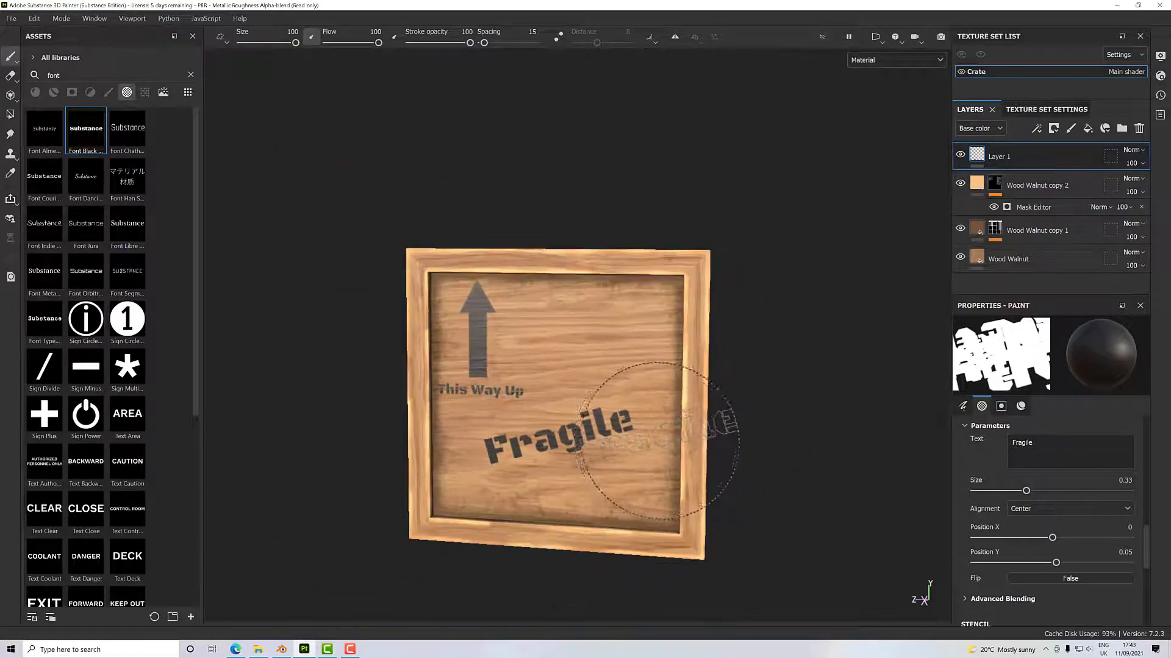
left_click_drag(556, 403, 653, 426)
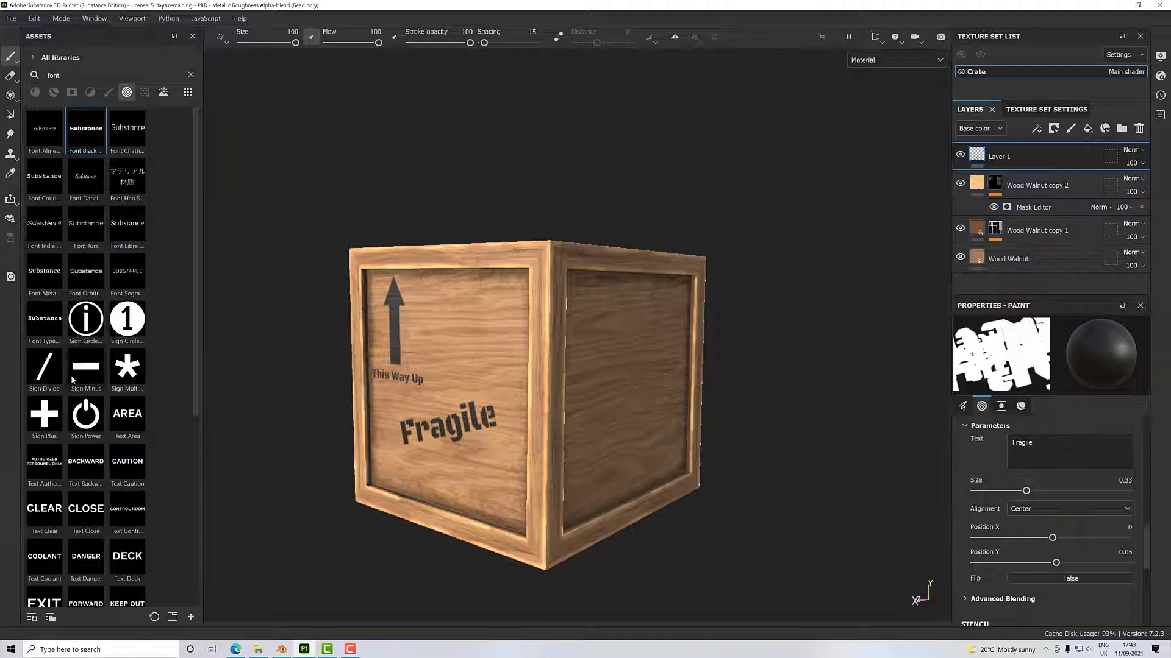
scroll("down", 3)
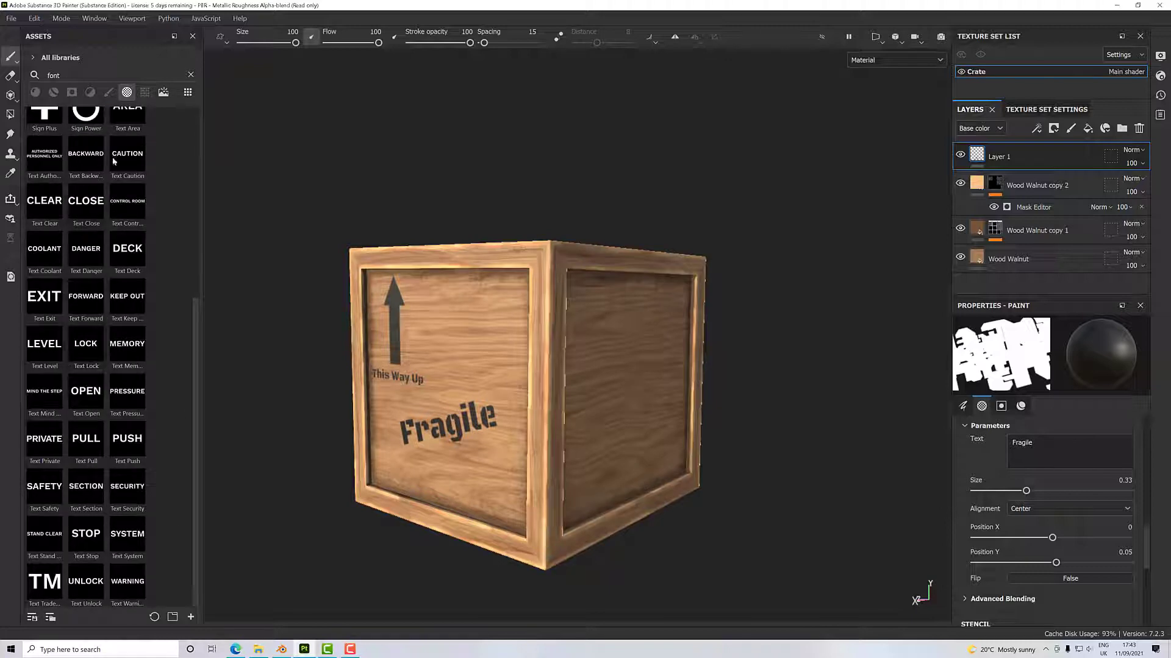
left_click(190, 74)
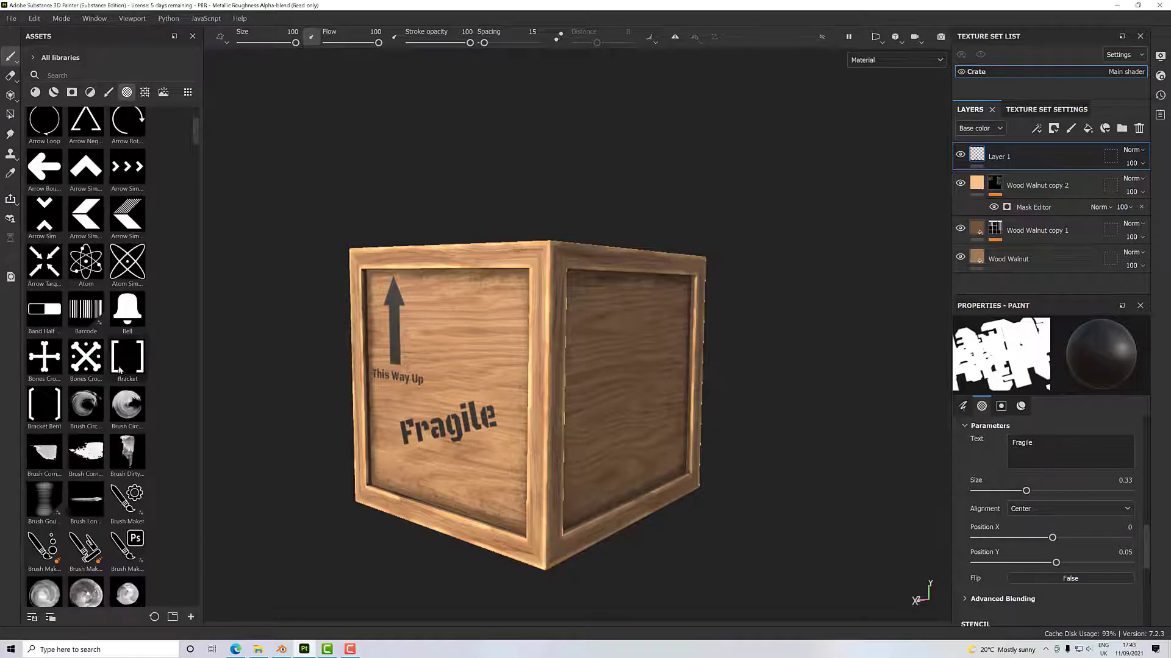
scroll("down", 3)
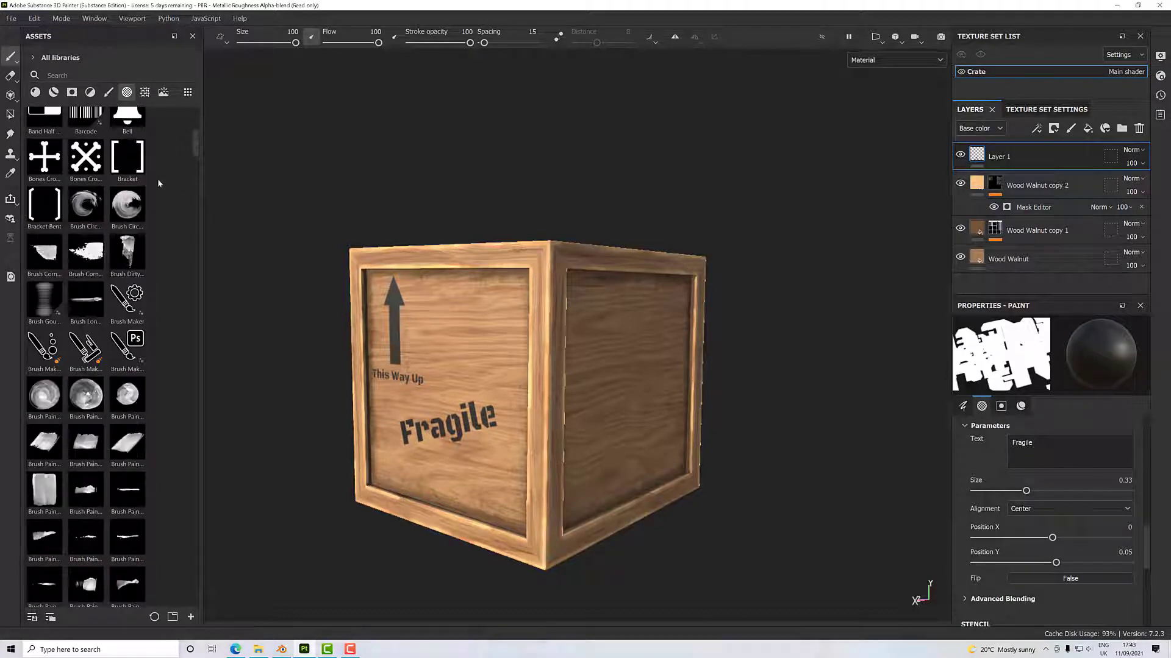
scroll("down", 3)
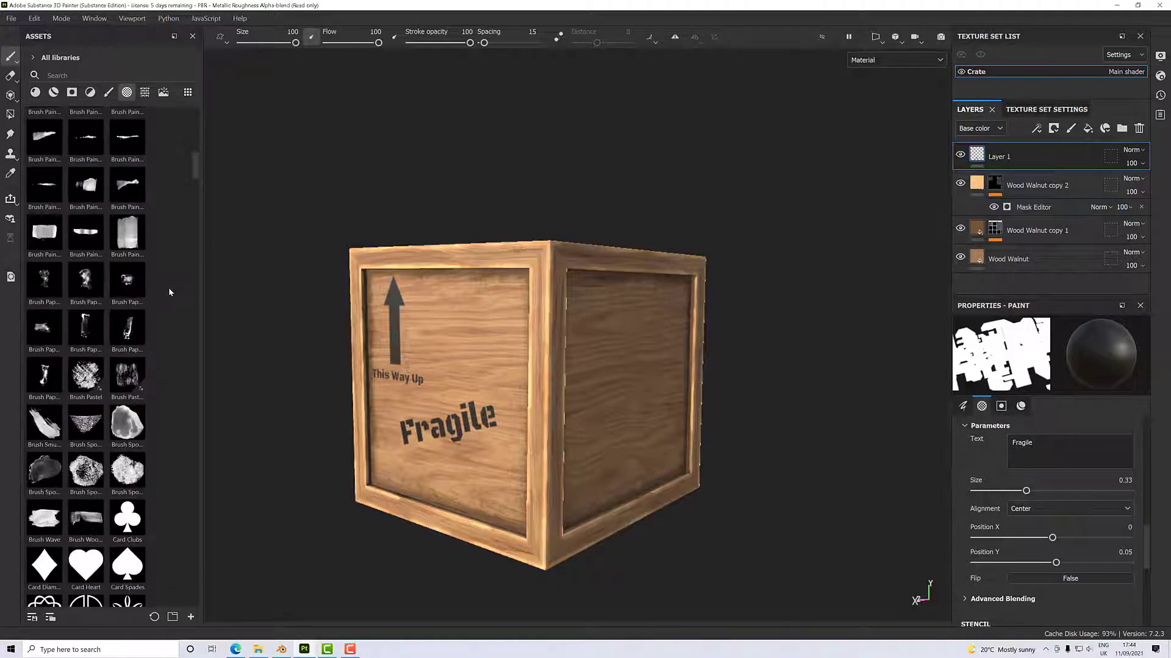
scroll("down", 3)
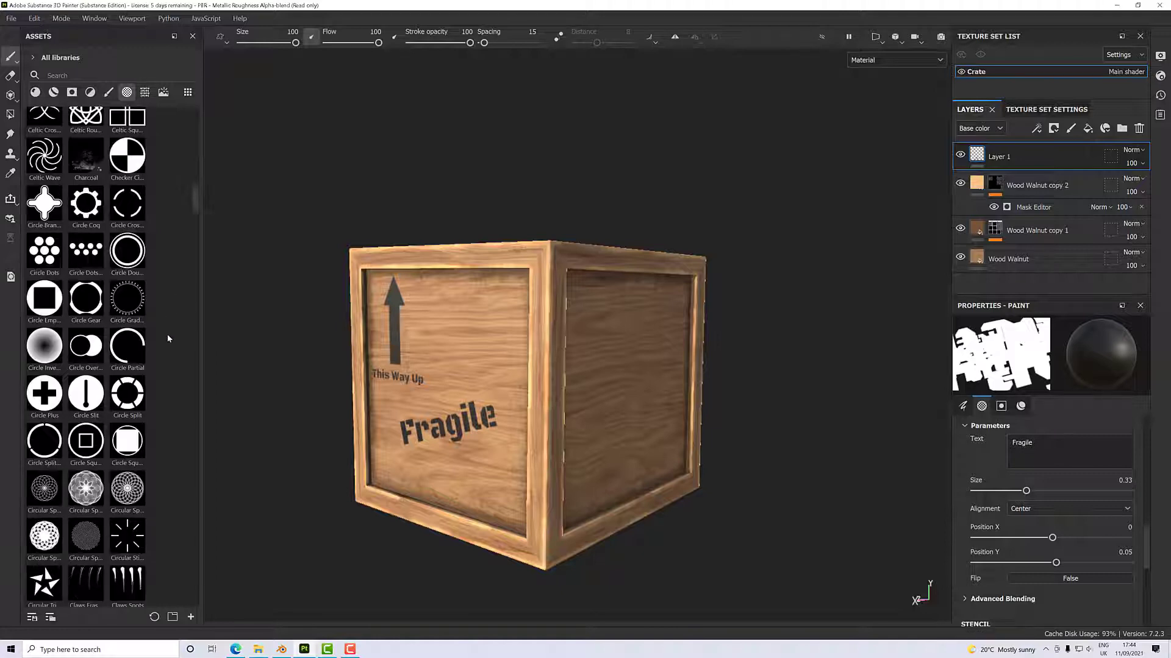
scroll("down", 3)
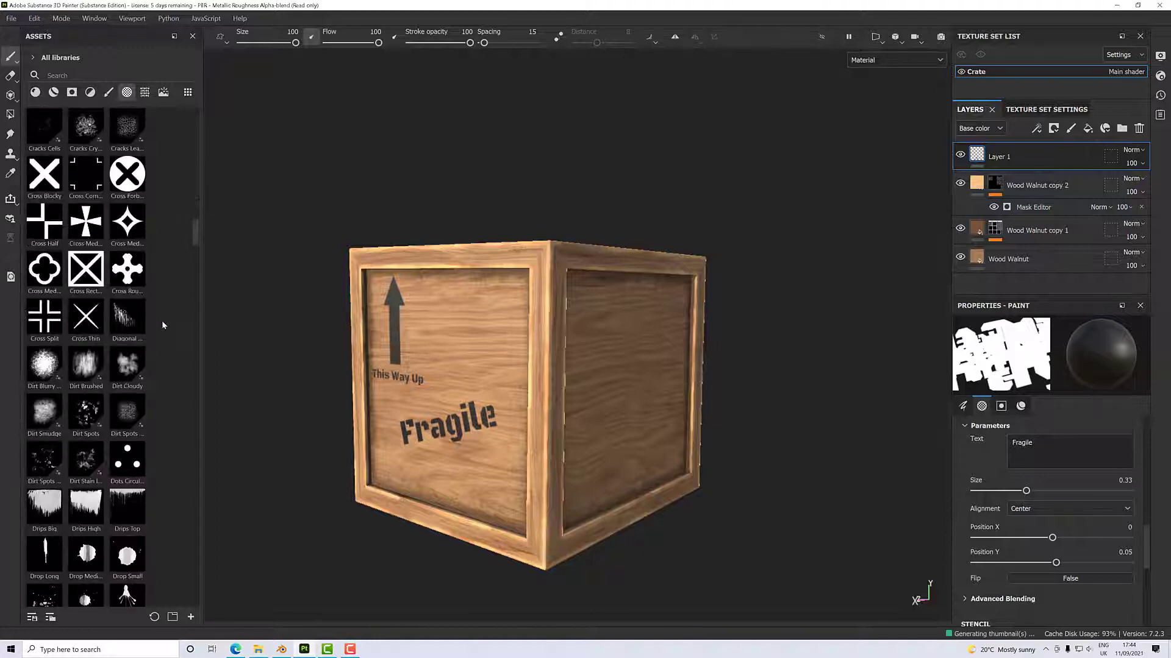
scroll("down", 3)
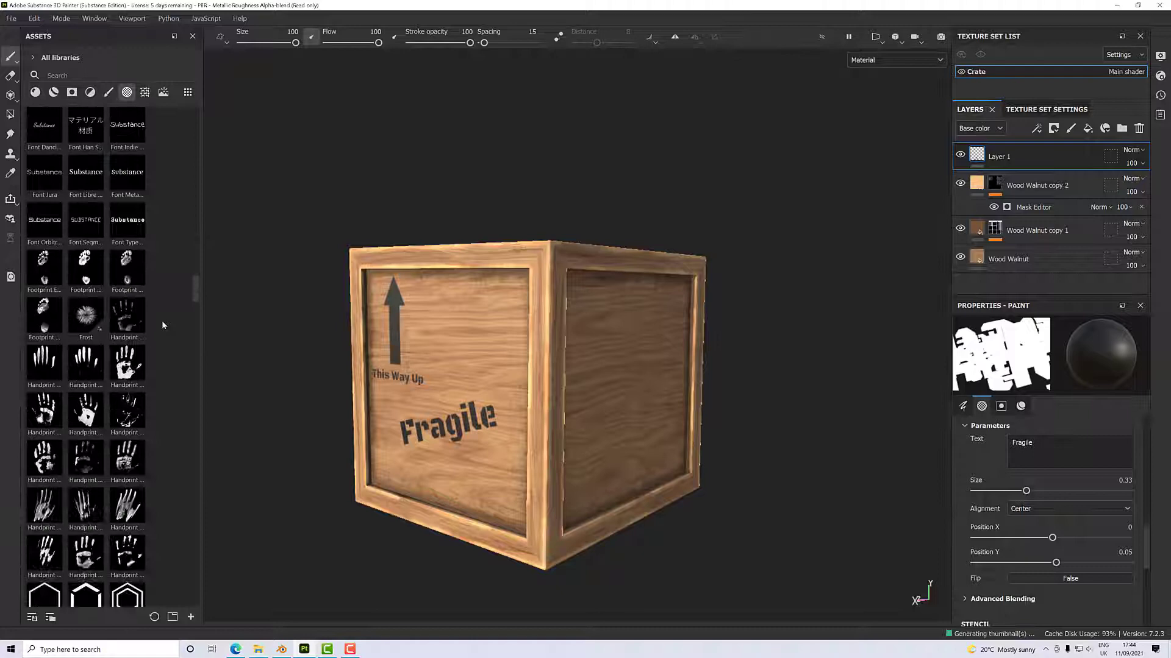
scroll("down", 3)
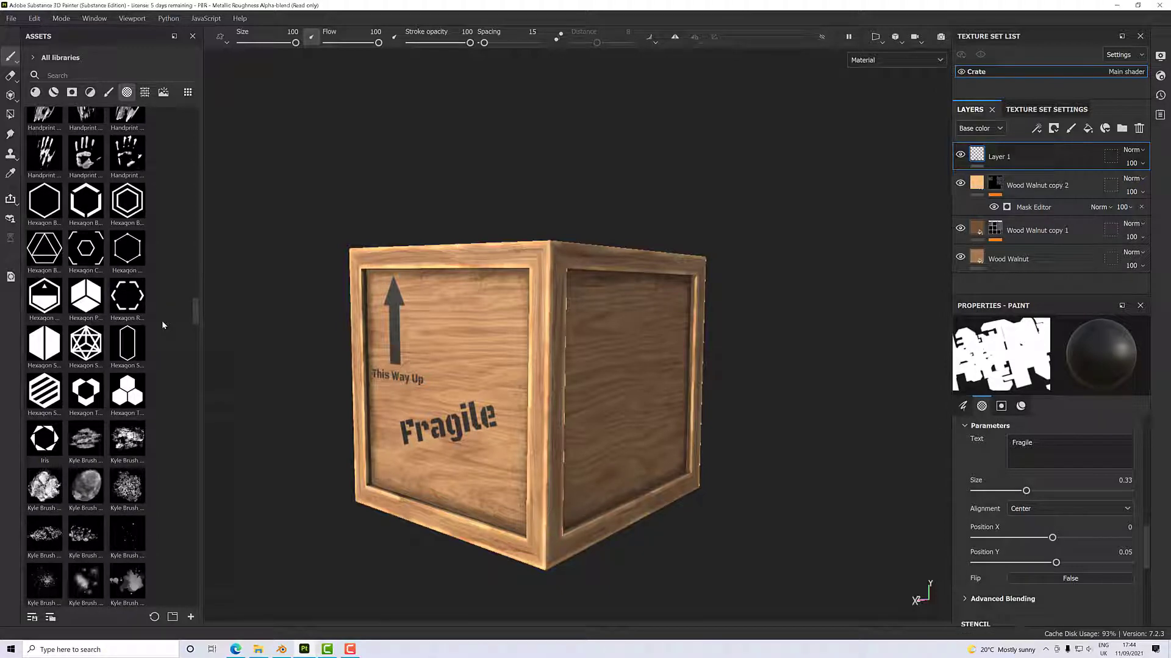
scroll("down", 3)
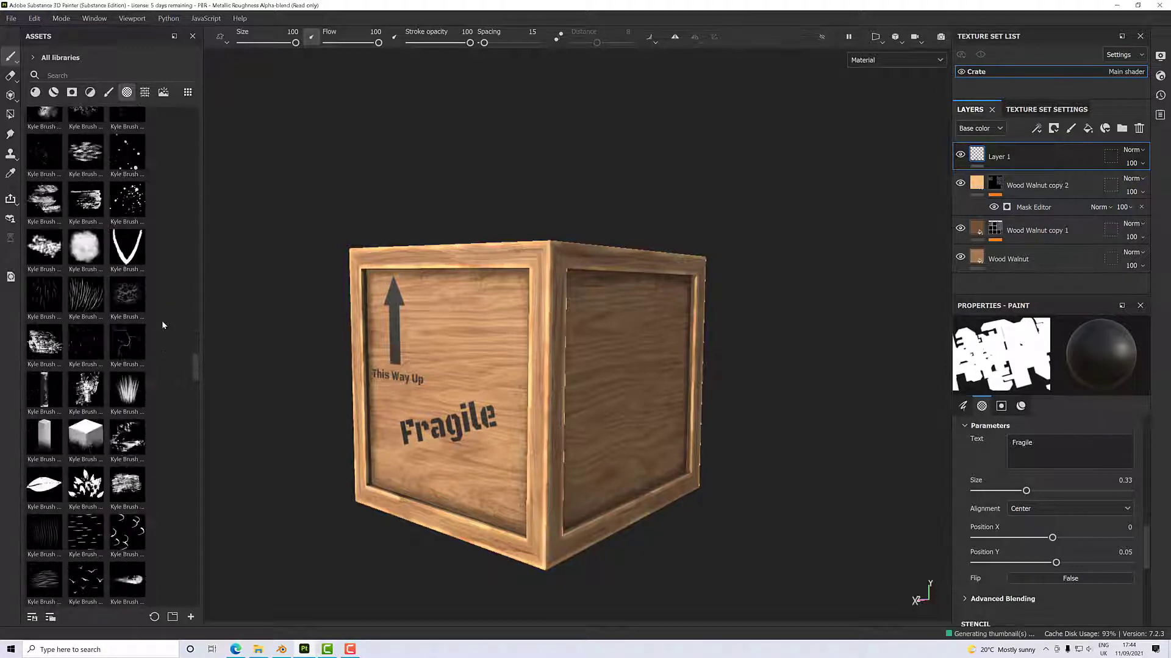
scroll("down", 3)
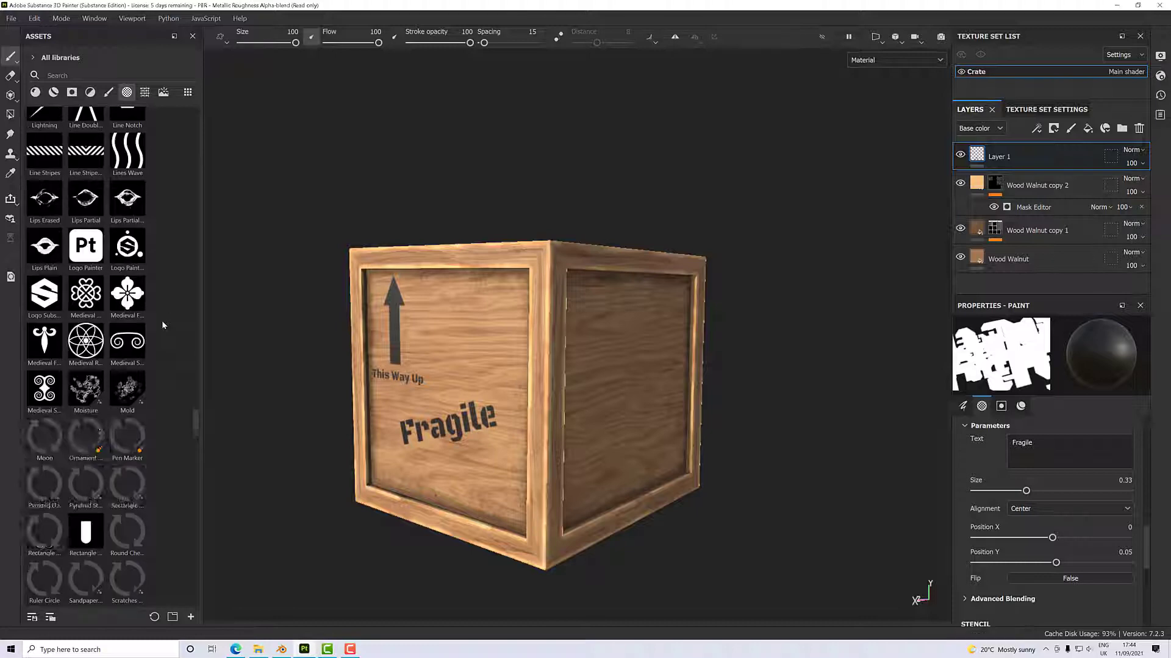
scroll("down", 3)
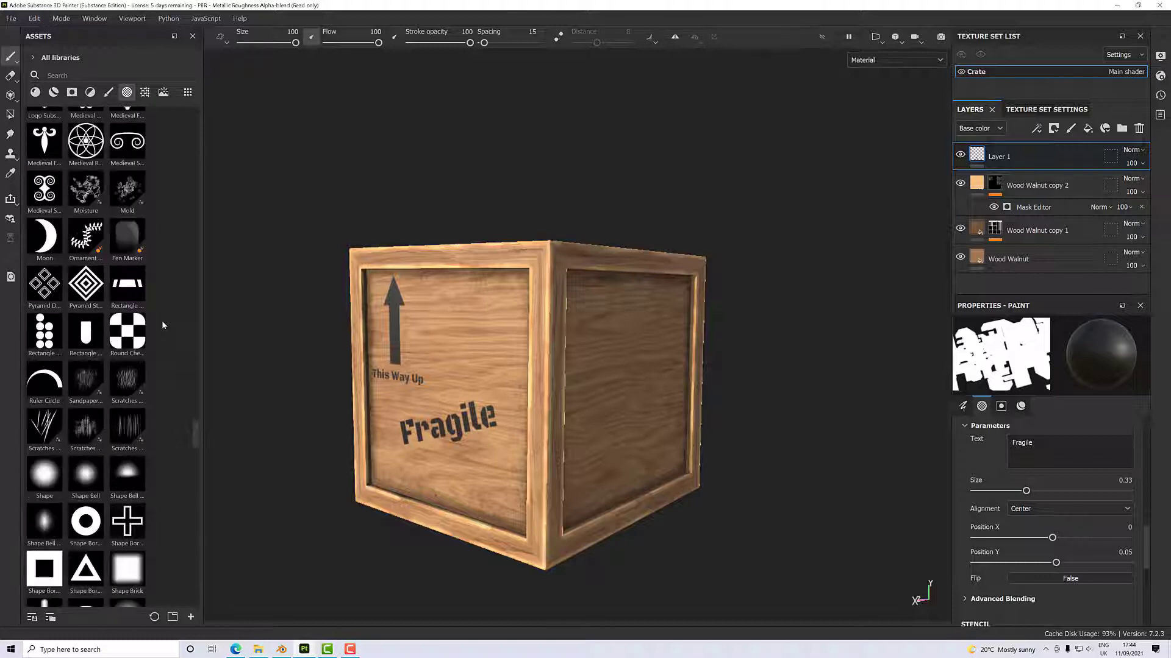
scroll("down", 3)
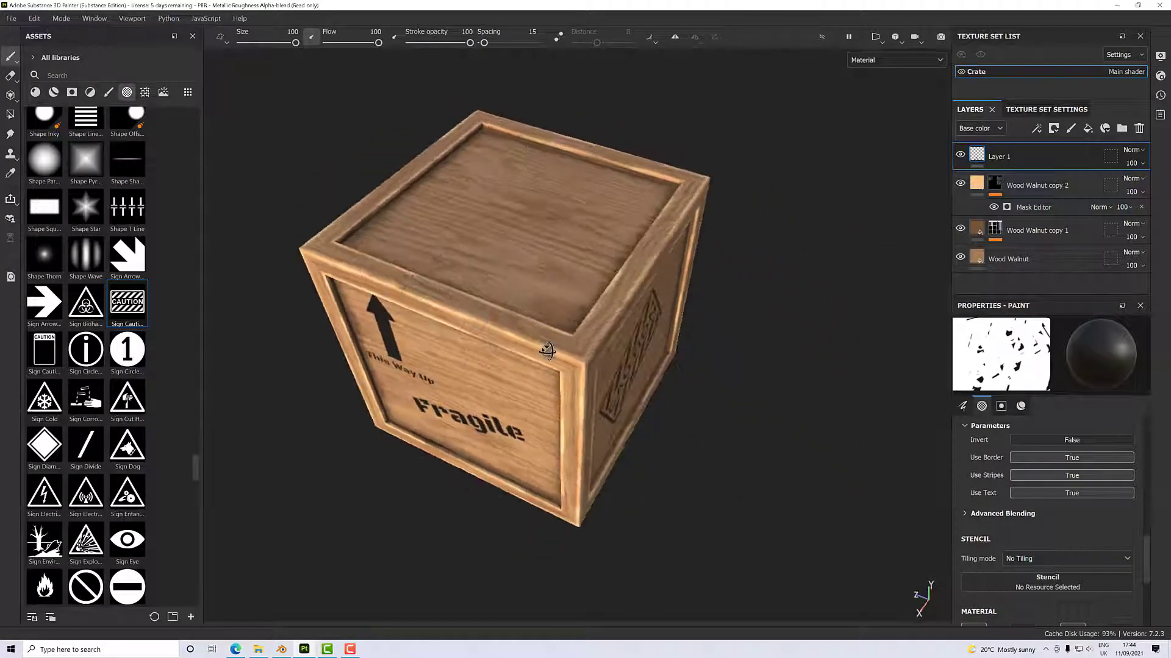
Orbit the crate to bring the CAUTION-stamped side face forward.
left_click_drag(523, 336, 463, 194)
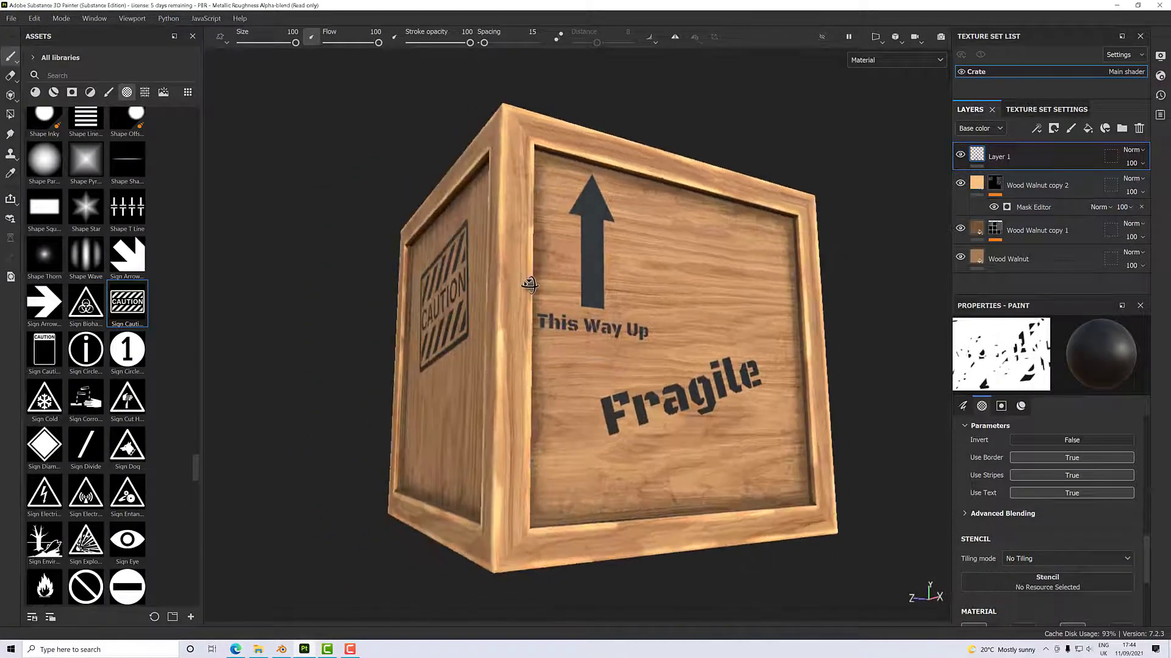
left_click_drag(530, 298, 571, 322)
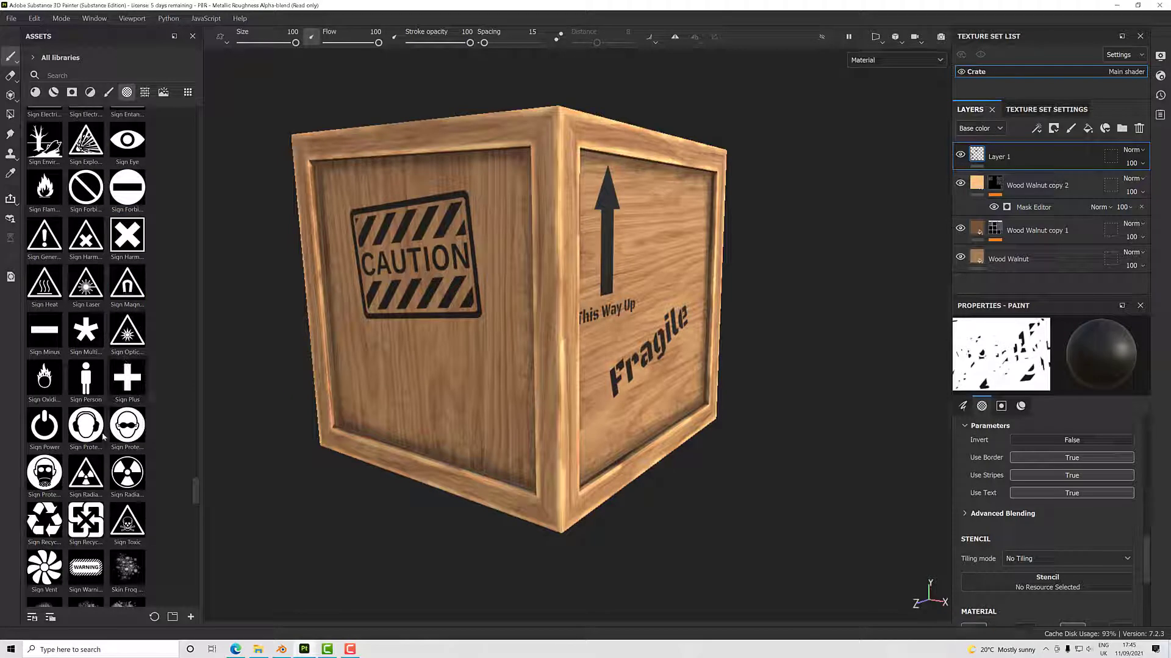
mouse_move(104, 436)
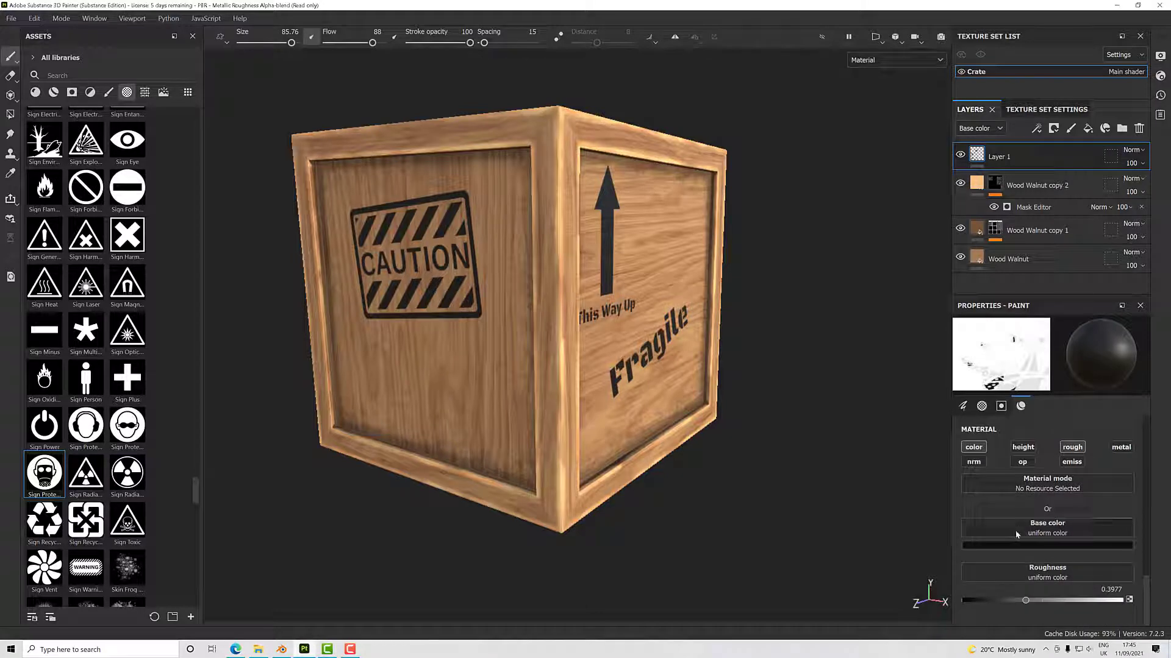
Set the paint colour to red and stamp the Sign Oxidizer flame below CAUTION.
left_click(1047, 545)
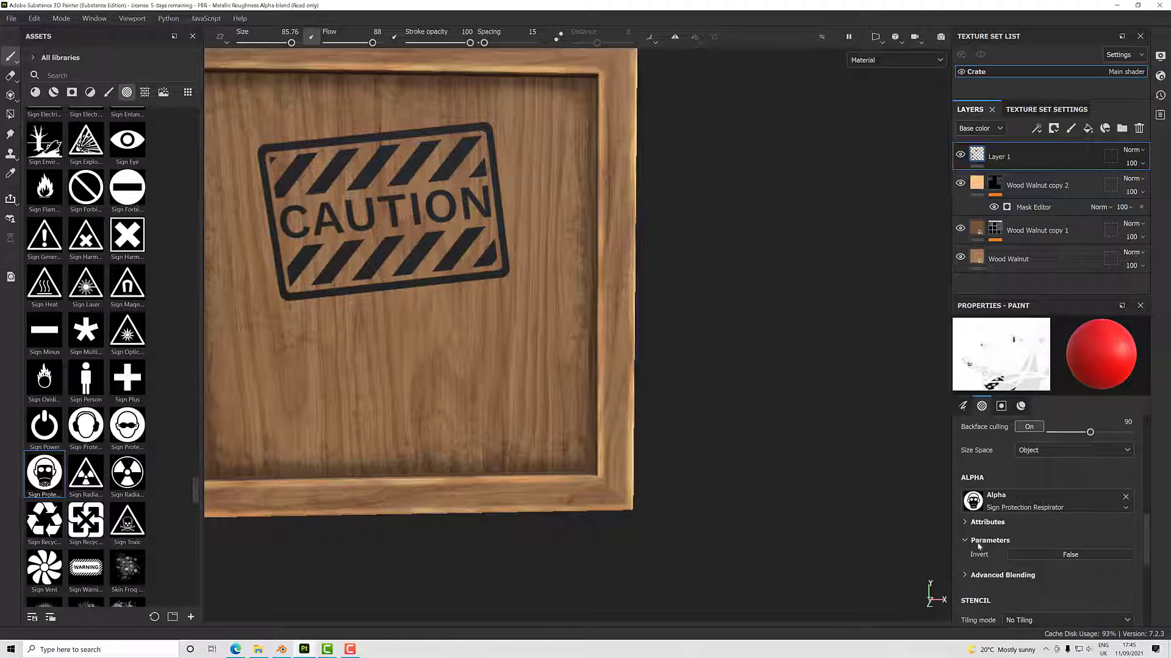
left_click(1069, 555)
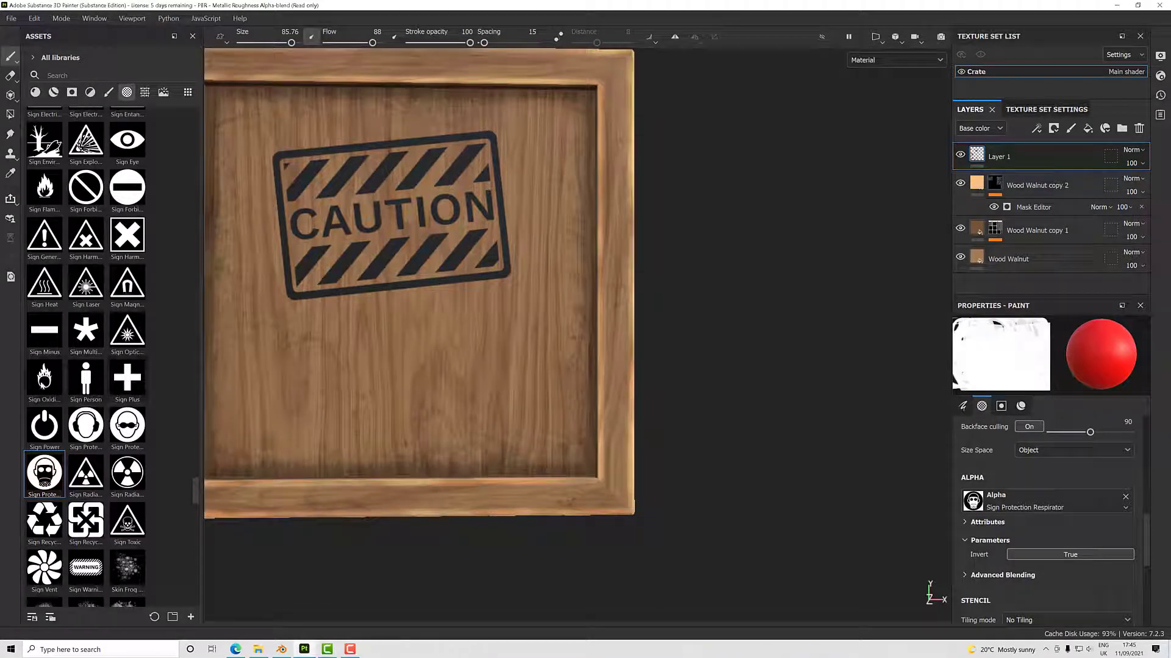
left_click(44, 378)
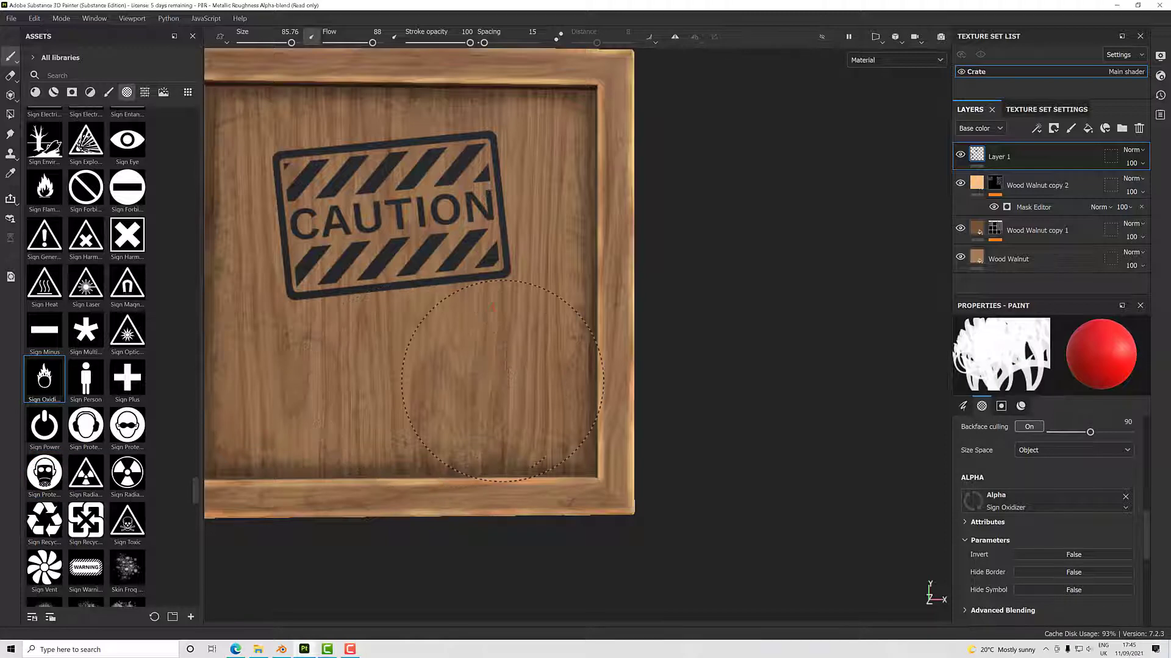
left_click(500, 389)
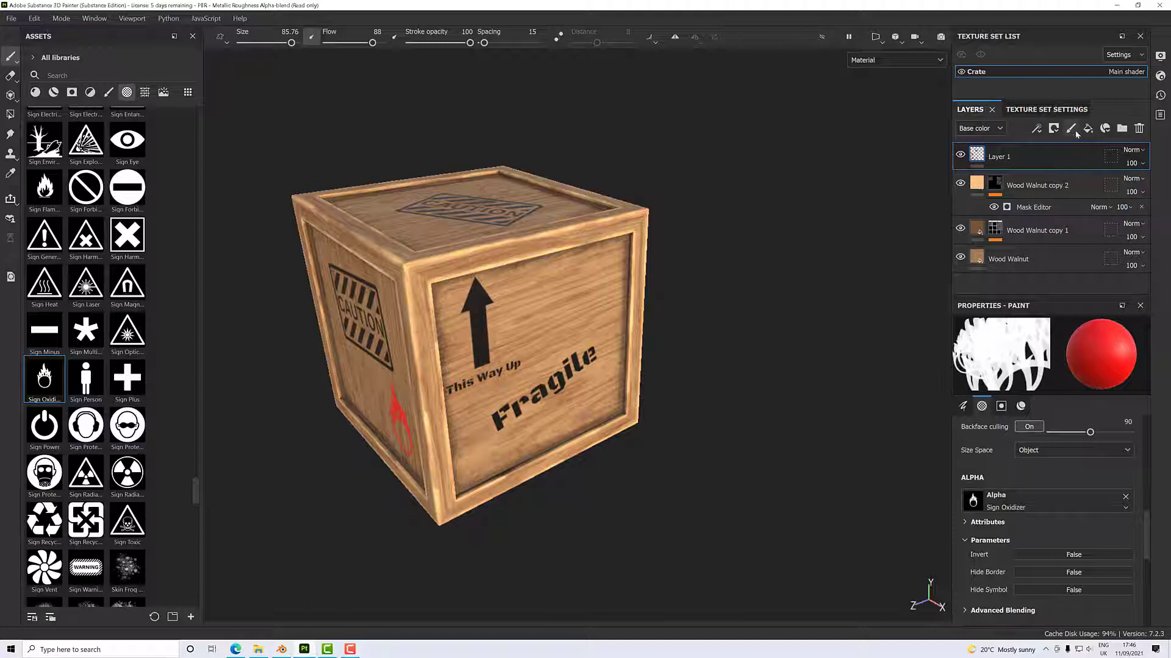
Add a new paint layer with a Dirt generator on its mask and inspect the crate.
left_click(1071, 128)
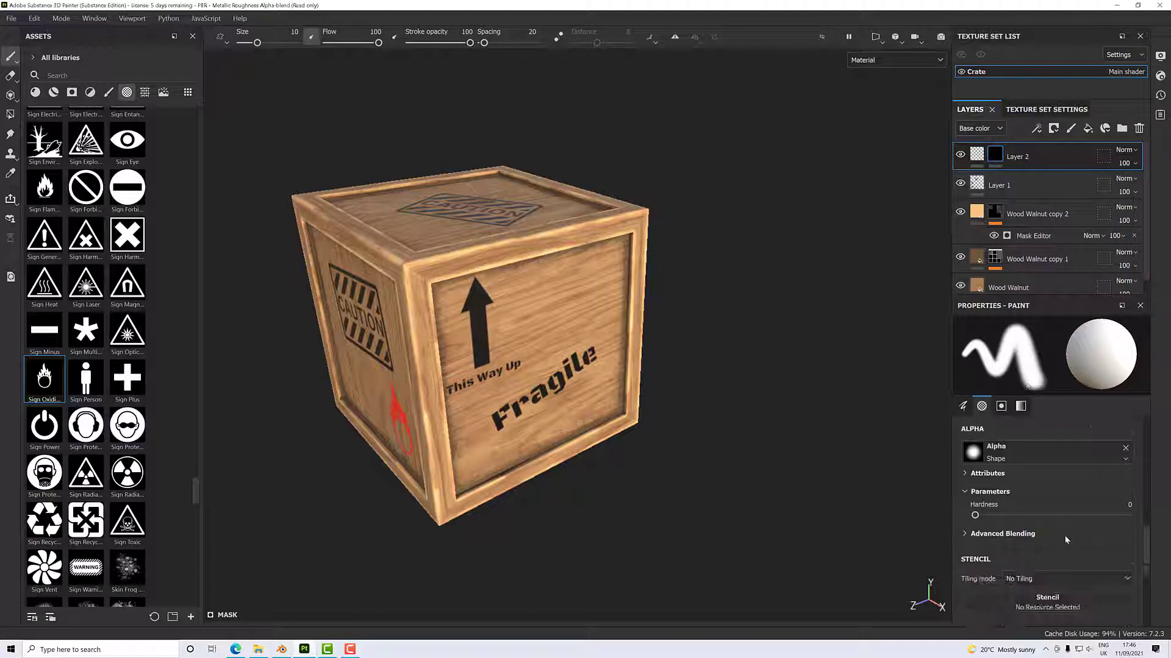
right_click(1018, 156)
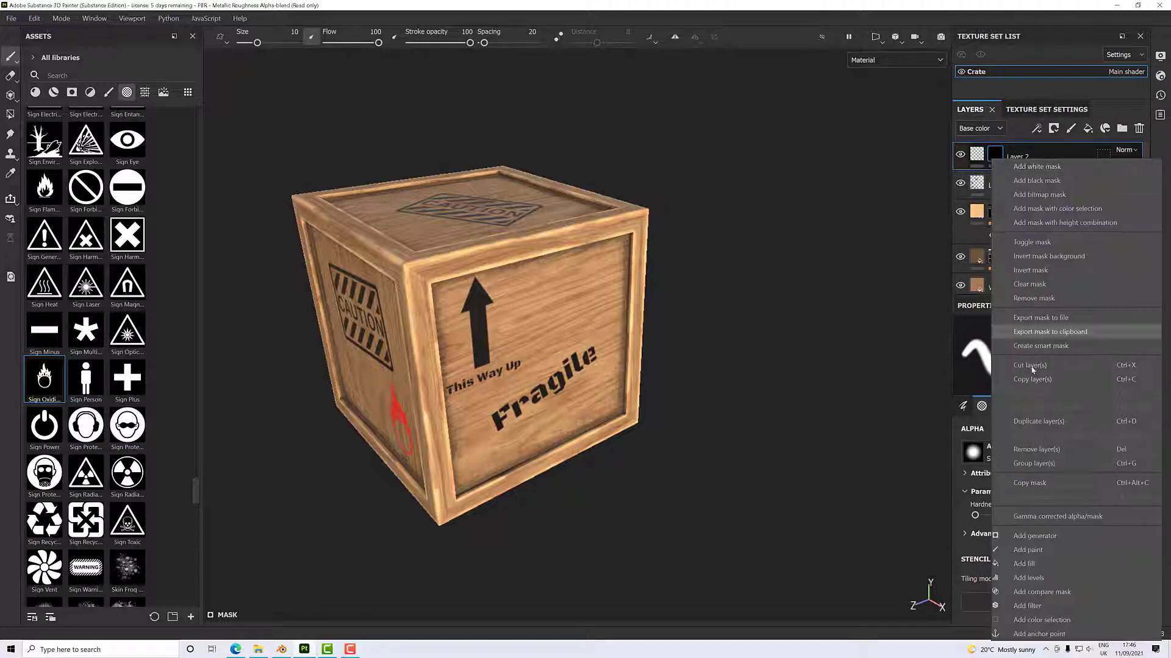
left_click(1034, 536)
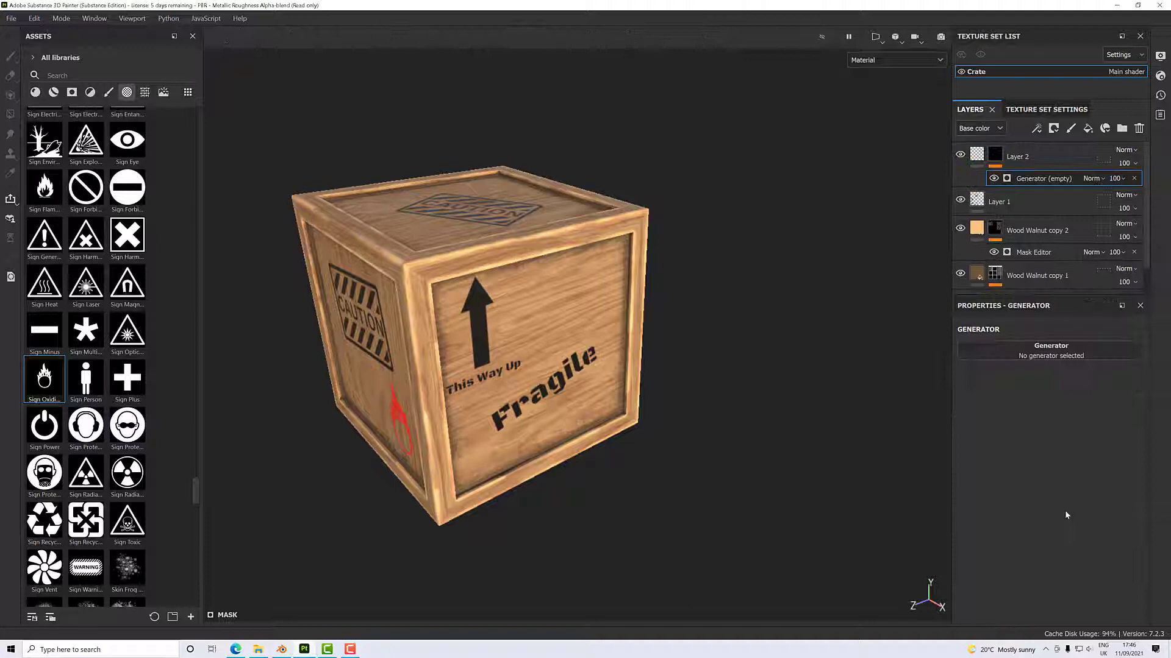
left_click(1051, 345)
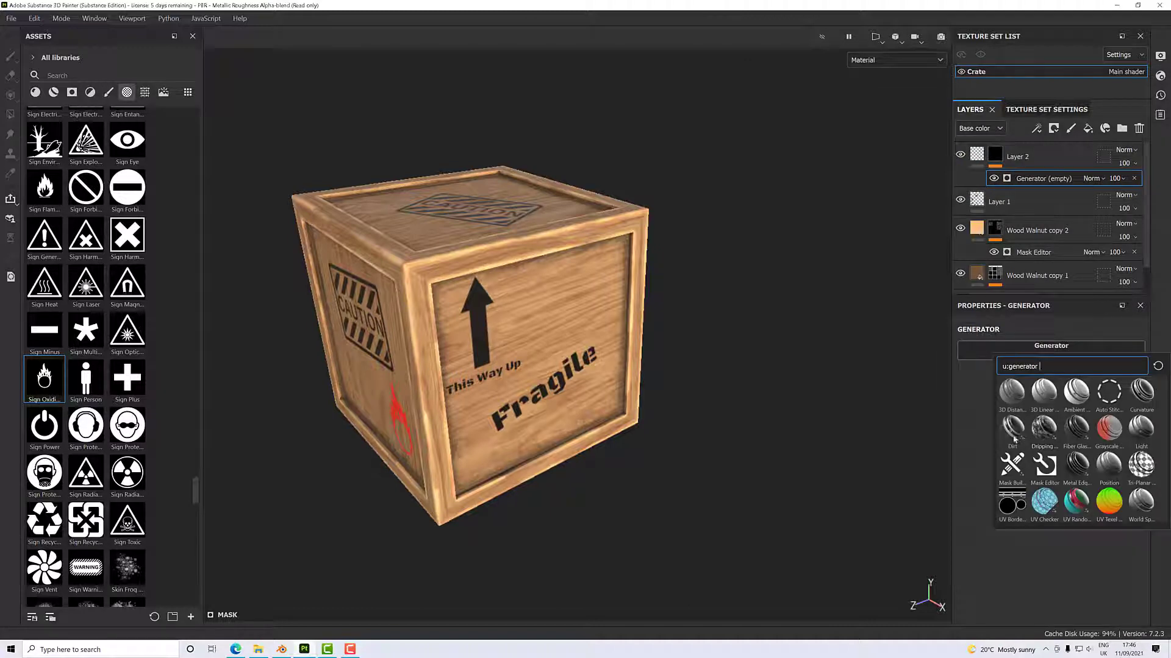
left_click(1012, 429)
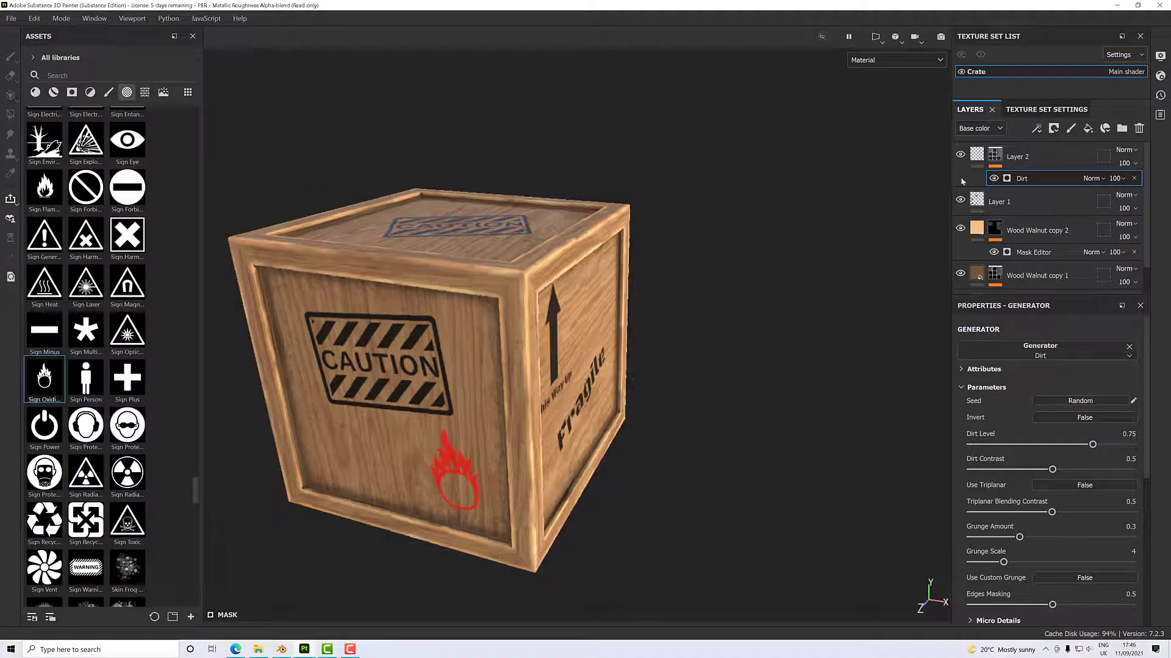
left_click_drag(448, 336, 523, 366)
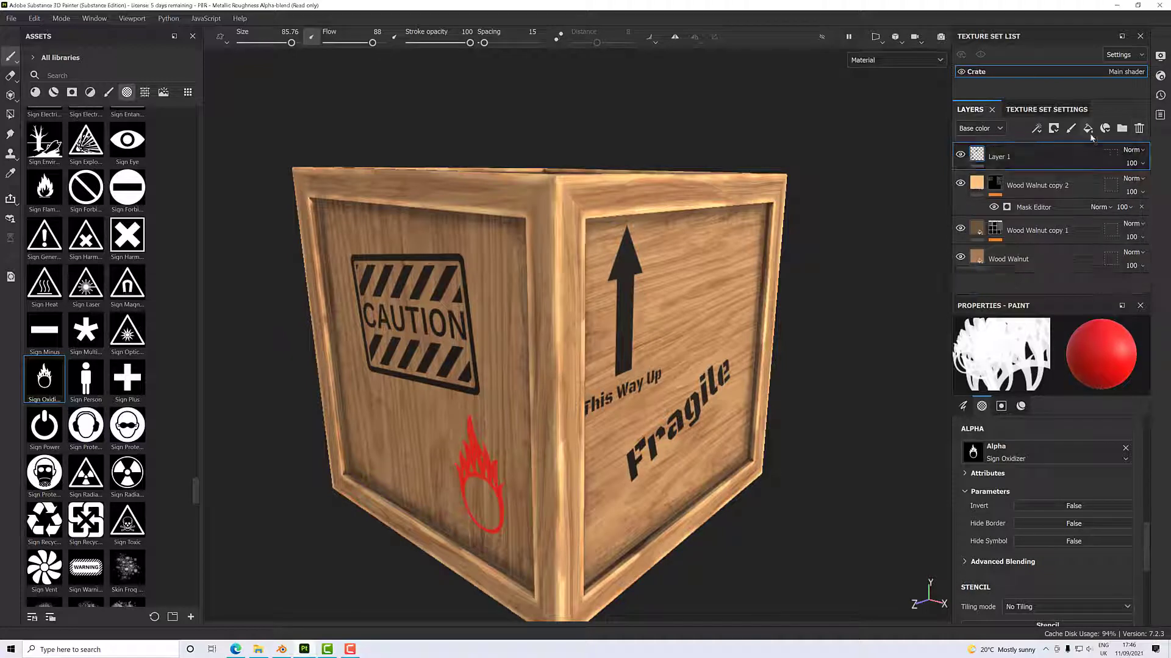
Add a fill layer with a Dirt generator mask and orbit to check edge and top grime.
left_click(1088, 128)
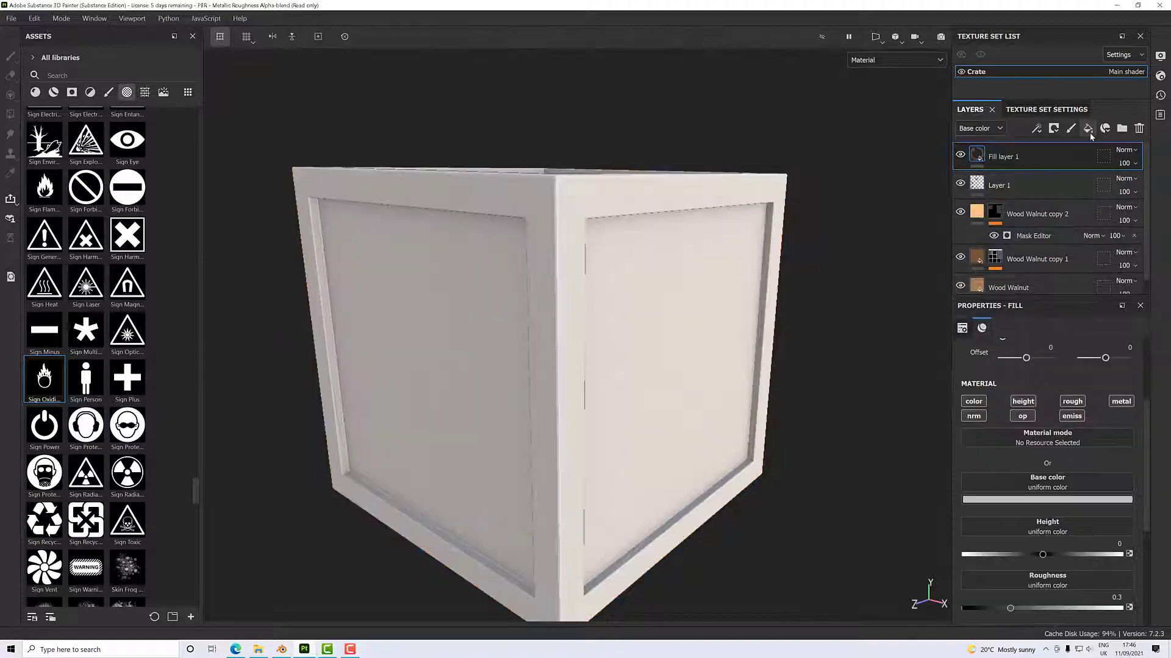
right_click(1003, 156)
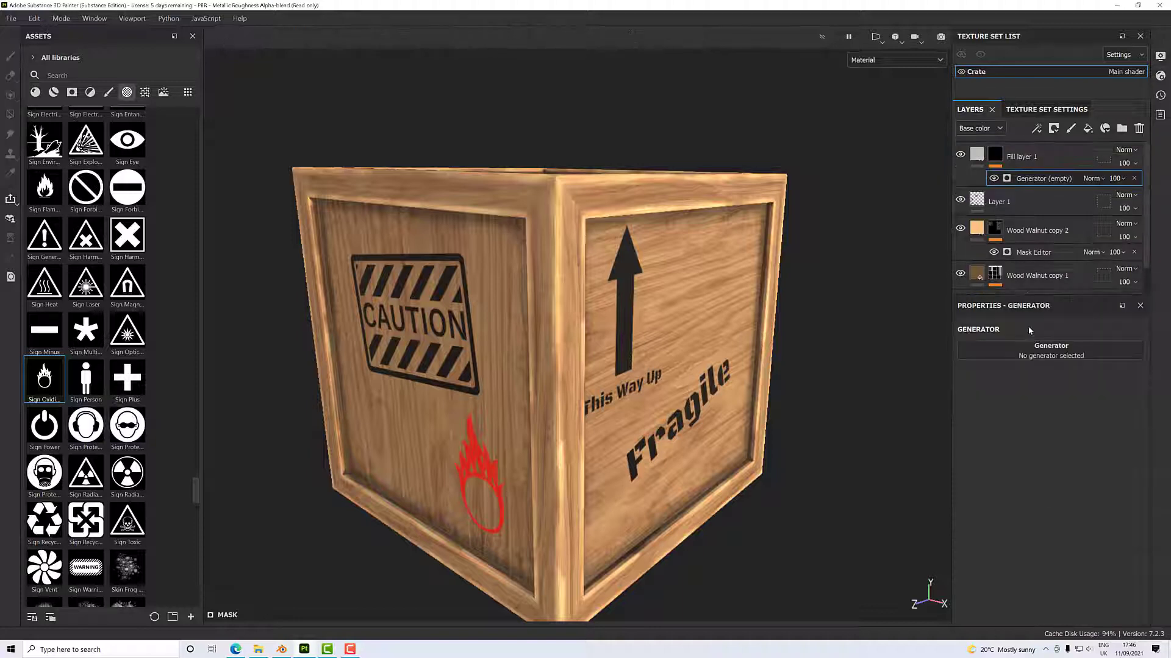
left_click(1051, 350)
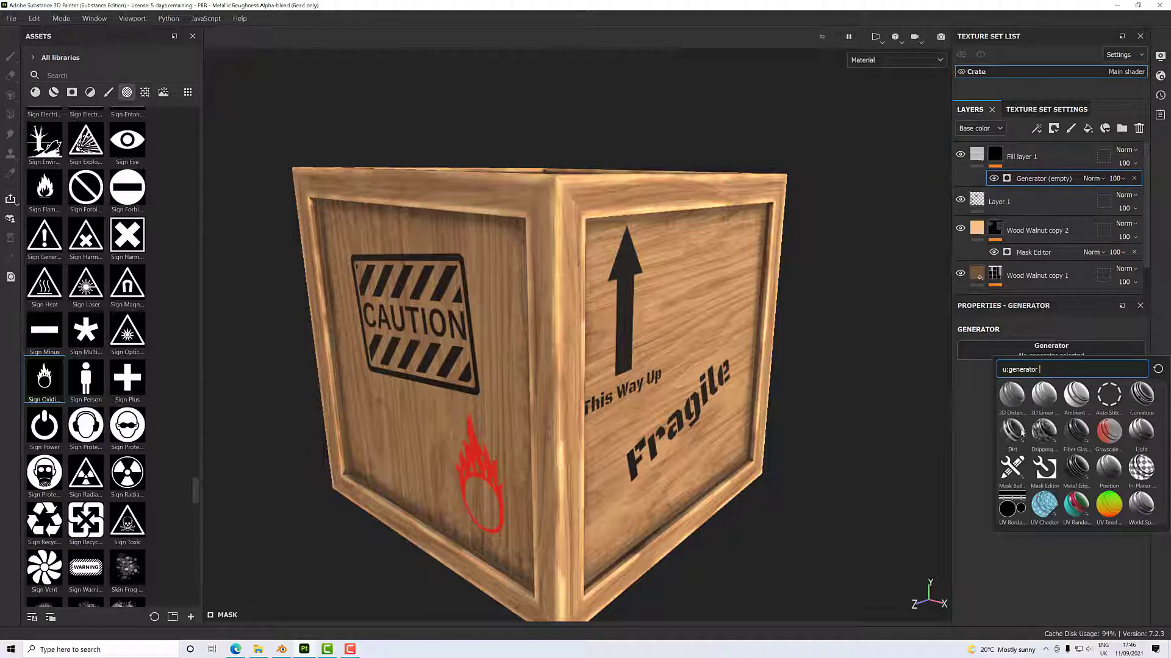
left_click(1012, 434)
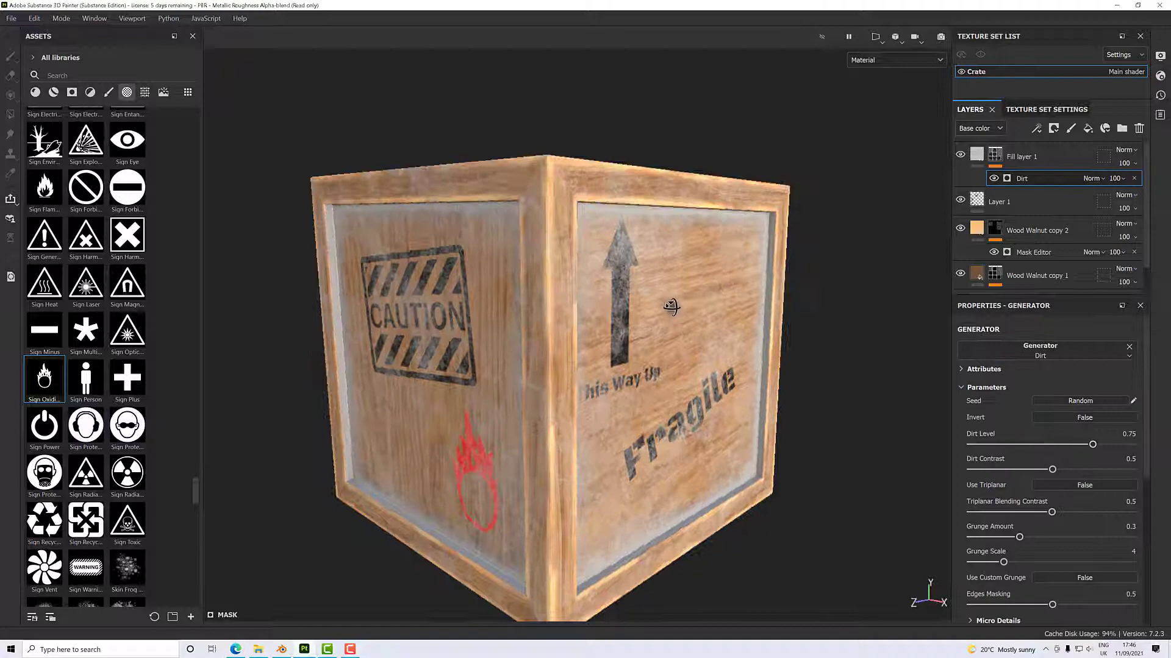
left_click_drag(671, 306, 752, 373)
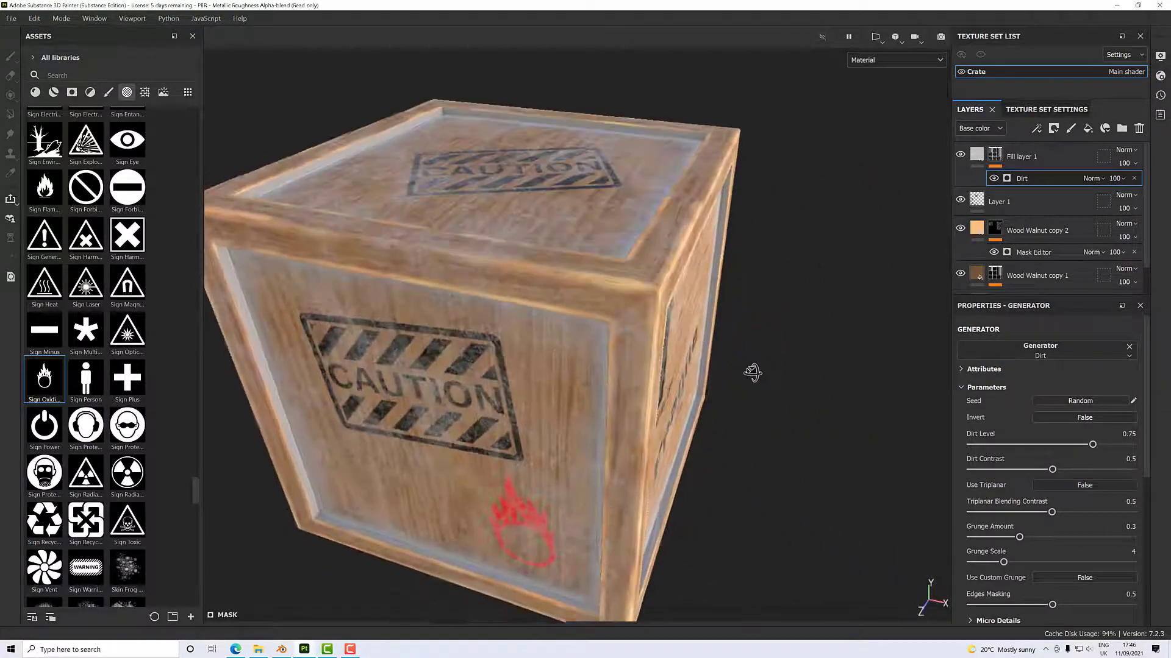
left_click_drag(752, 373, 661, 333)
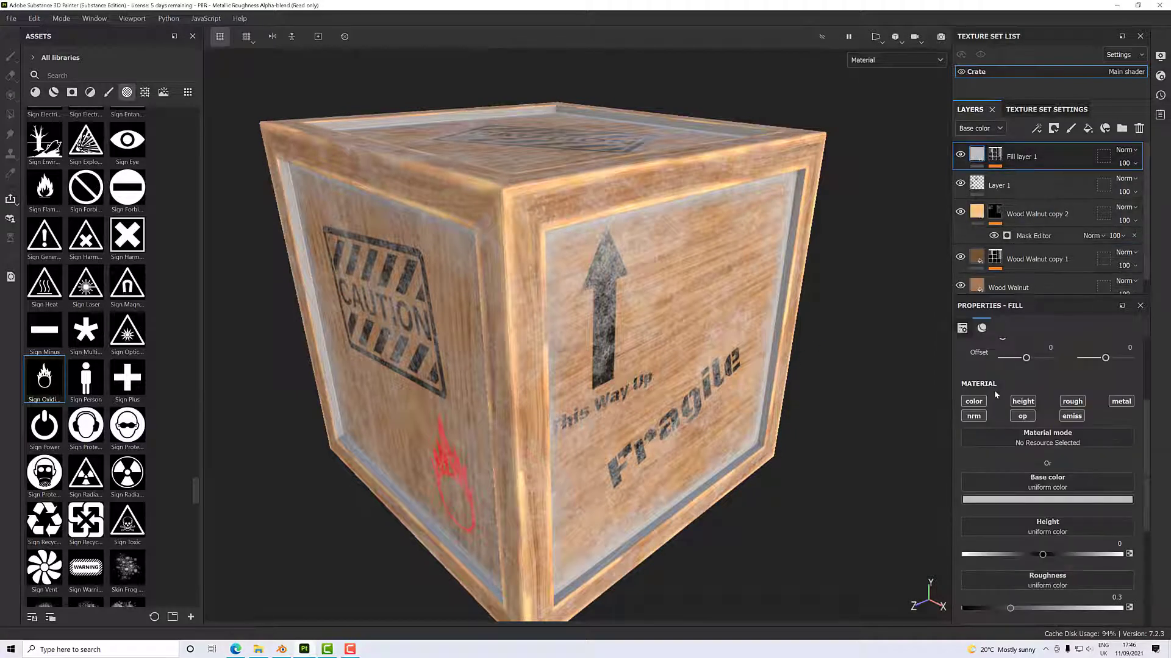
left_click(1046, 499)
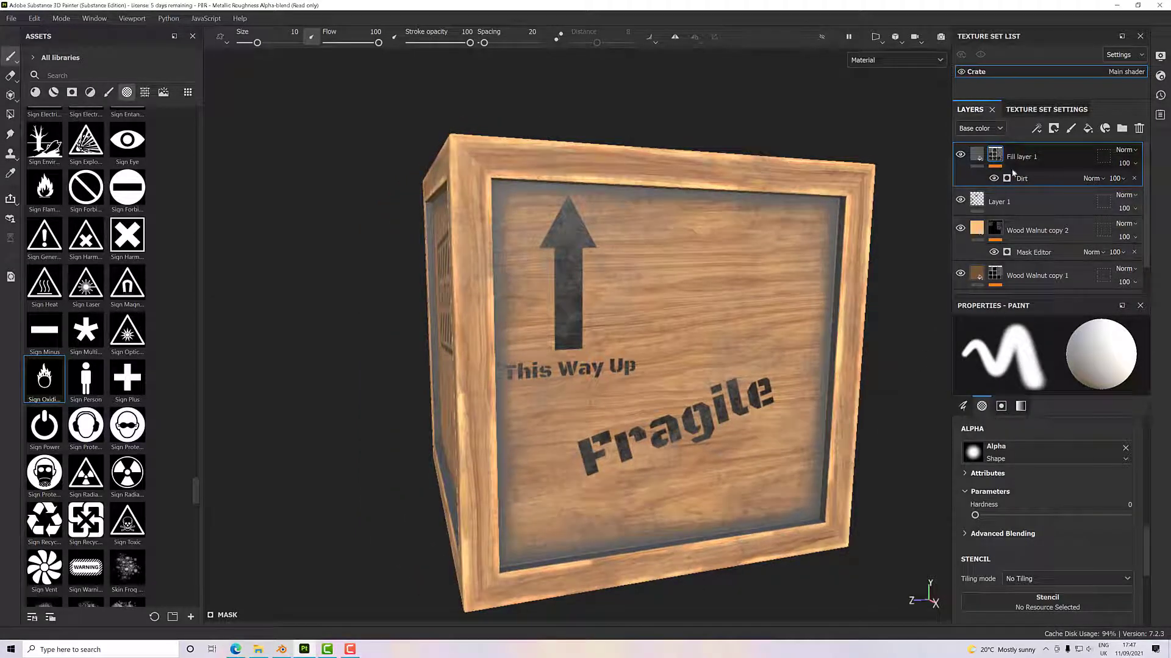
In the Dirt generator, adjust Dirt Level and lower Dirt Contrast to 0.08.
left_click(1021, 178)
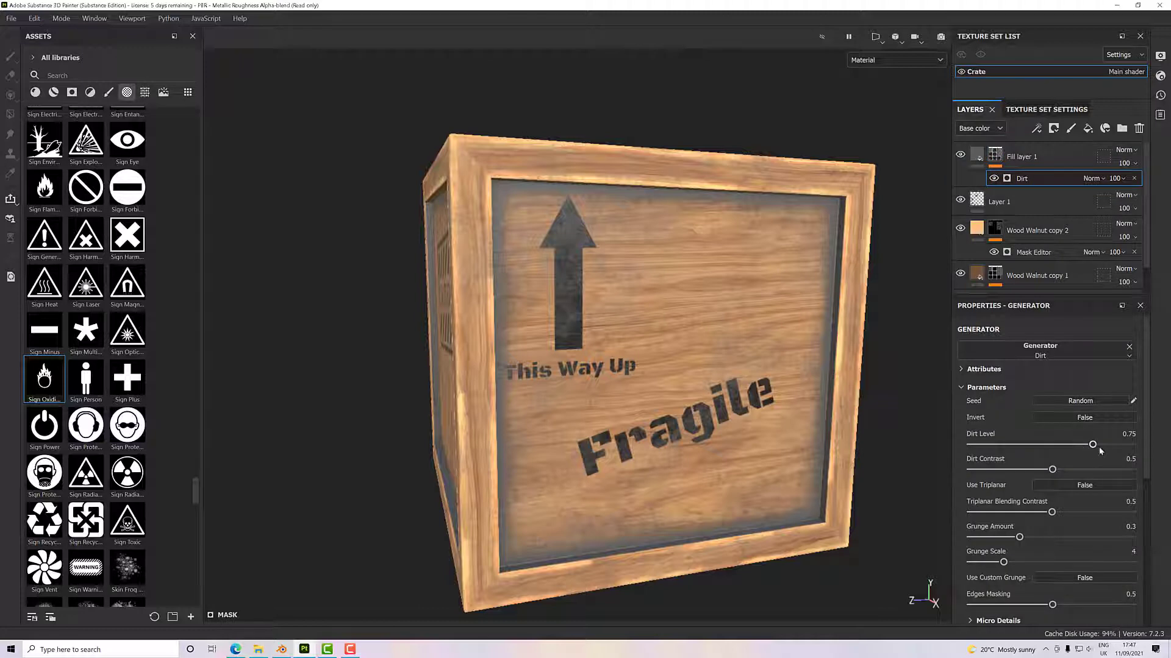
left_click_drag(1092, 445, 1074, 445)
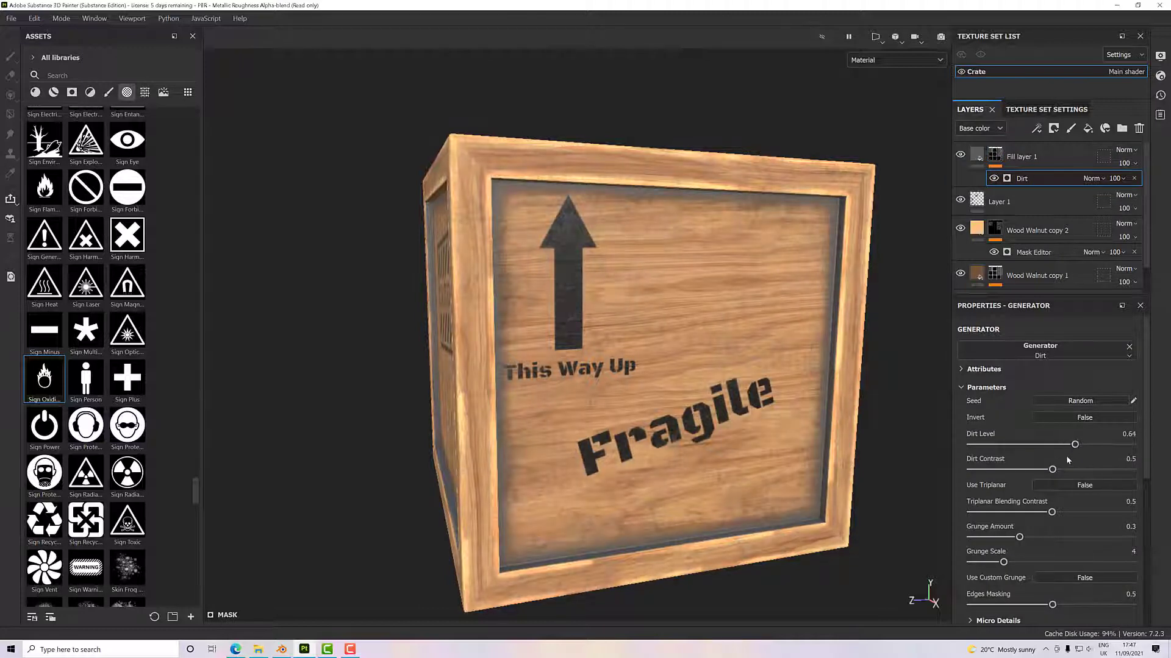
left_click_drag(1052, 469, 1077, 469)
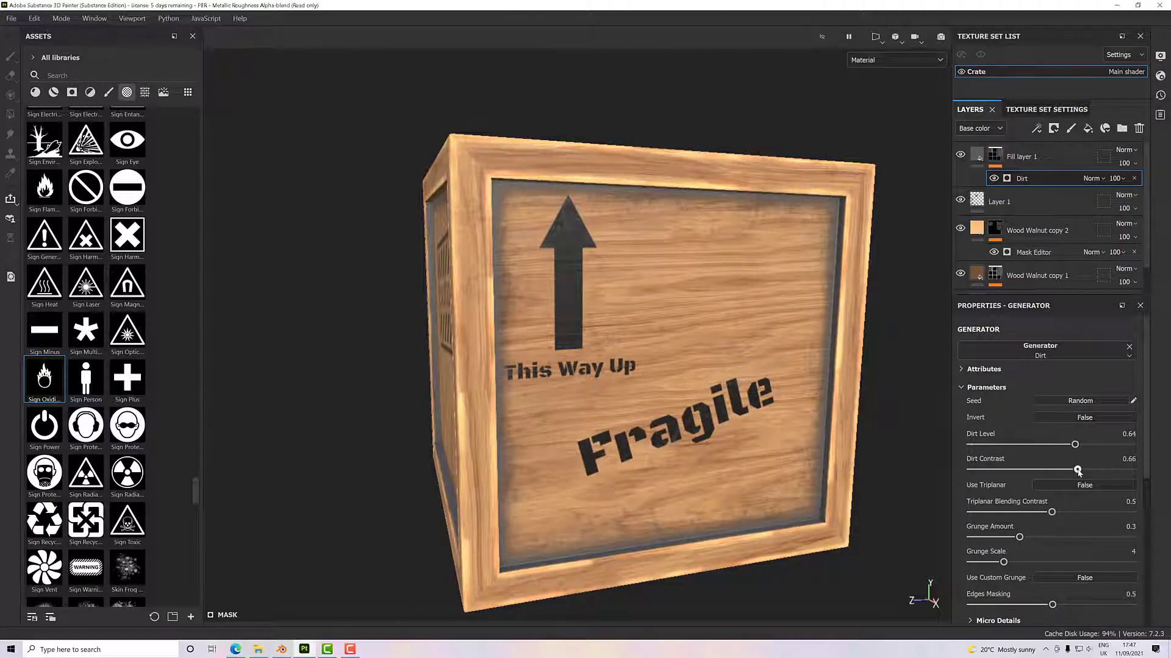
left_click_drag(1078, 469, 984, 469)
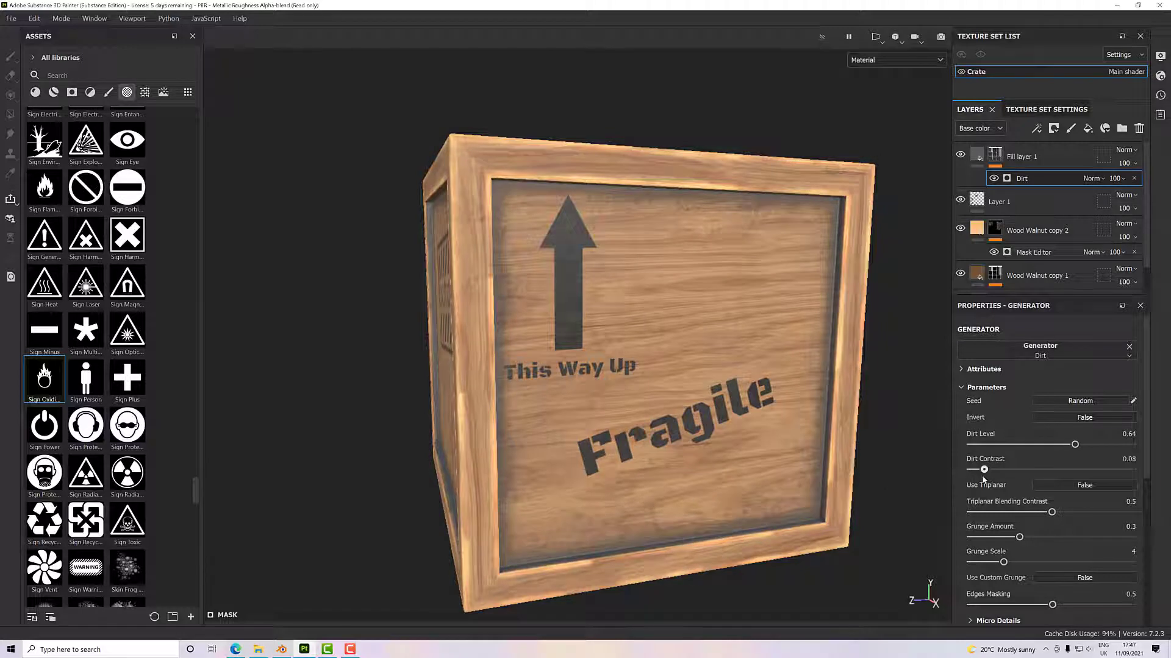
left_click_drag(1075, 445, 1085, 444)
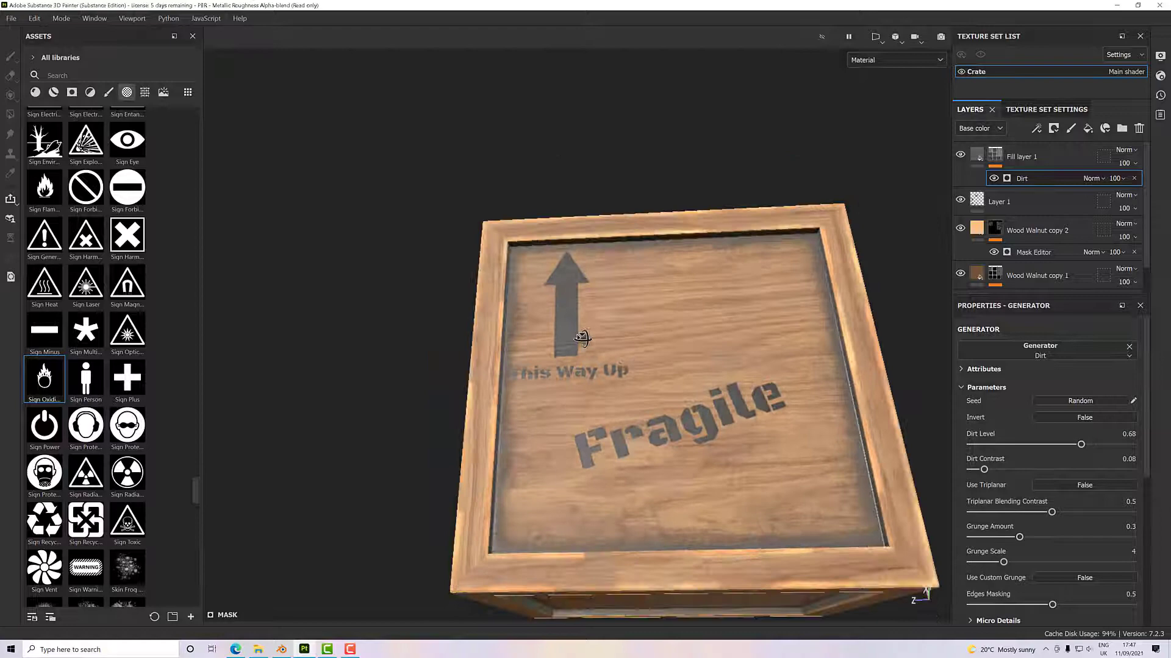
Raise Grunge Amount to 0.64 and settle the Grunge Scale.
left_click_drag(582, 336, 803, 416)
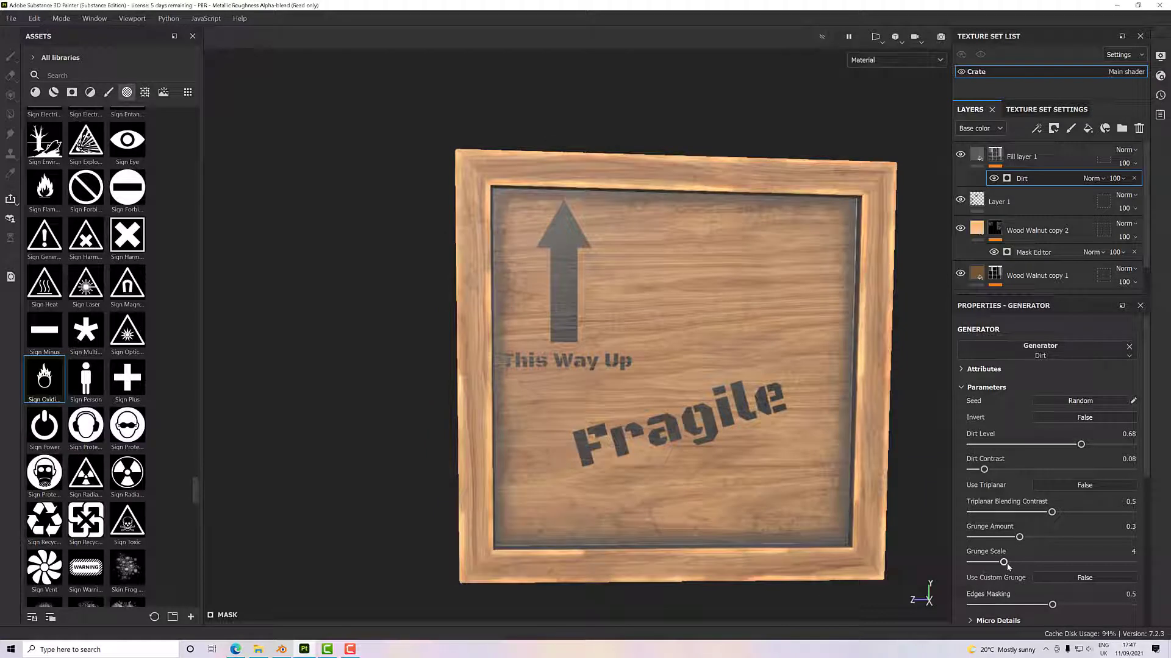
left_click_drag(1012, 537, 1067, 537)
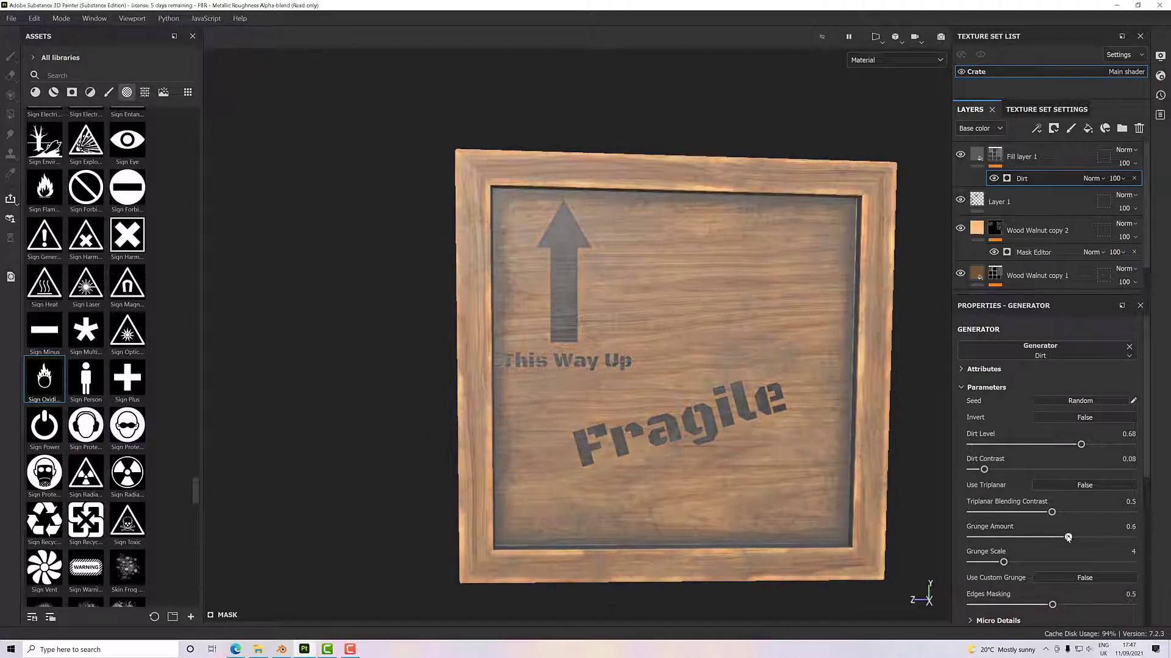
left_click_drag(1067, 536, 1075, 537)
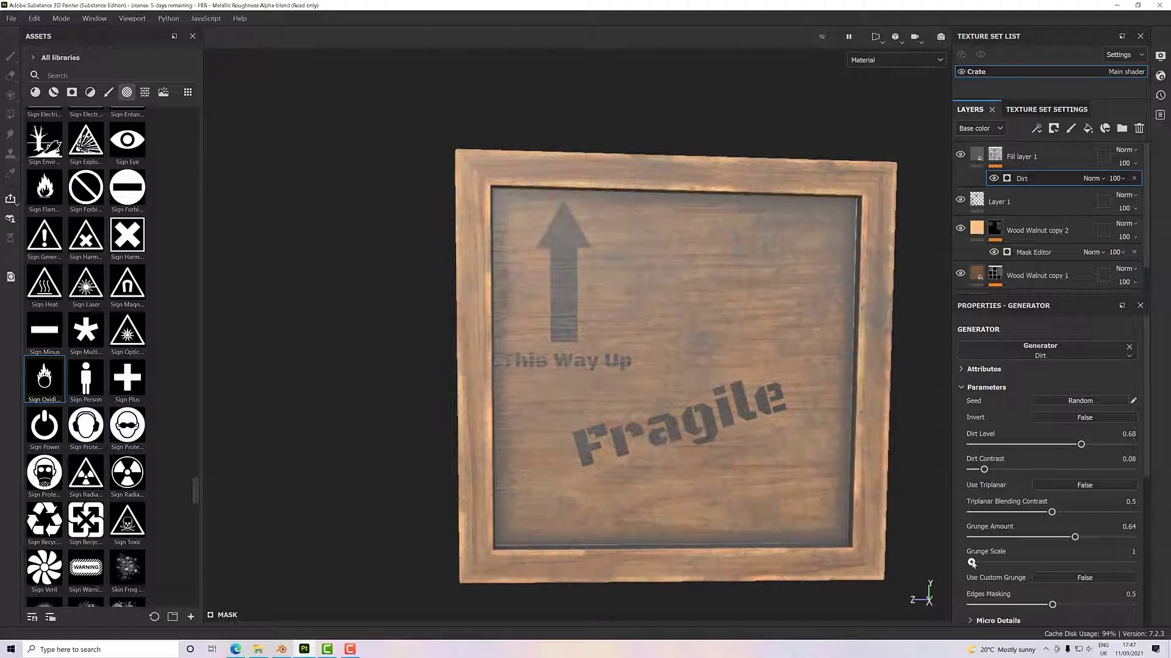
left_click_drag(973, 562, 1132, 561)
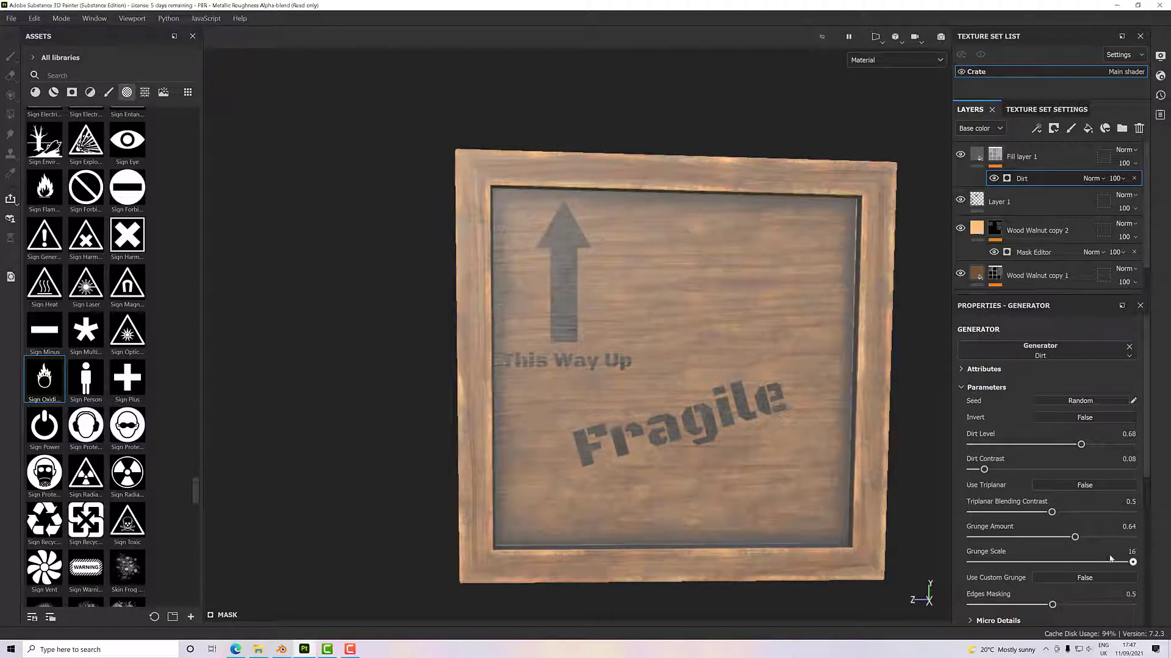
left_click_drag(1133, 561, 971, 561)
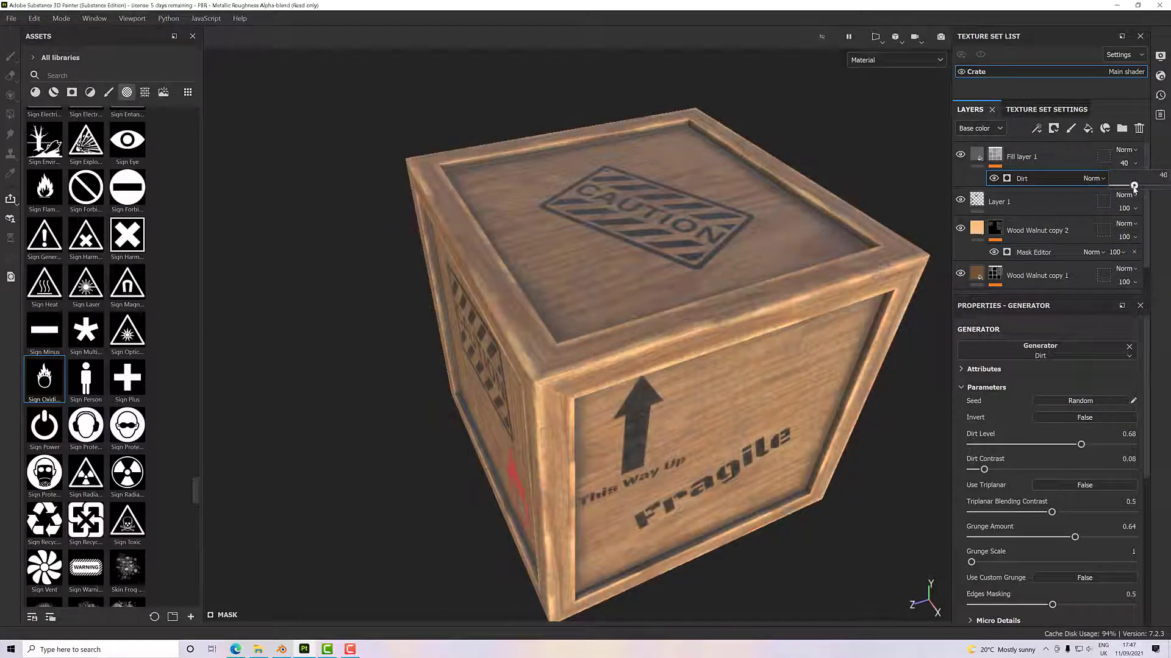
Set the dirt fill layer to 51 opacity, Dirt Level 0.53 and Dirt Contrast 0.18.
left_click_drag(1133, 185, 1141, 186)
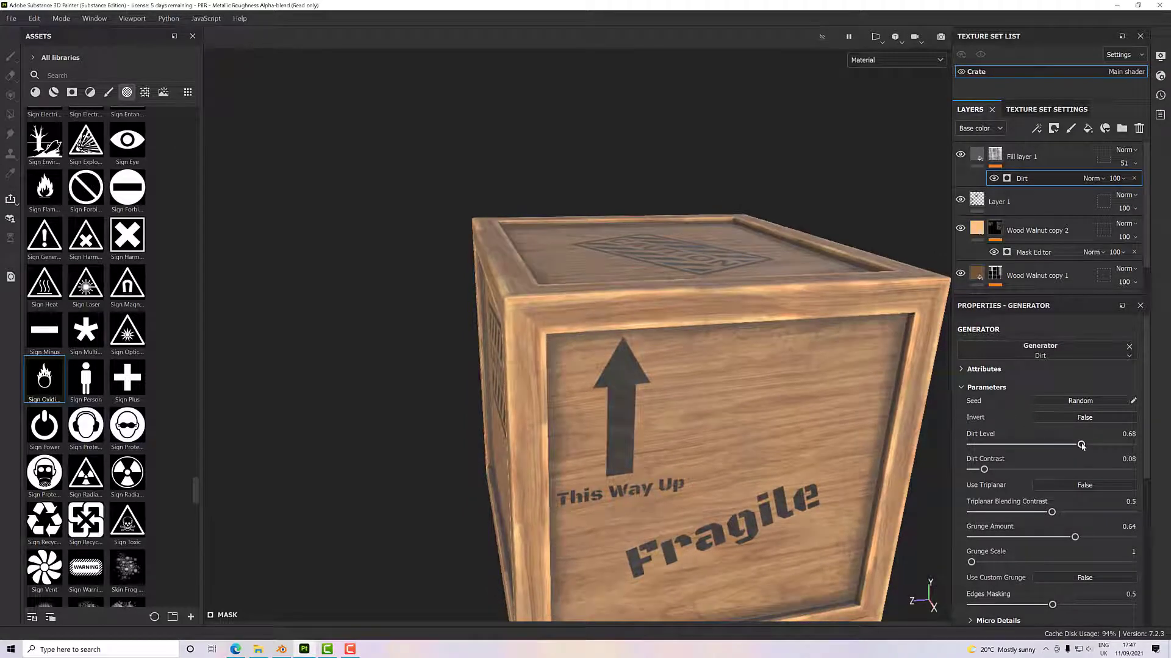
left_click_drag(1081, 444, 1057, 445)
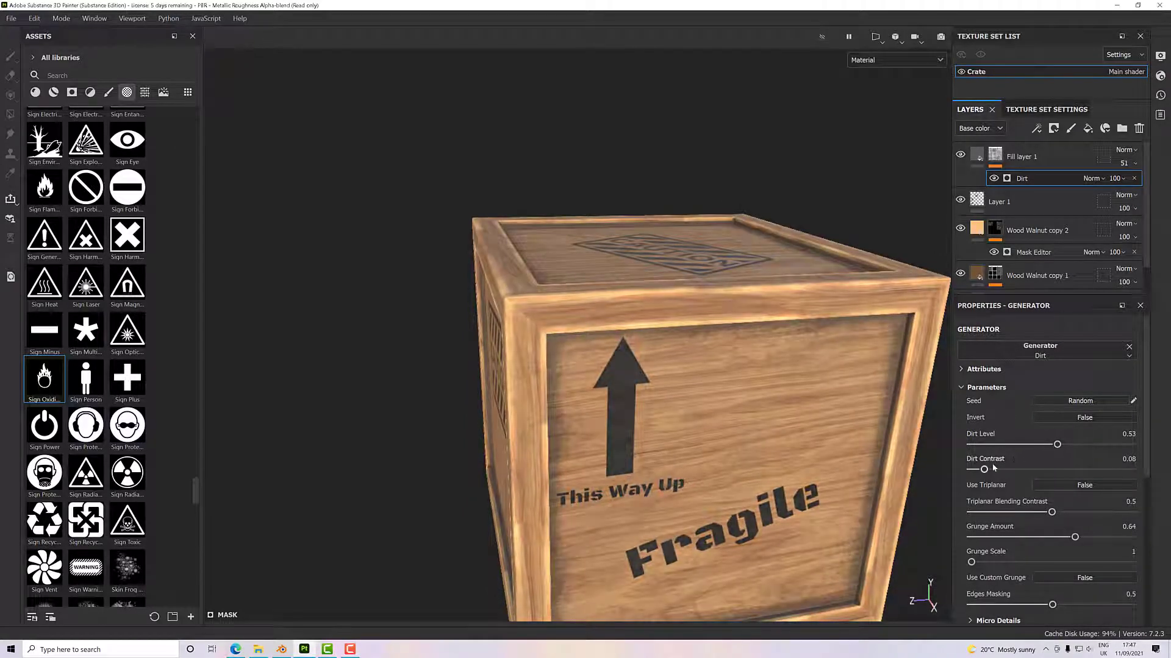
left_click_drag(985, 469, 1014, 469)
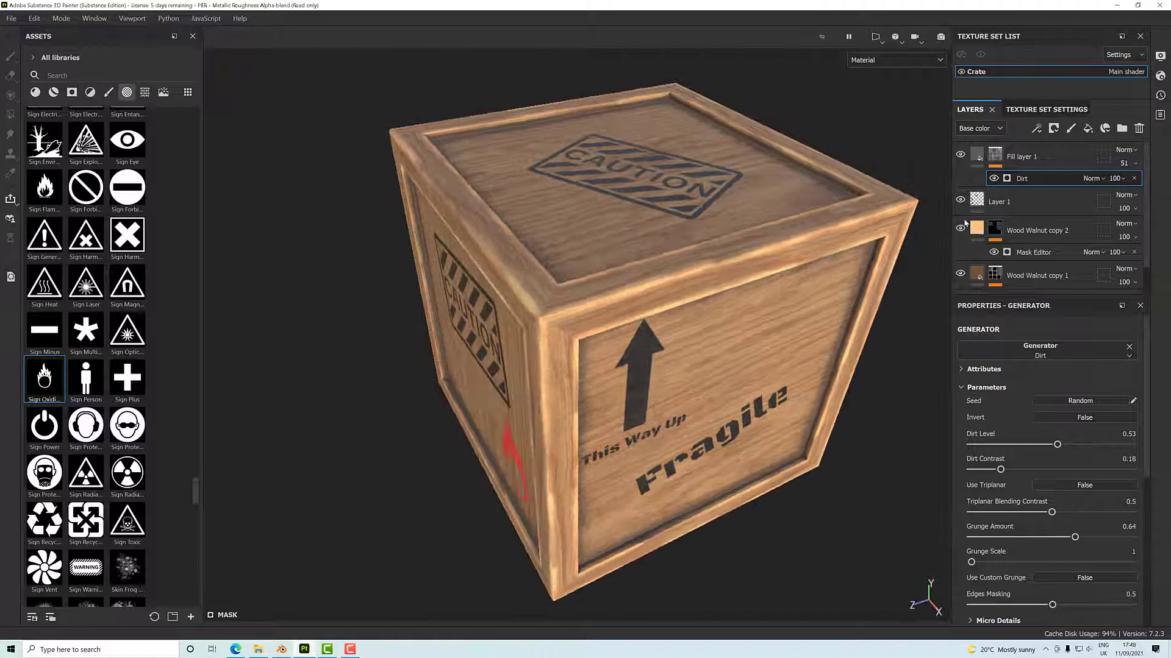
right_click(1021, 156)
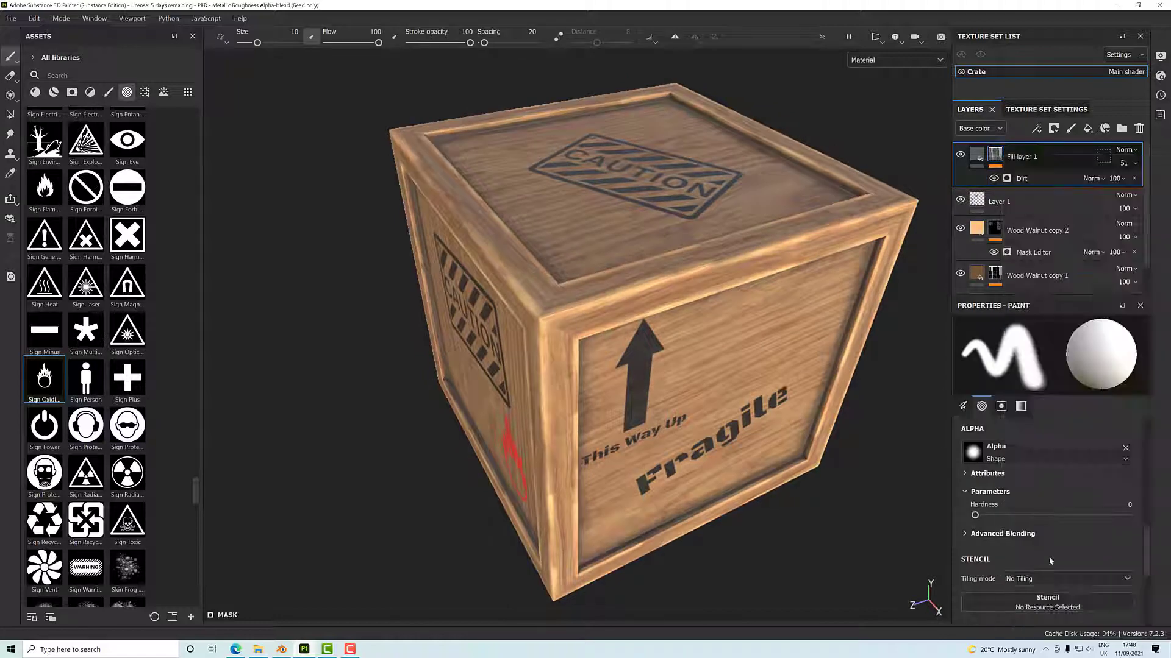
Add a Fill effect to the dirt mask and browse the Grunge textures for Grunge Map 004.
left_click(1034, 178)
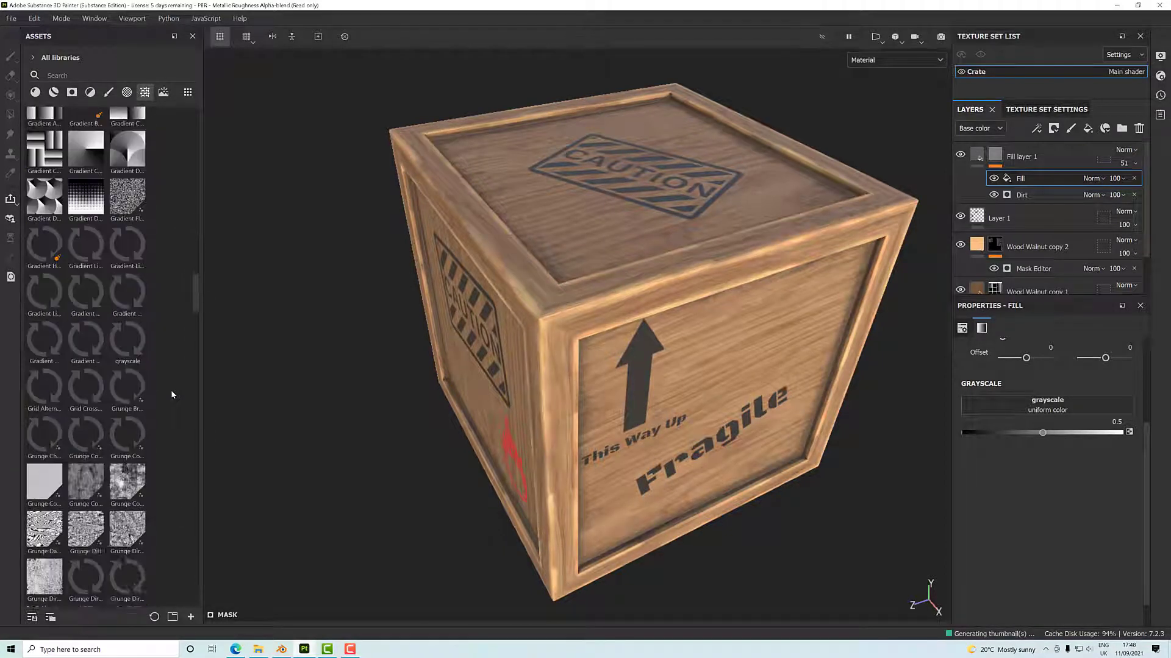
scroll("down", 3)
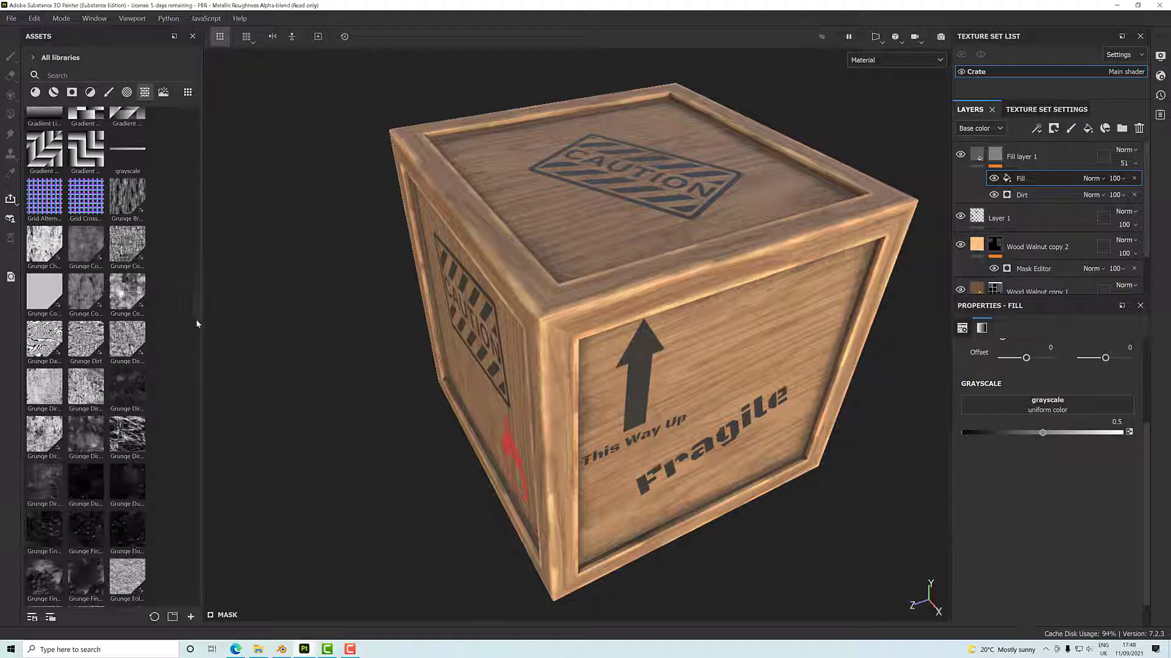
scroll("down", 3)
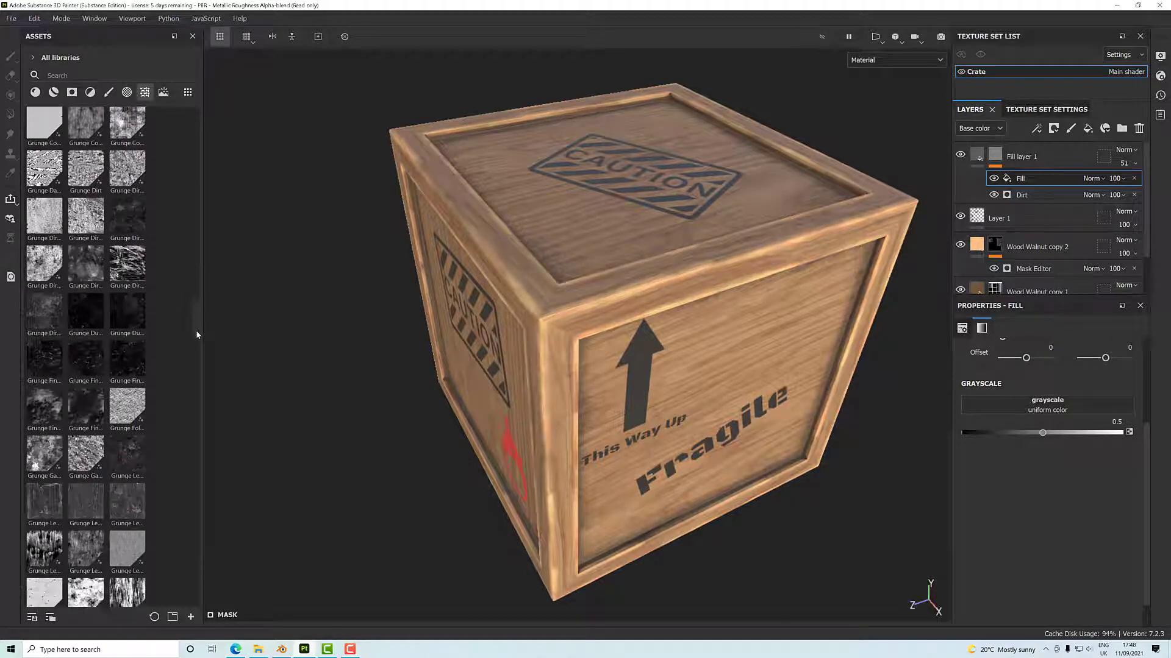
scroll("down", 3)
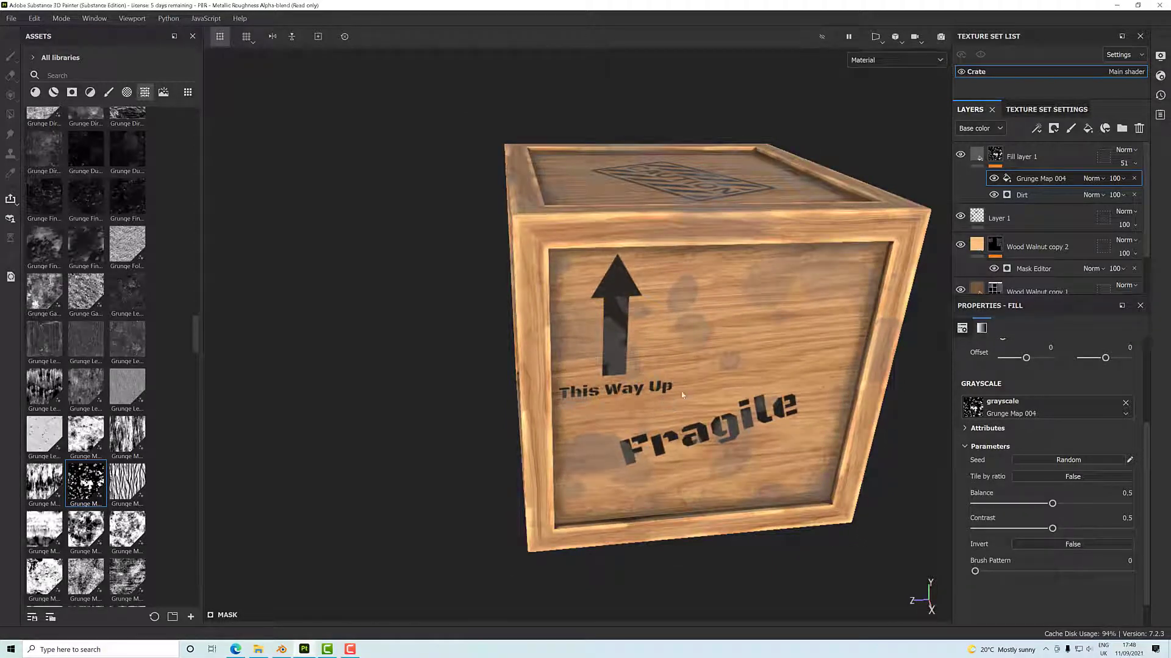
Set the Grunge Map 004 fill to Multiply, enable Invert, and orbit to the caution side.
left_click(1094, 178)
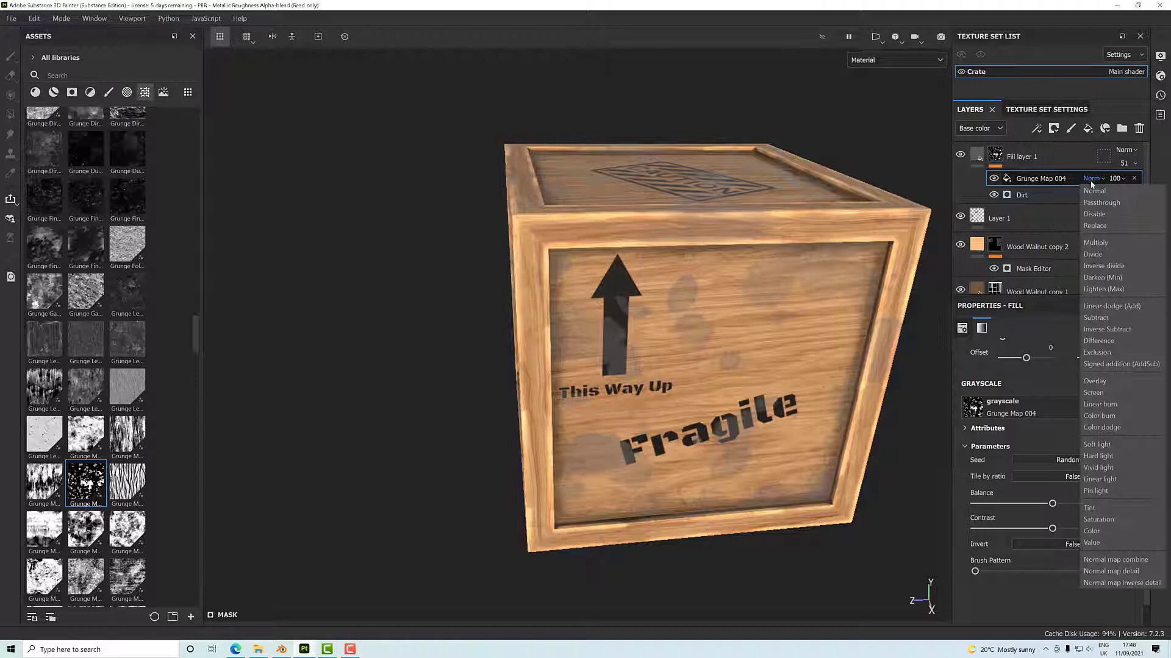
left_click(1096, 243)
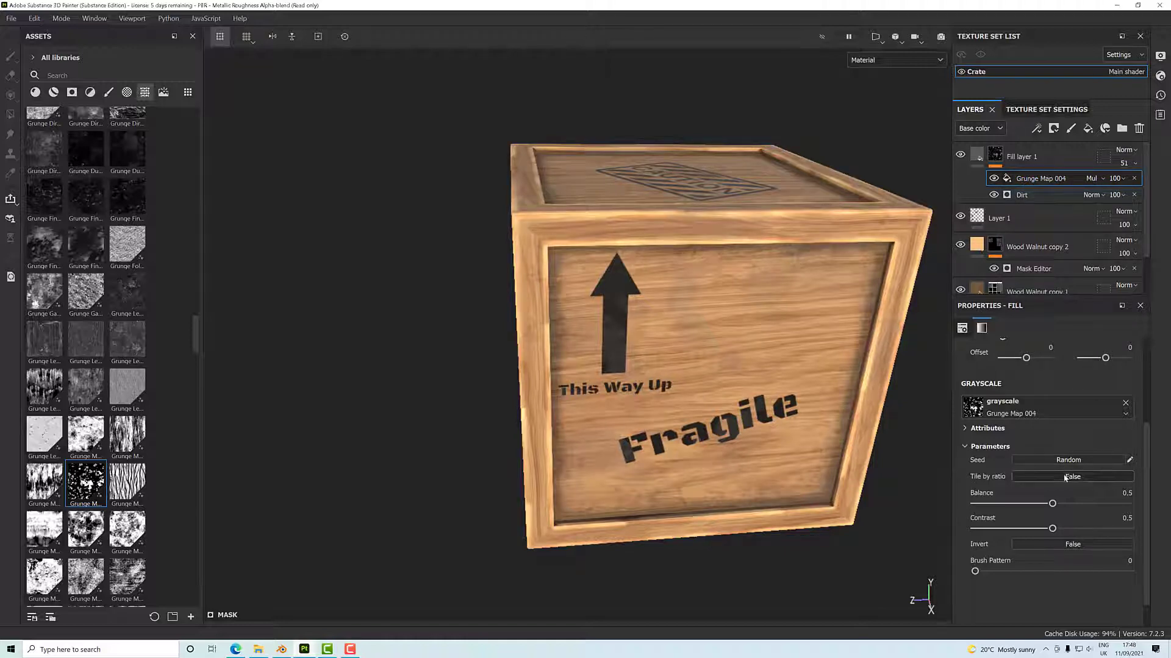
left_click(1072, 476)
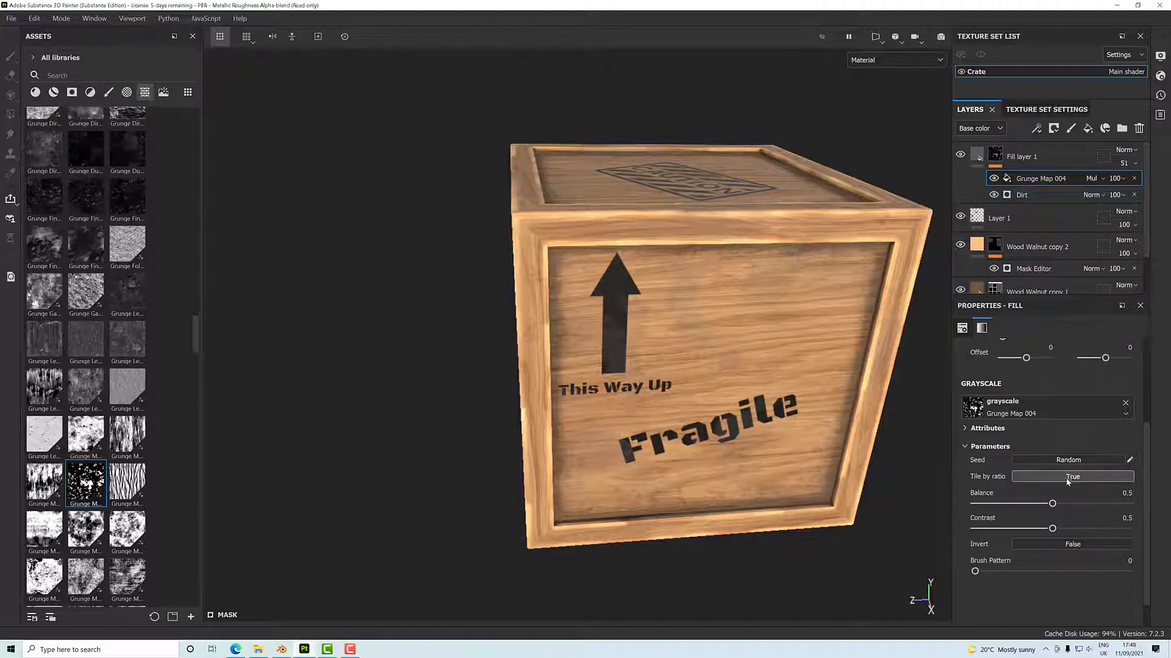
left_click(1072, 476)
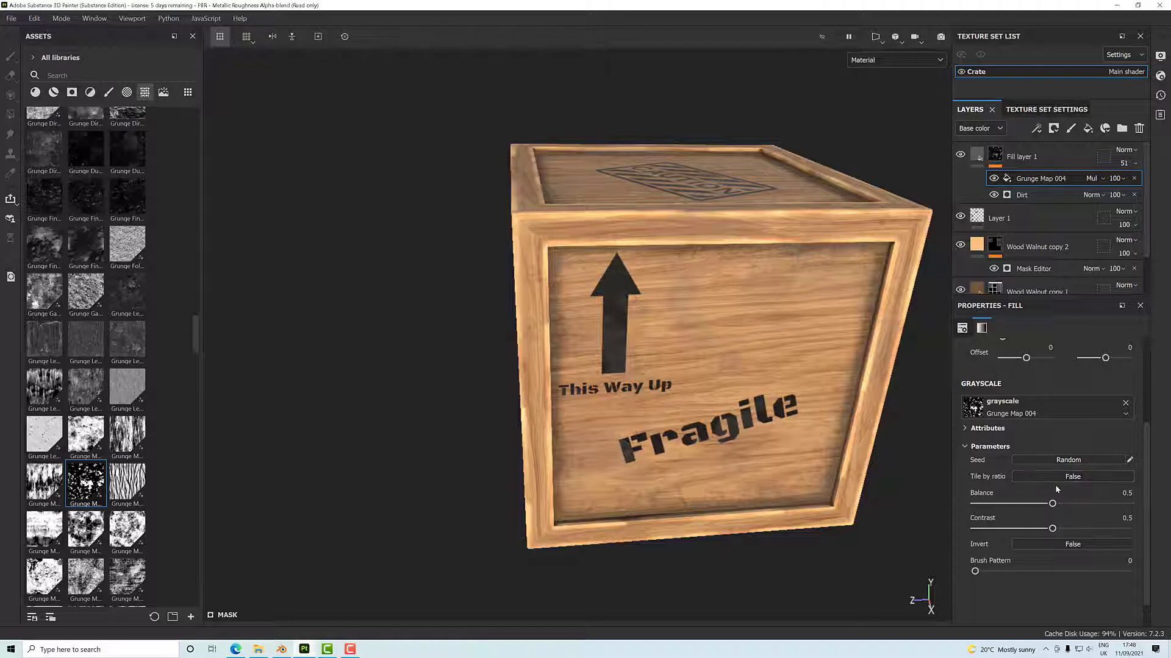
left_click(1072, 544)
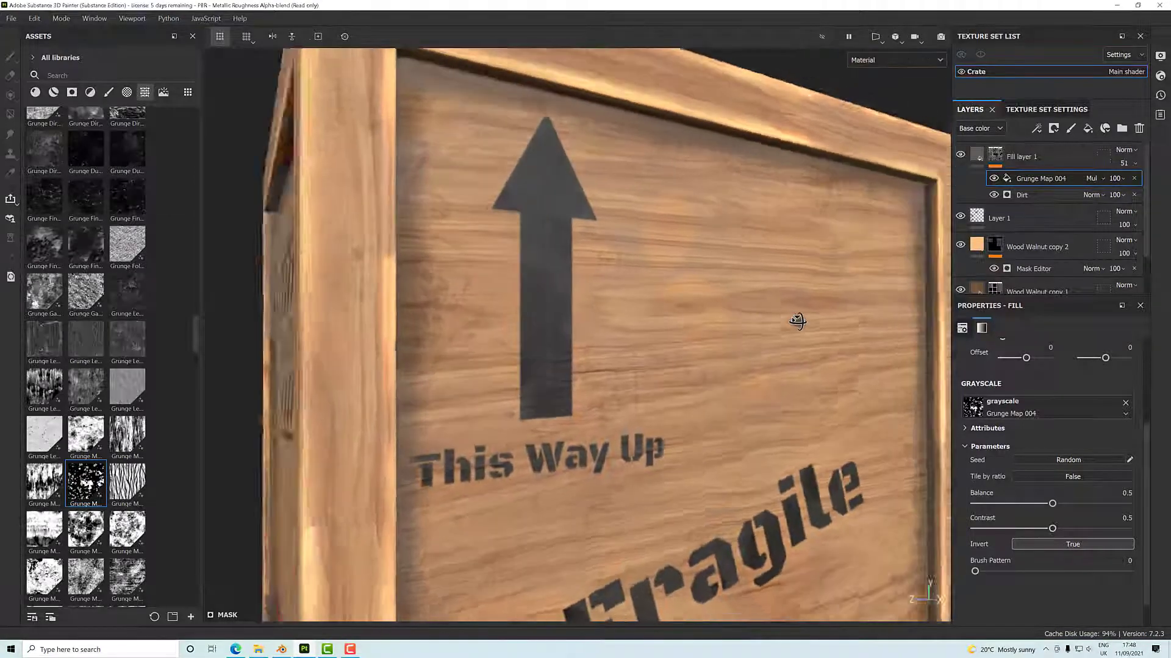
scroll("down", 3)
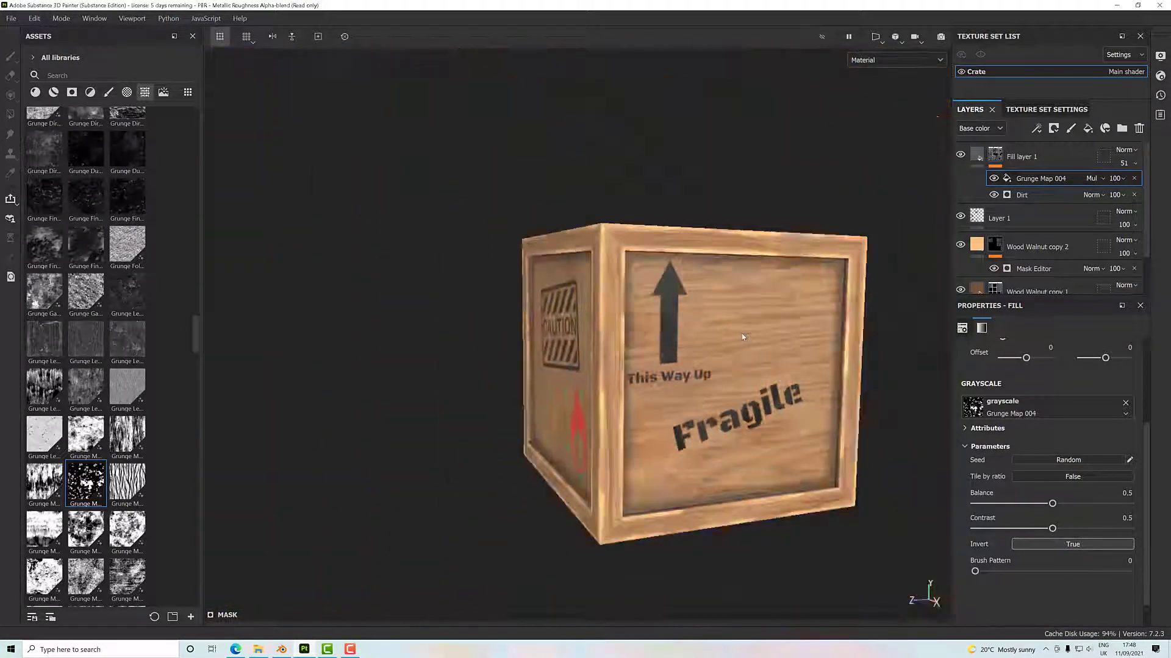
left_click_drag(743, 336, 778, 342)
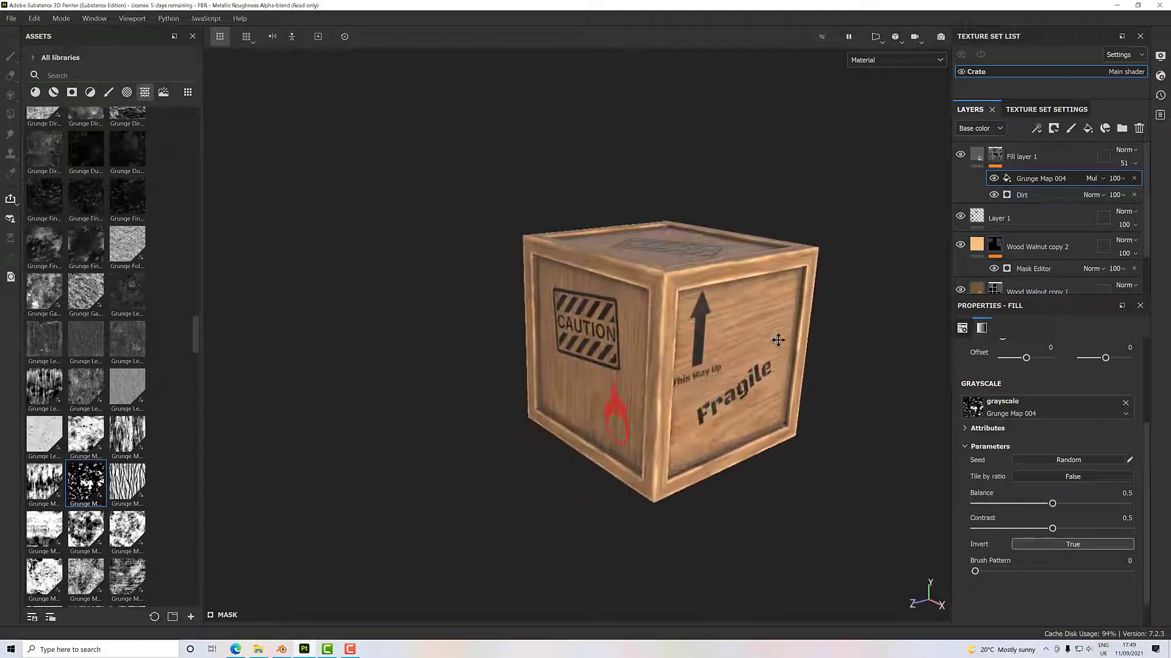